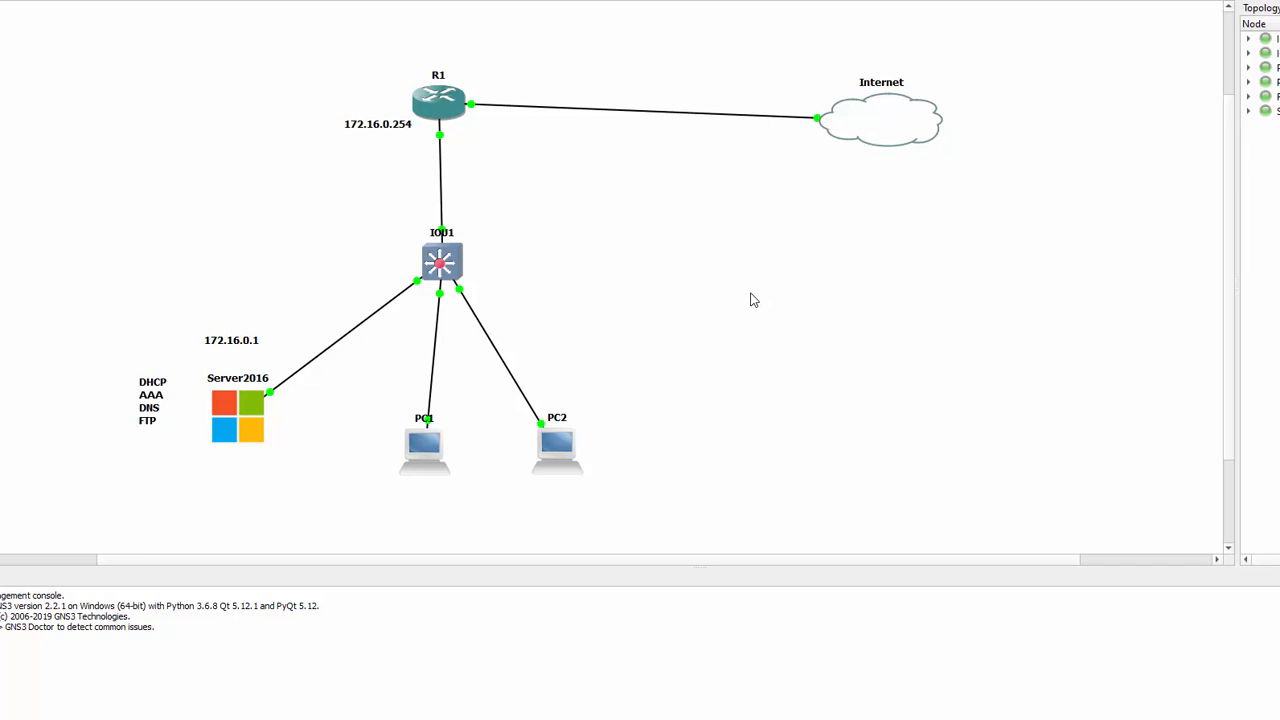
mouse_move(760, 343)
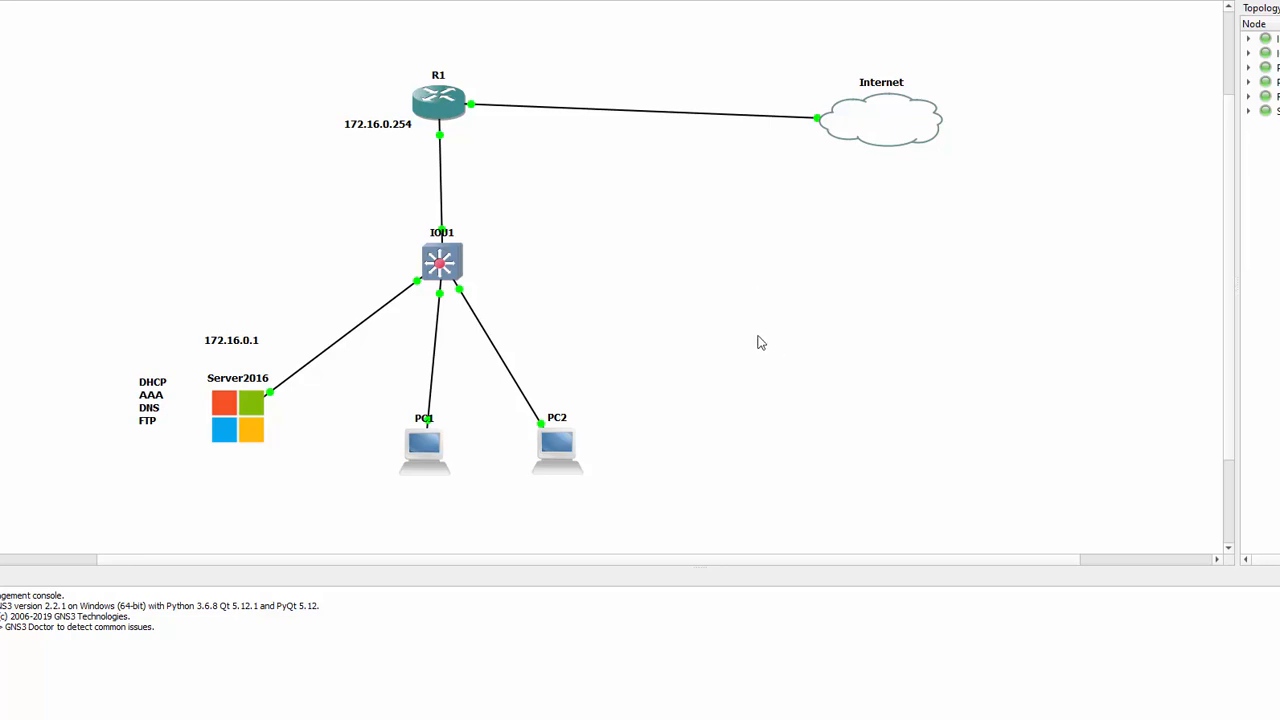
mouse_move(445, 100)
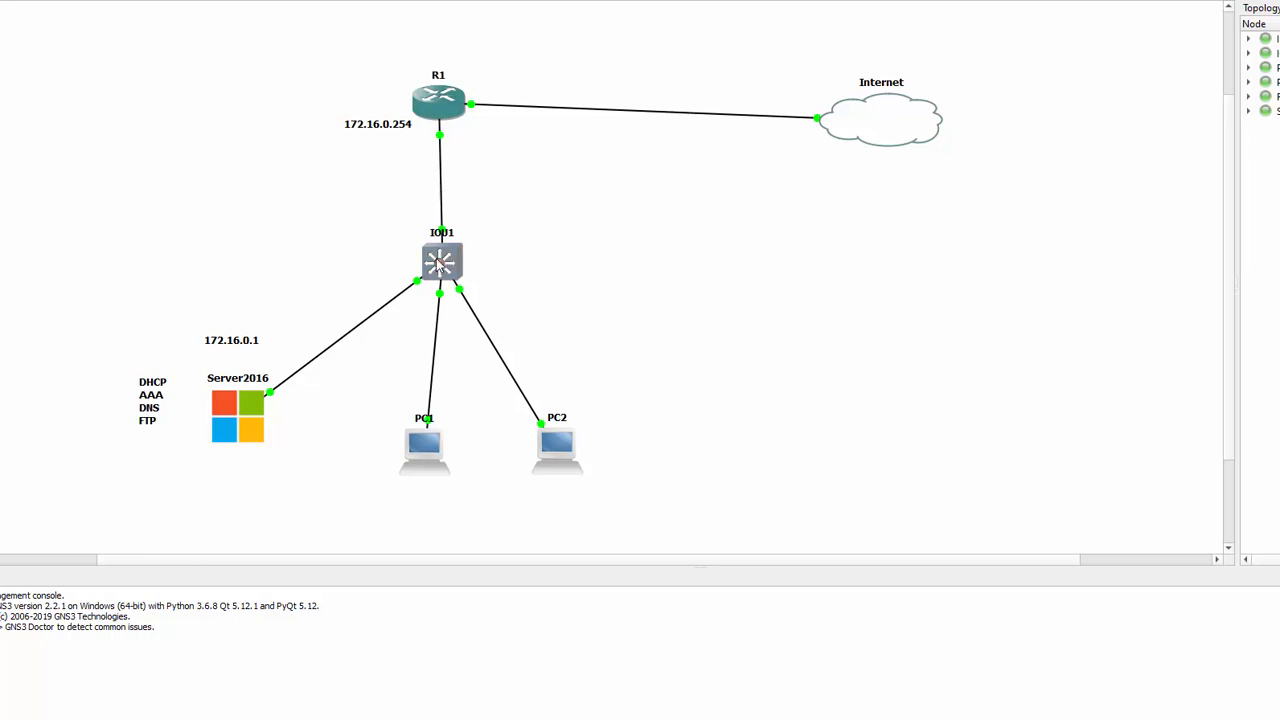
mouse_move(441, 261)
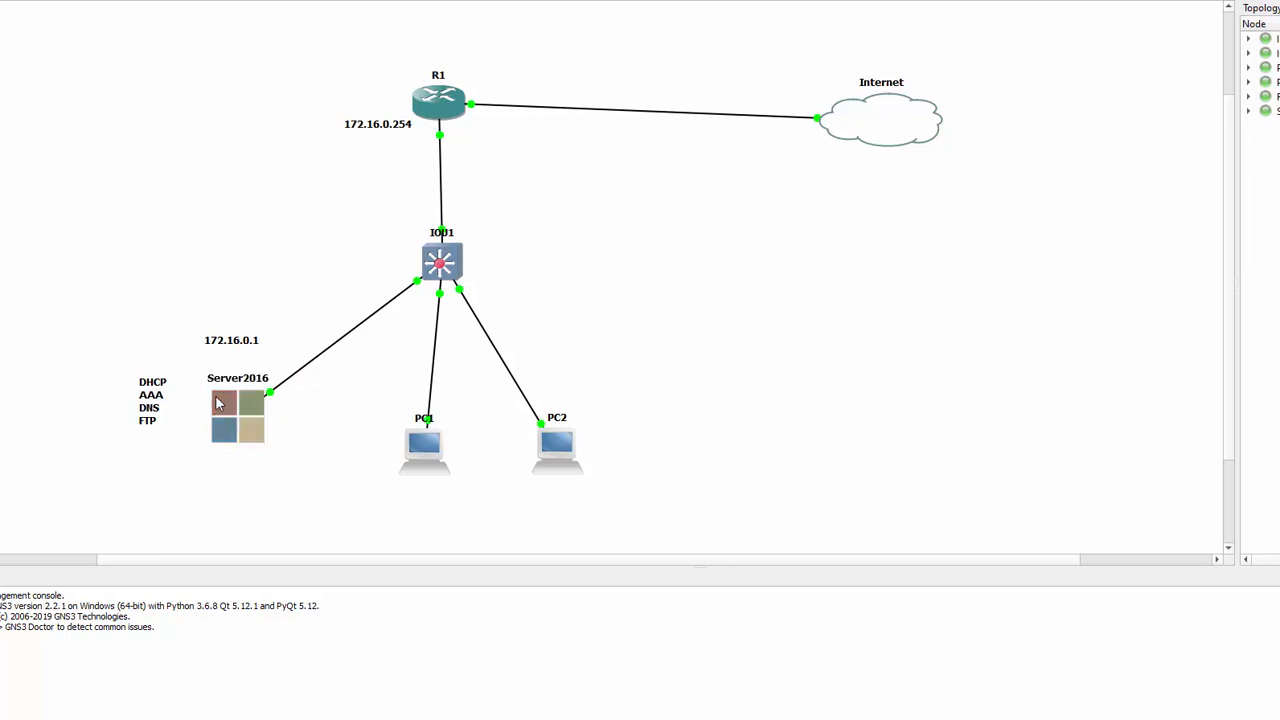
mouse_move(245, 405)
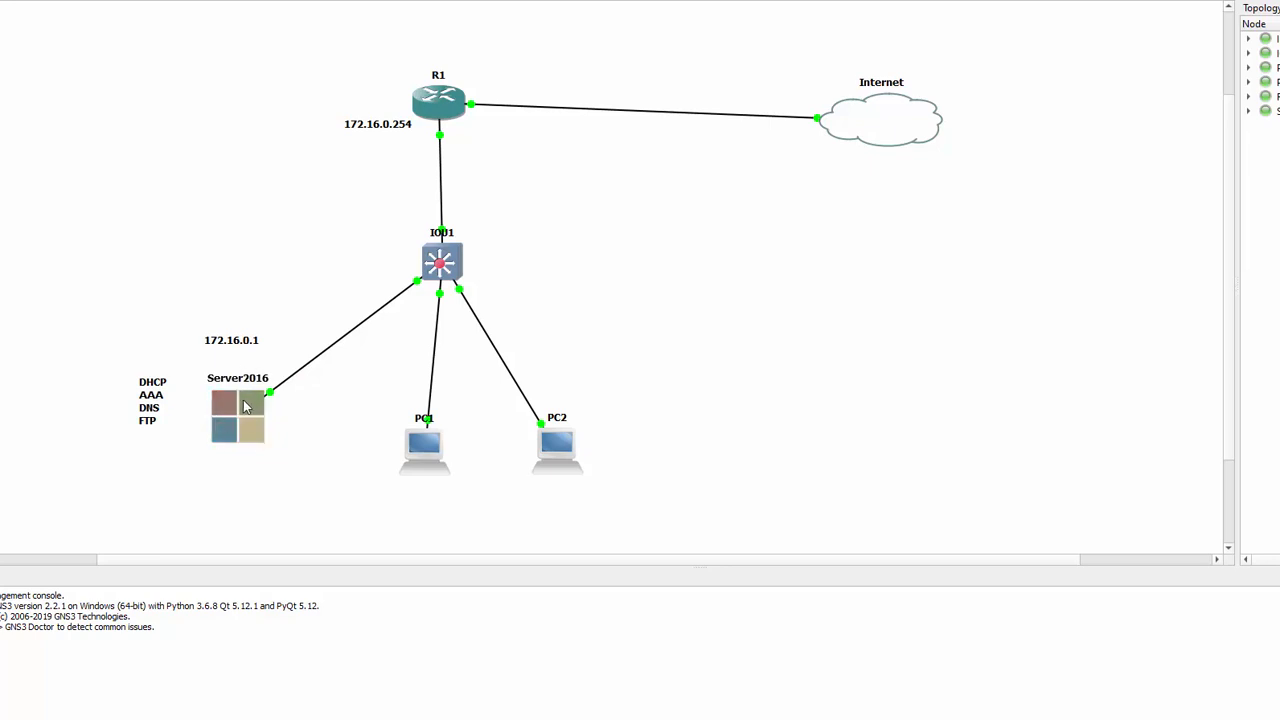
mouse_move(252, 422)
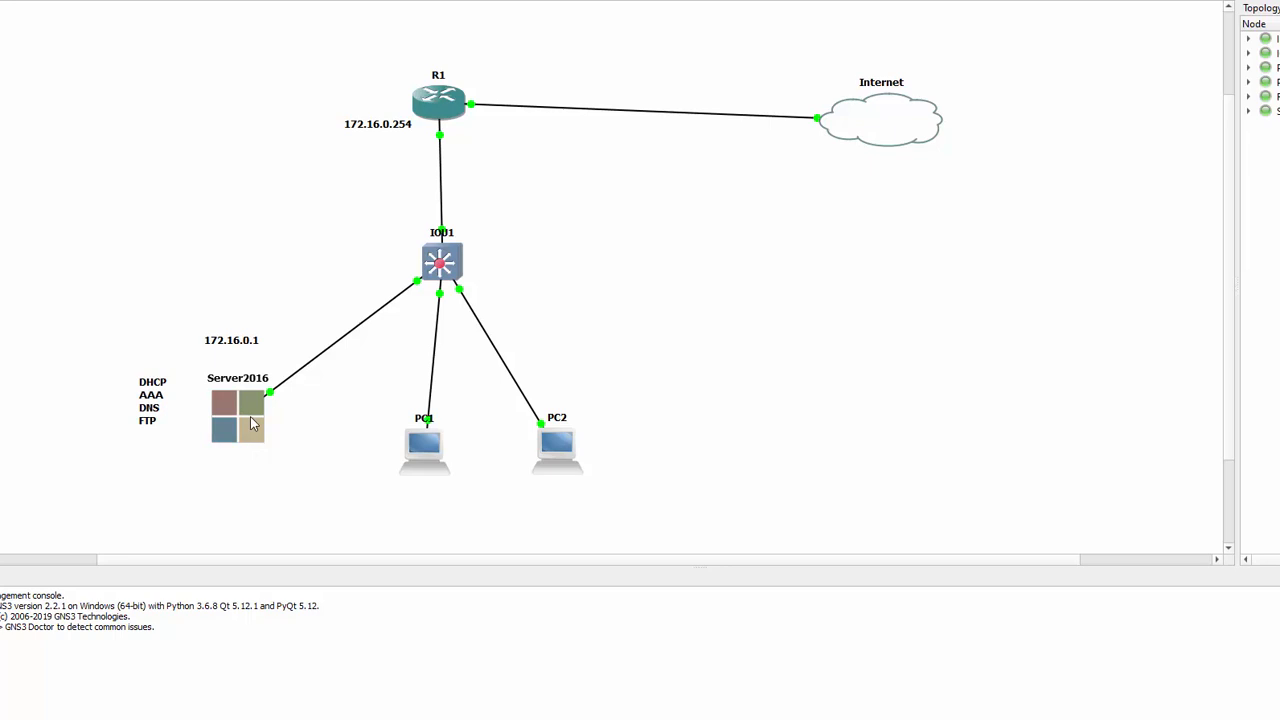
mouse_move(251, 423)
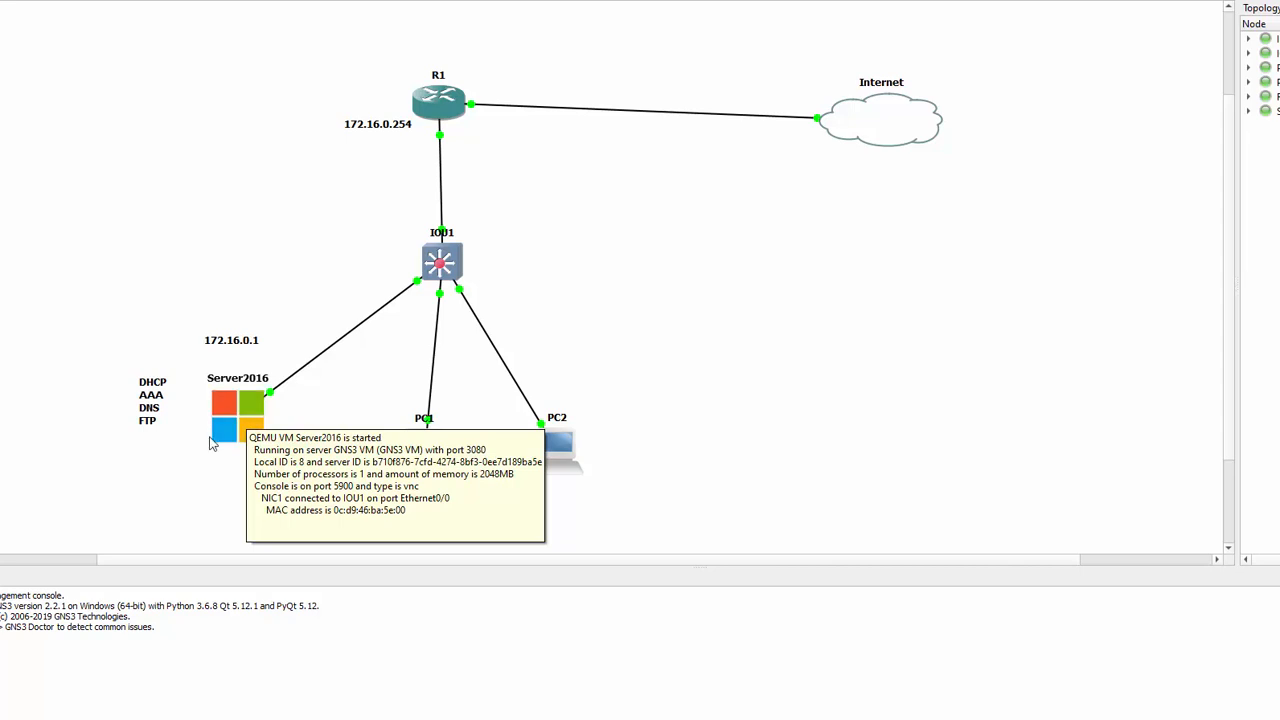
mouse_move(217, 347)
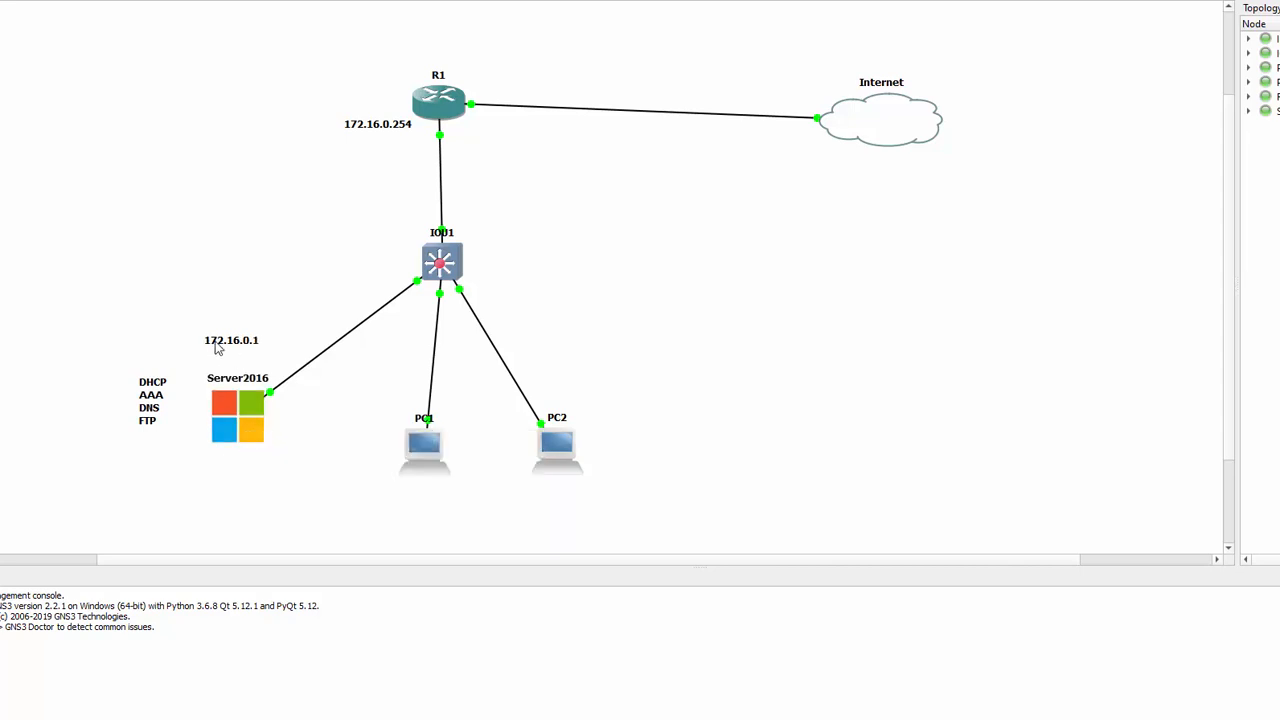
mouse_move(263, 350)
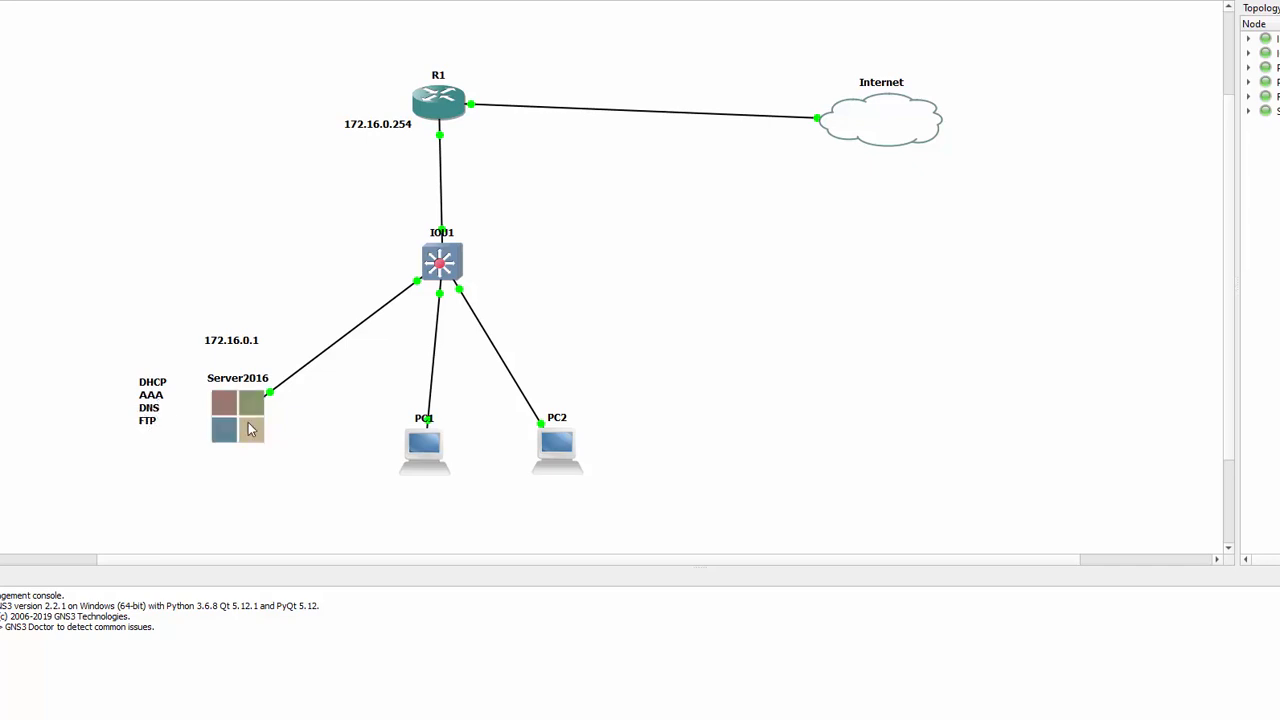
Set Server2016's custom console to TightVNC (included with GNS3).
right_click(237, 415)
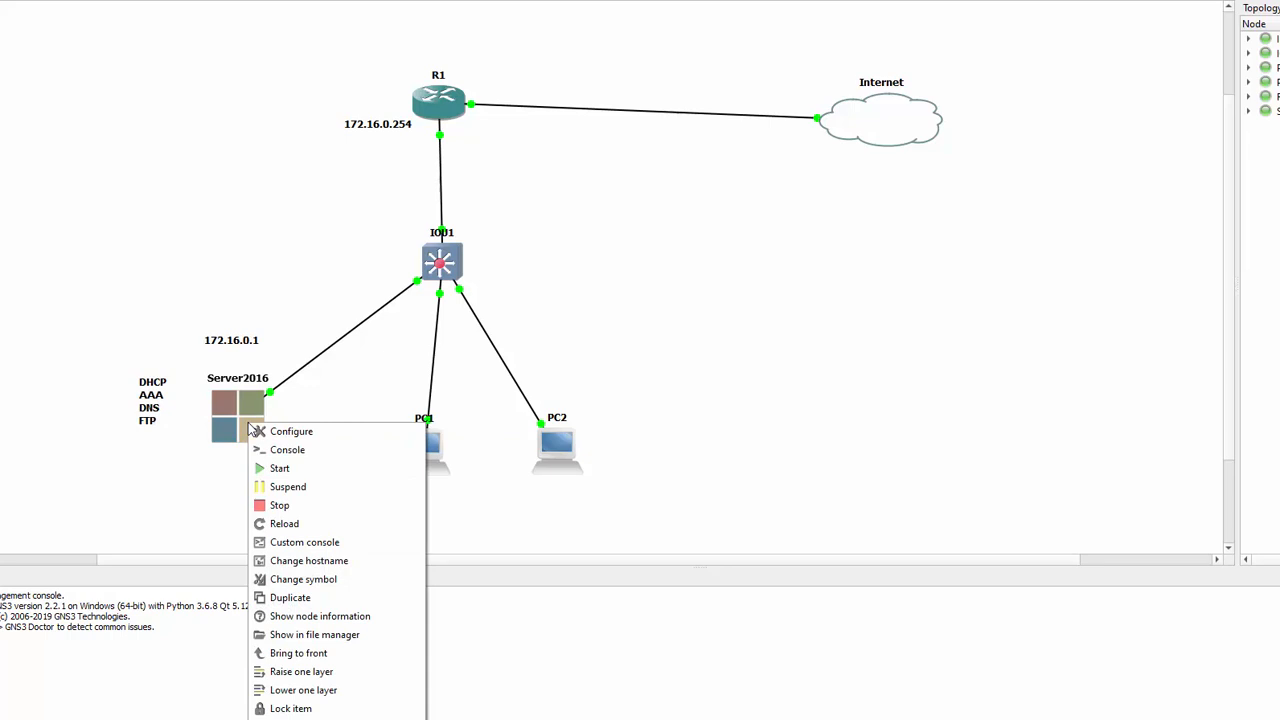
mouse_move(305, 523)
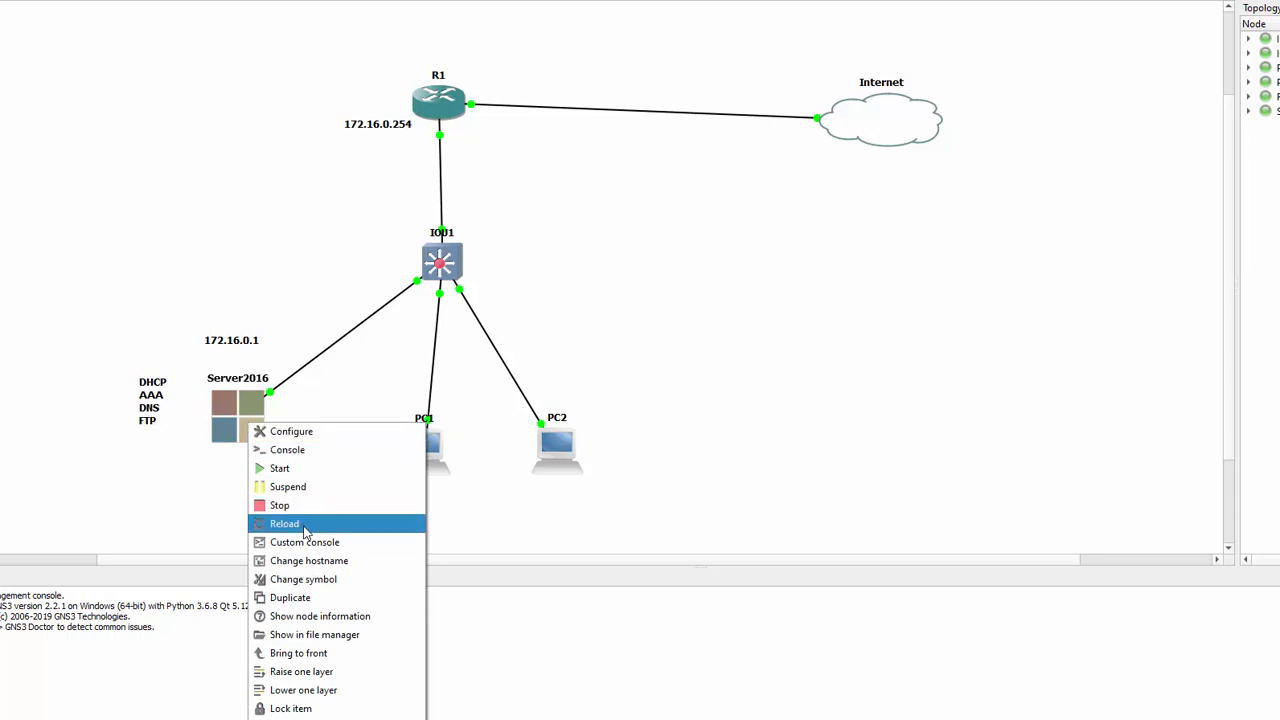
left_click(305, 542)
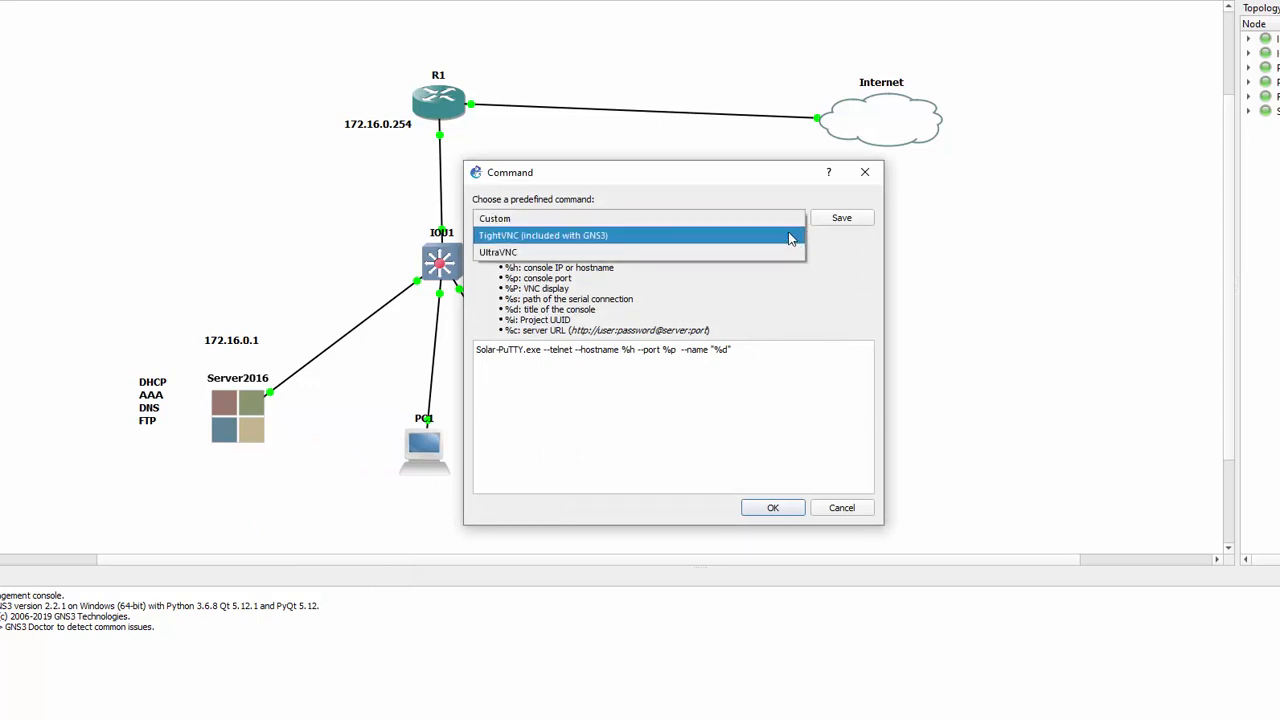
left_click(772, 507)
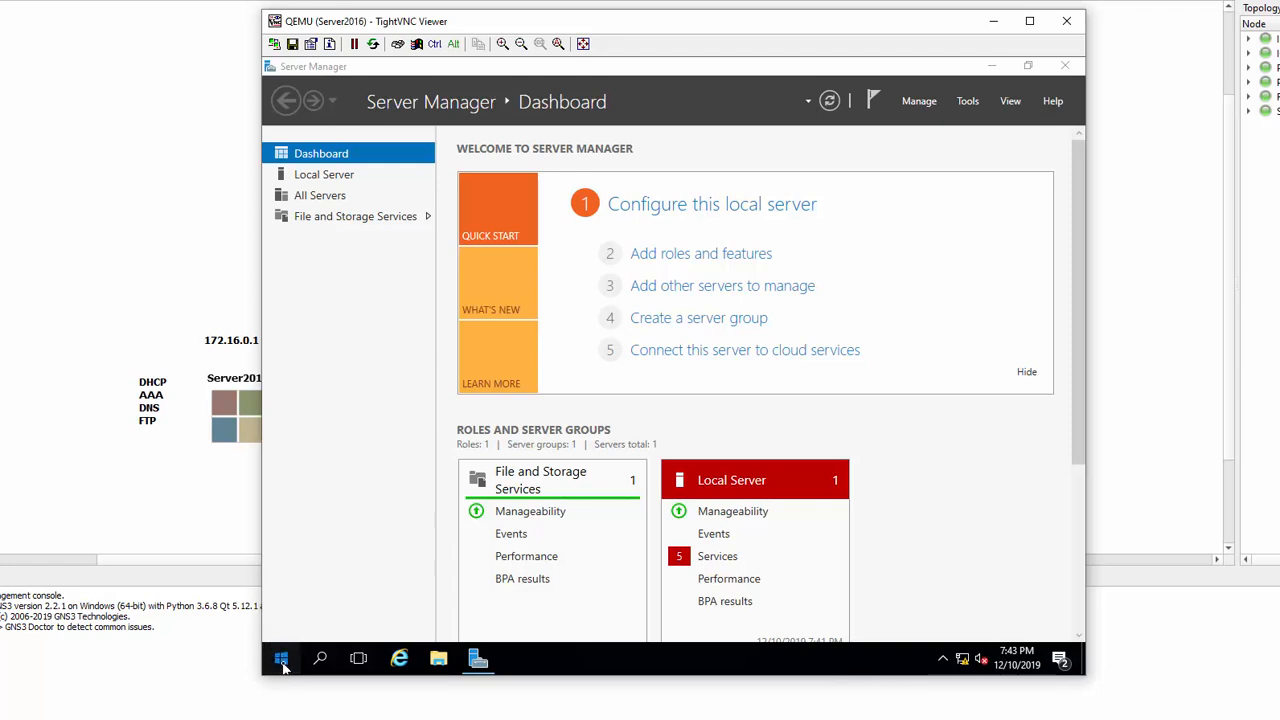
Check the server's Ethernet status, showing an unidentified network with no Internet.
left_click(281, 658)
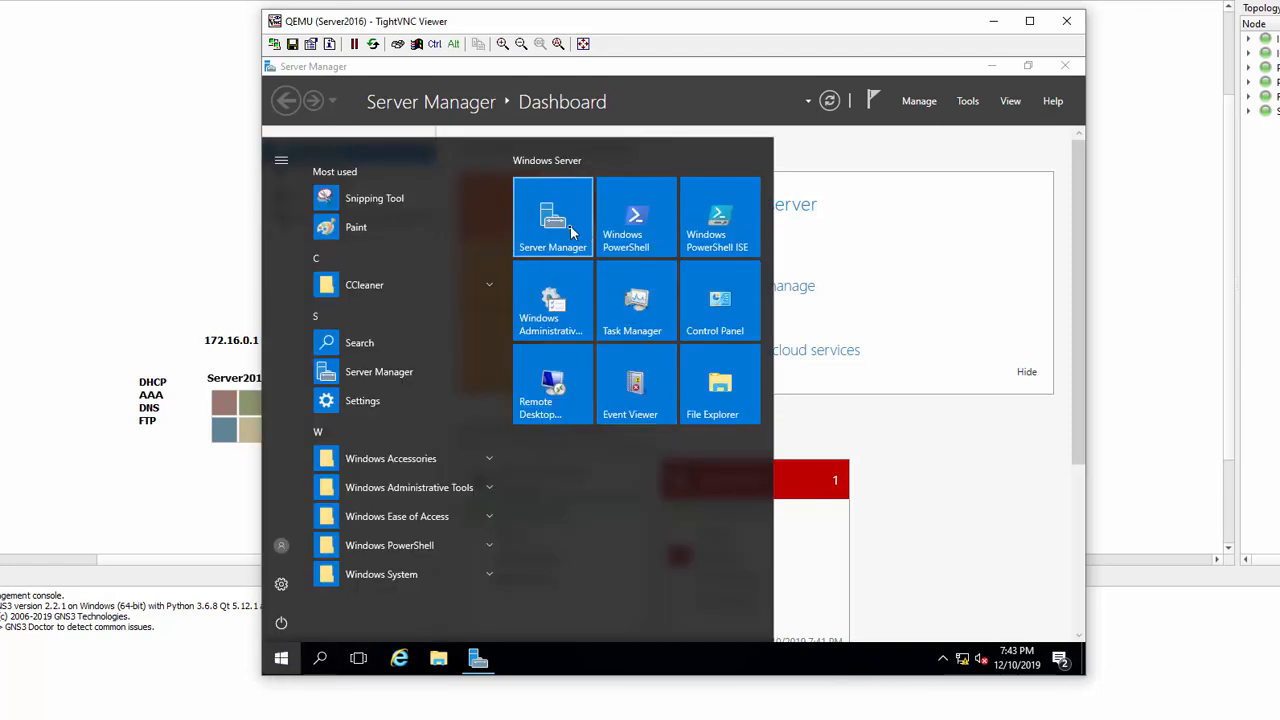
mouse_move(550, 215)
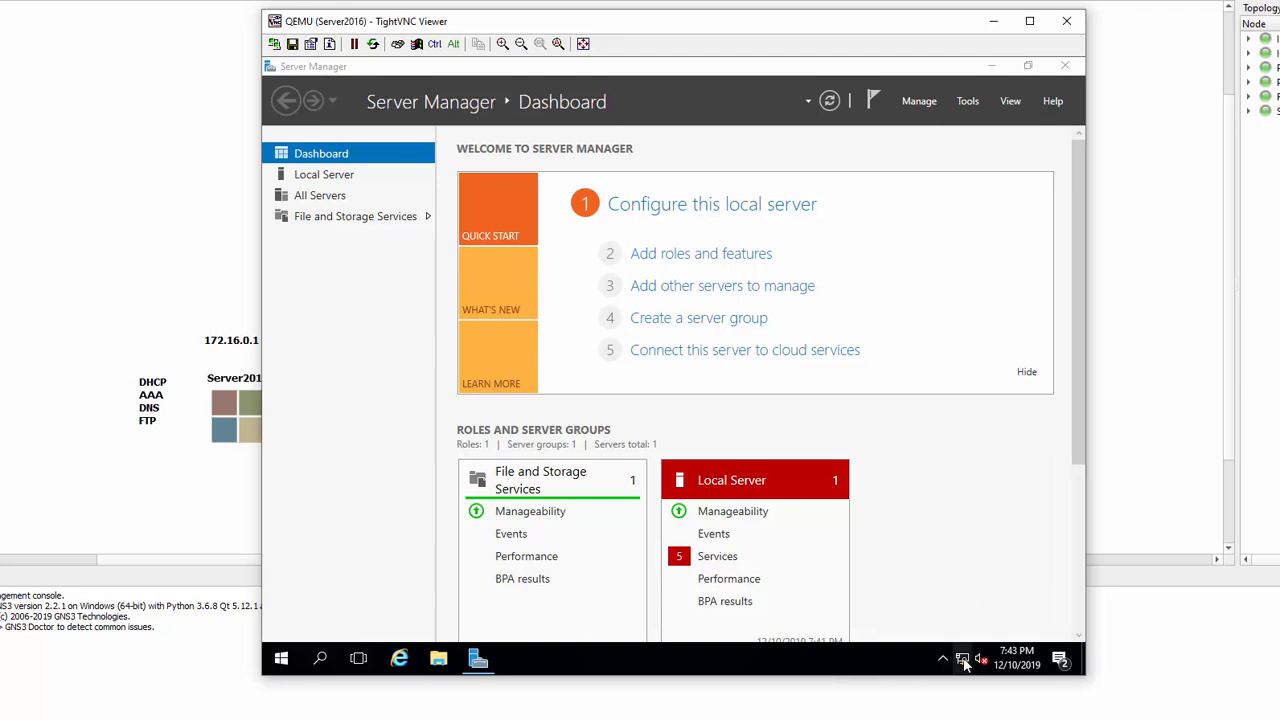
left_click(963, 659)
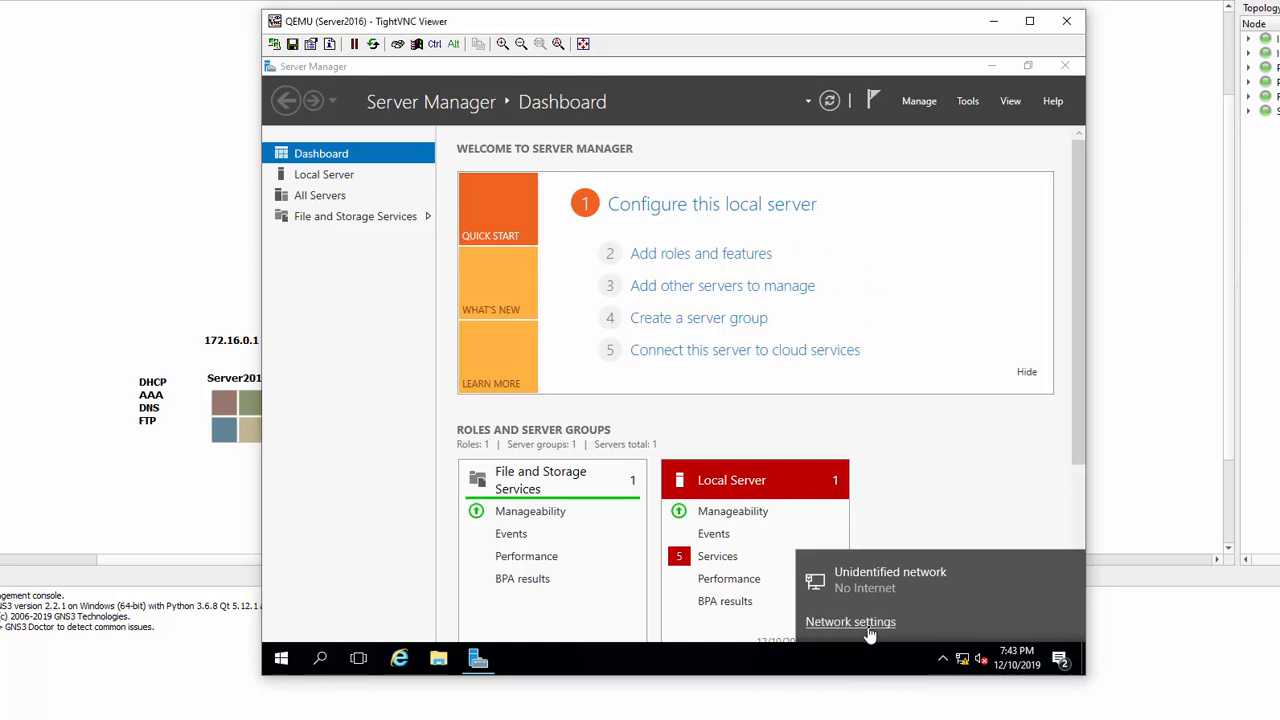
mouse_move(828, 468)
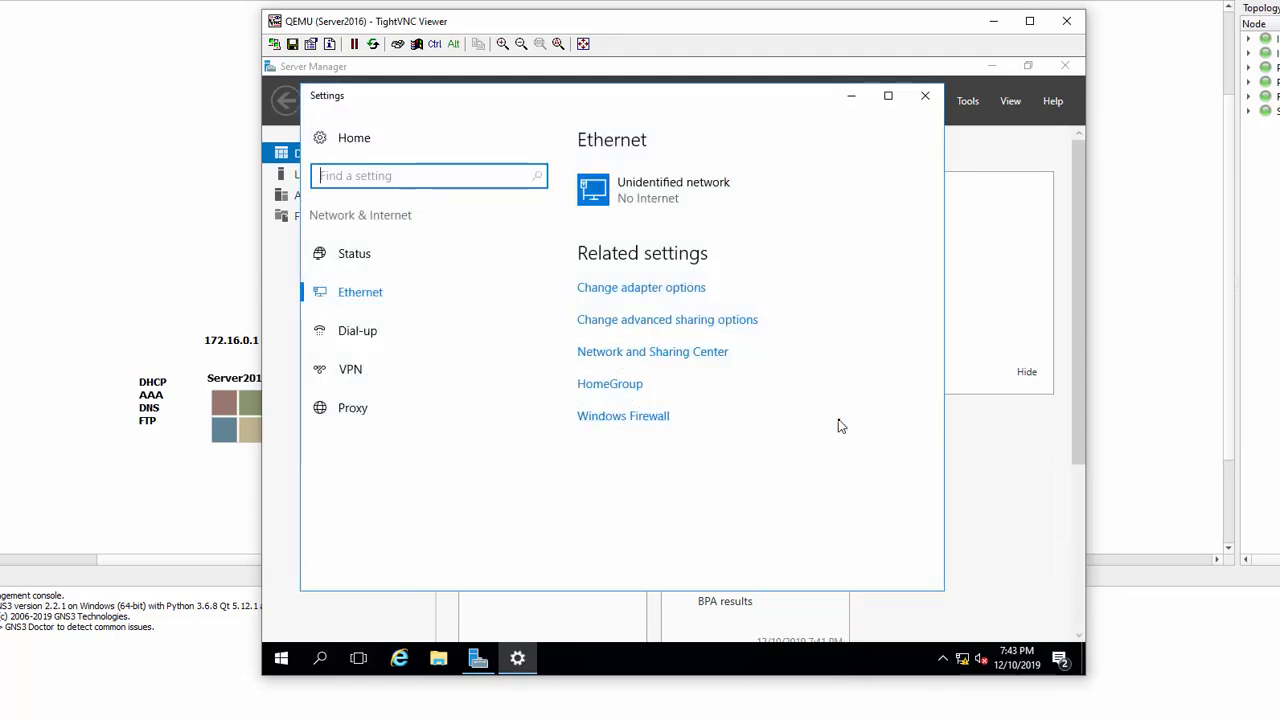
mouse_move(715, 366)
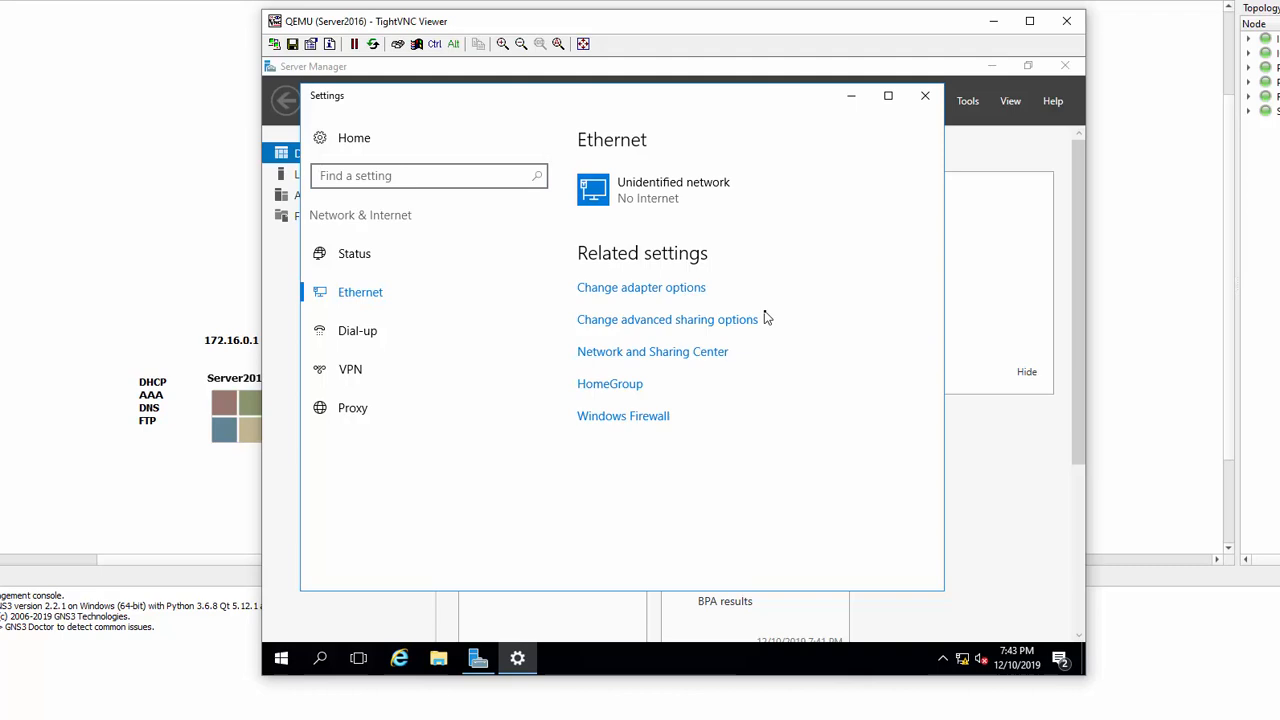
Open the Ethernet 2 adapter properties and select Internet Protocol Version 4 (TCP/IPv4).
left_click(641, 287)
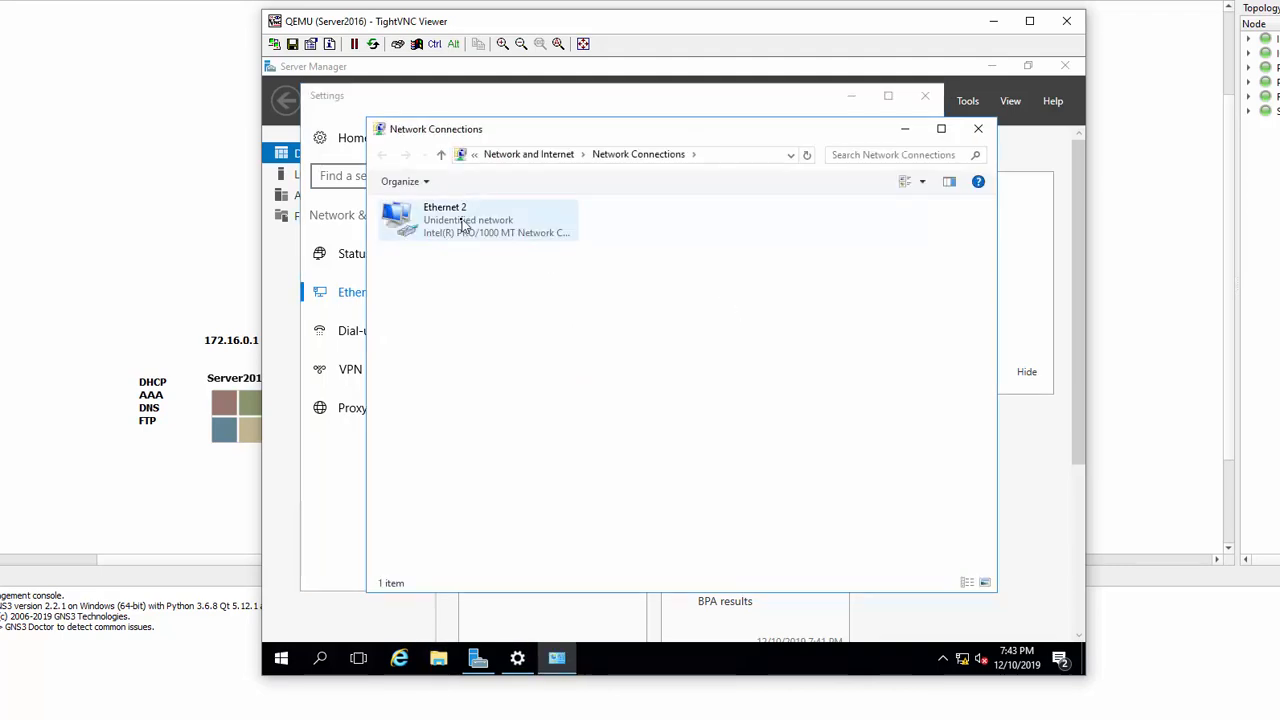
right_click(460, 220)
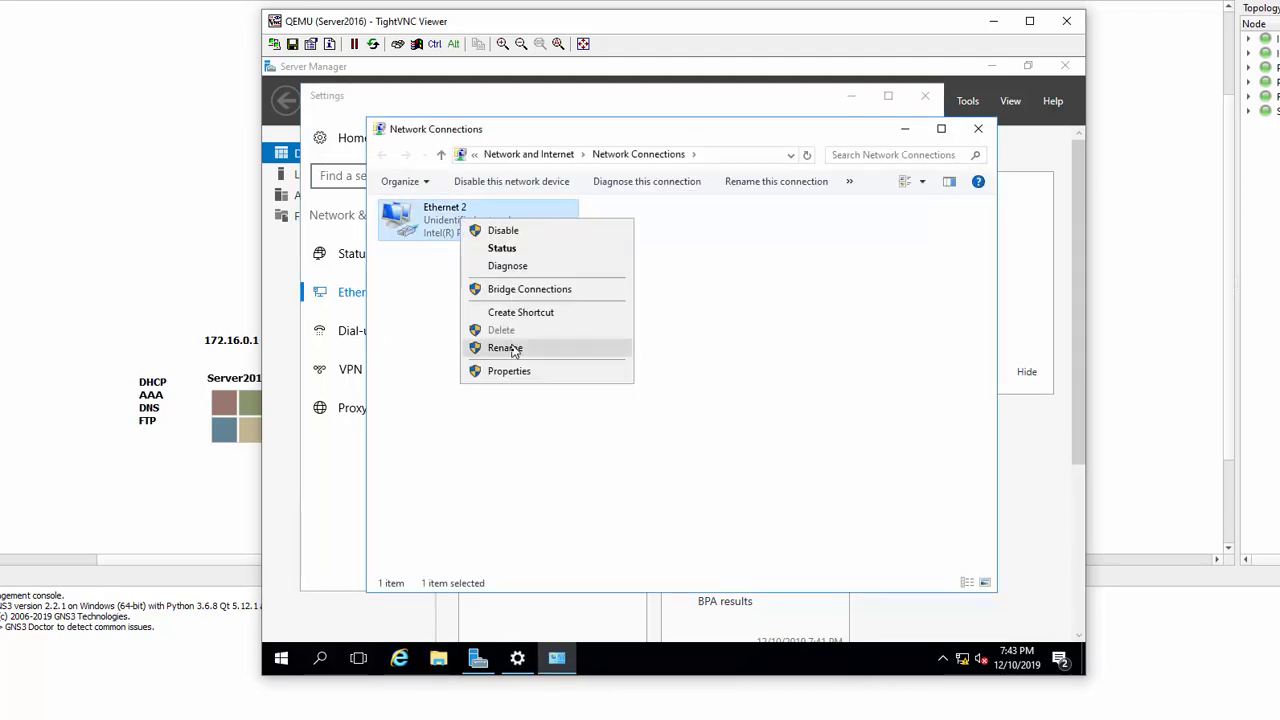
mouse_move(509, 378)
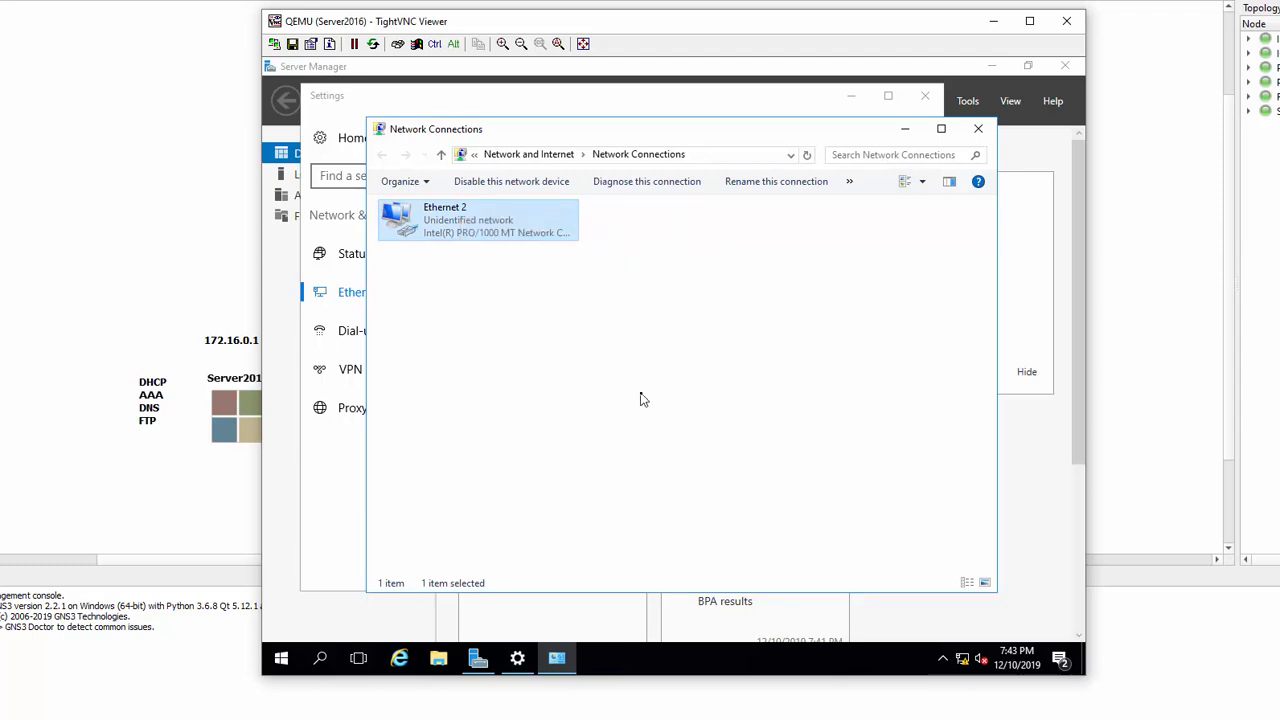
double_click(478, 219)
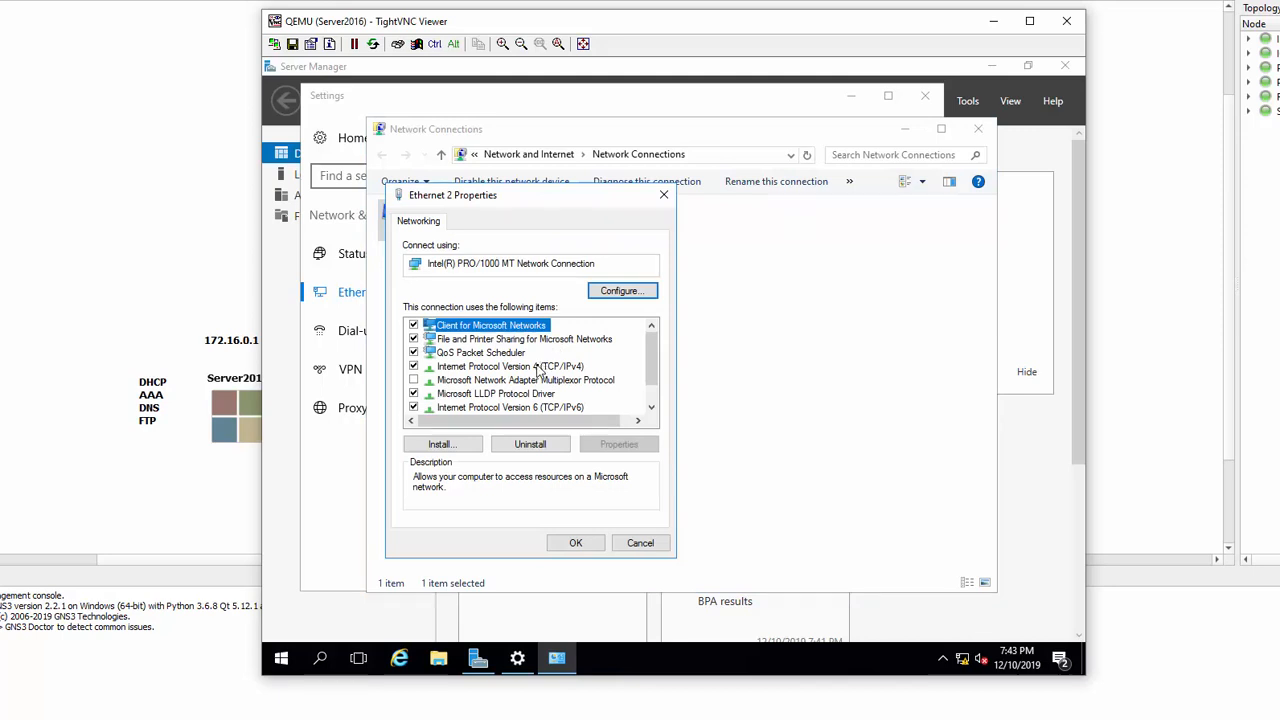
left_click(510, 366)
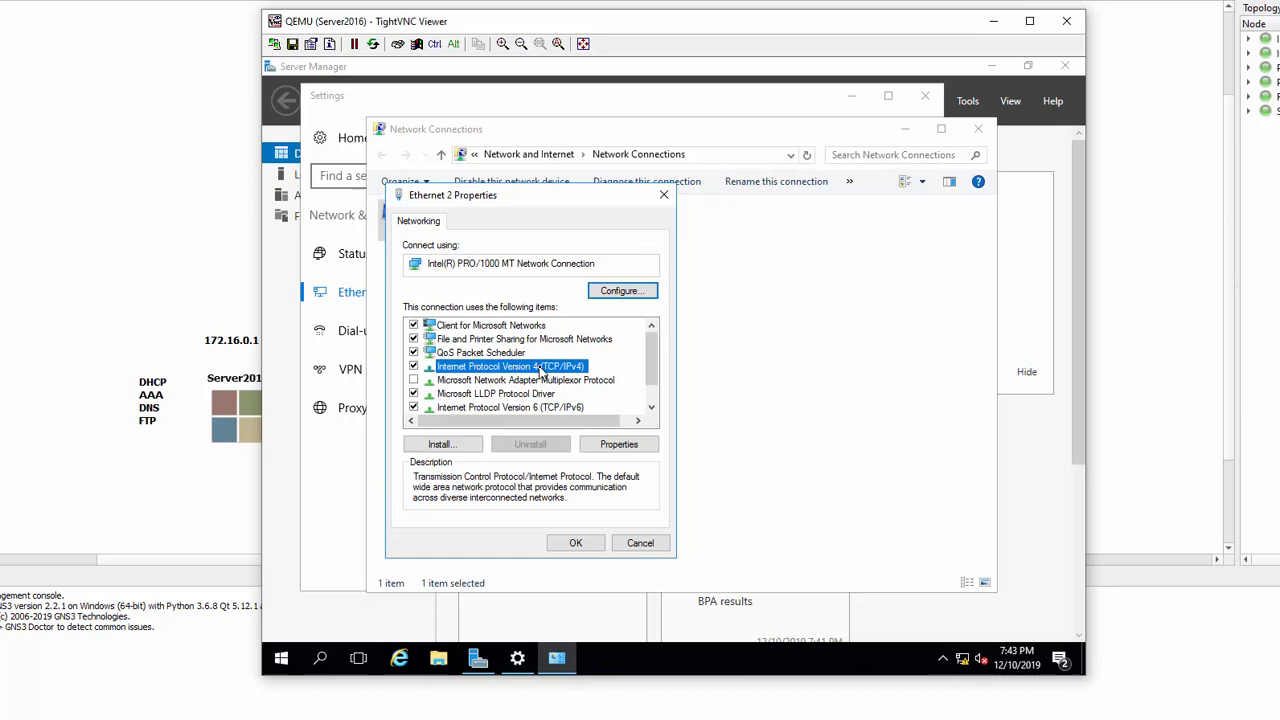
Give Ethernet 2 static IP 172.16.0.1/255.255.255.0, gateway 172.16.0.254, DNS 127.0.0.1.
left_click(618, 444)
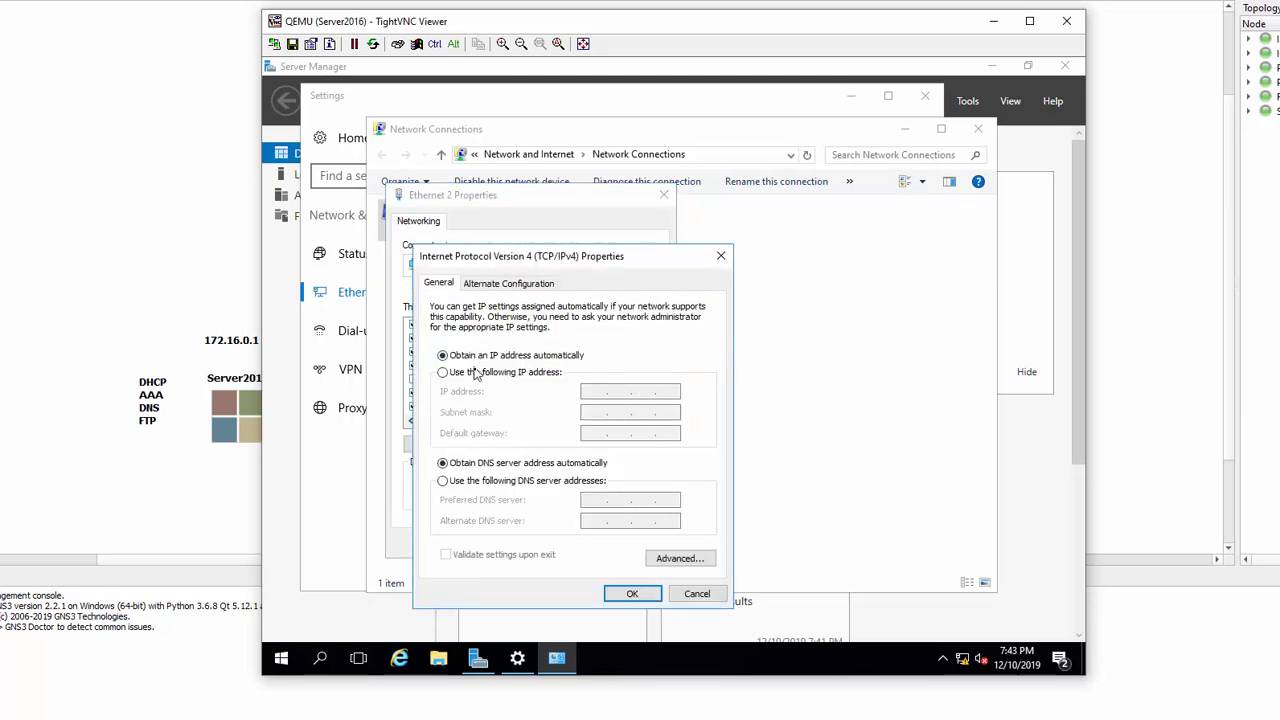
left_click(442, 372)
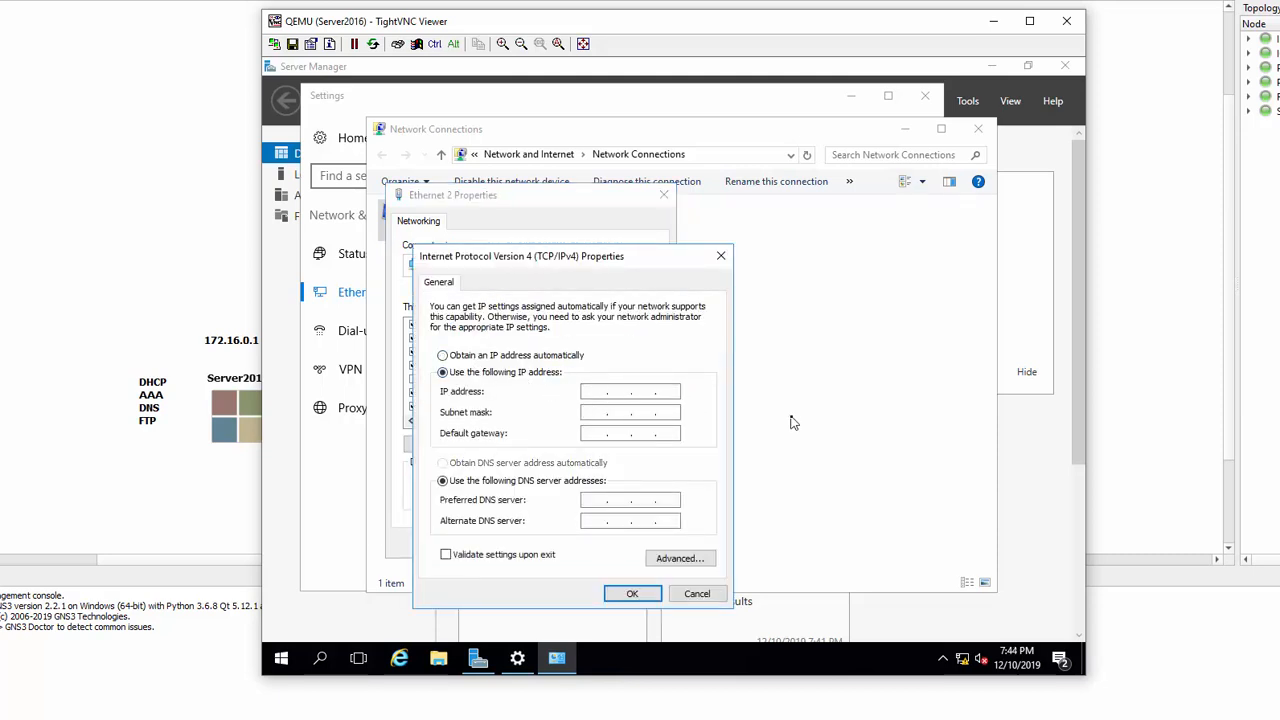
type("172.16")
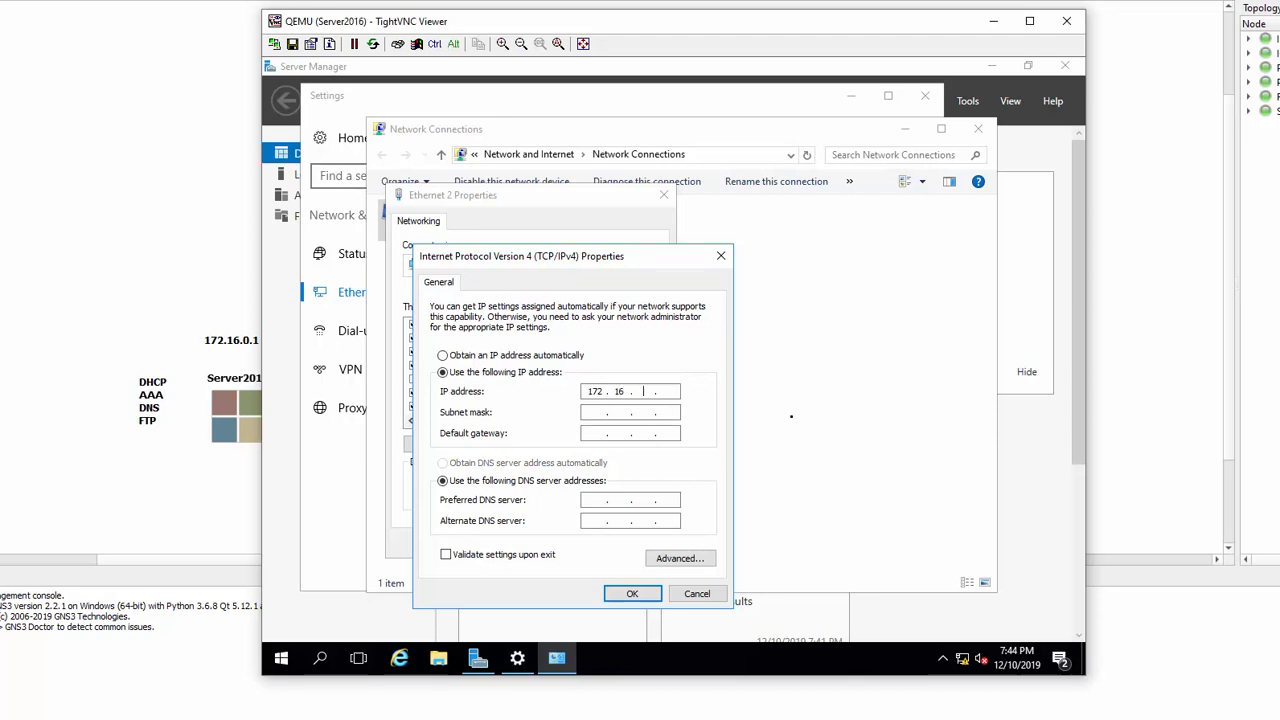
type("0.1")
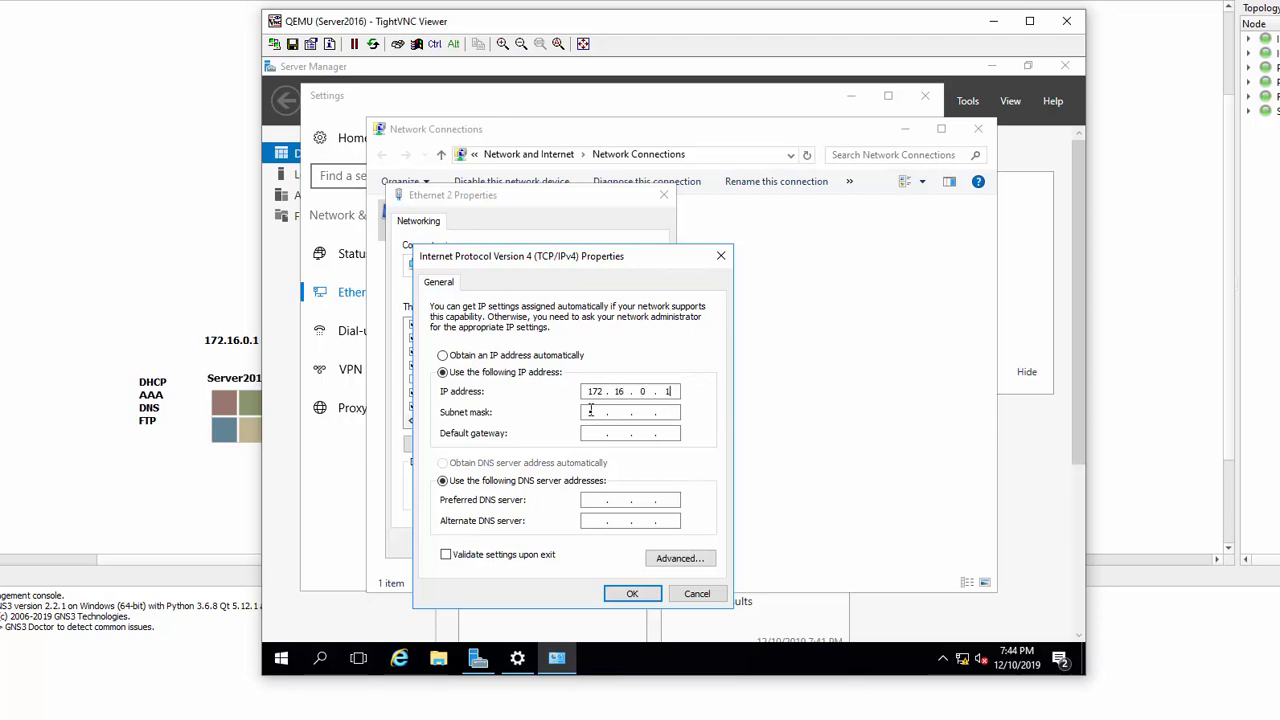
type("255 . 255 . 0 . 0")
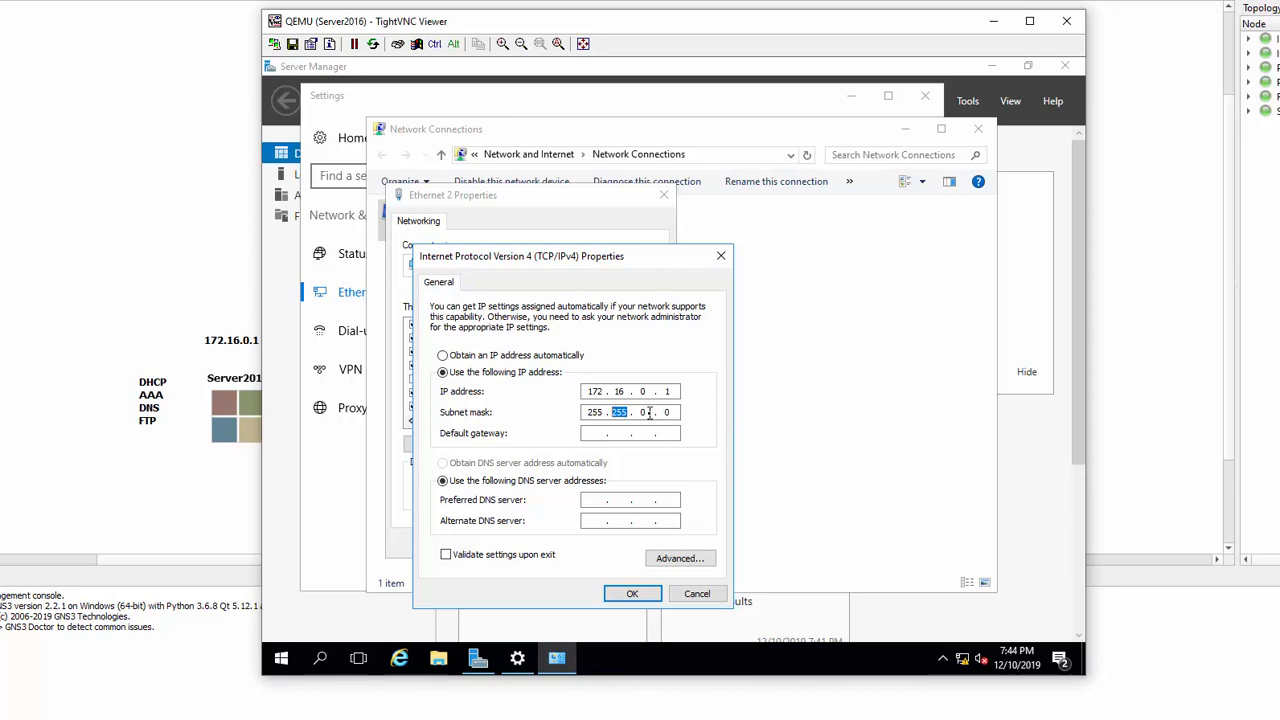
type("255")
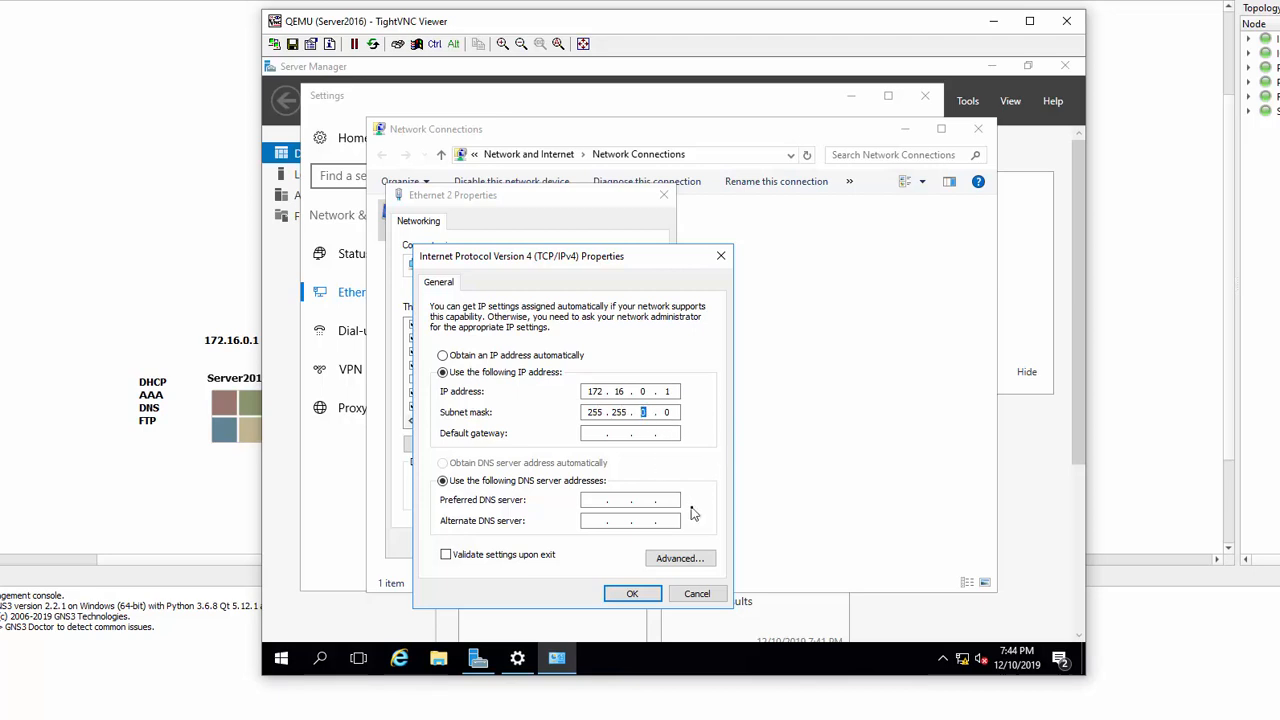
type("255.")
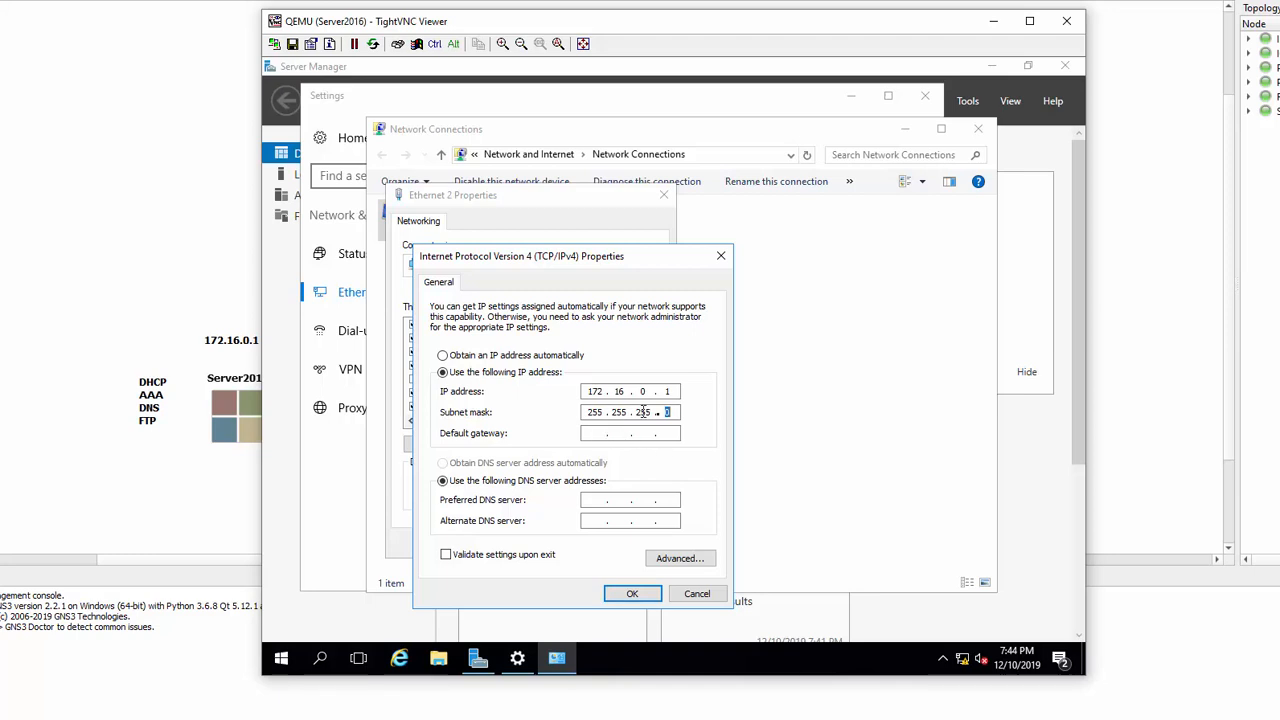
type("0")
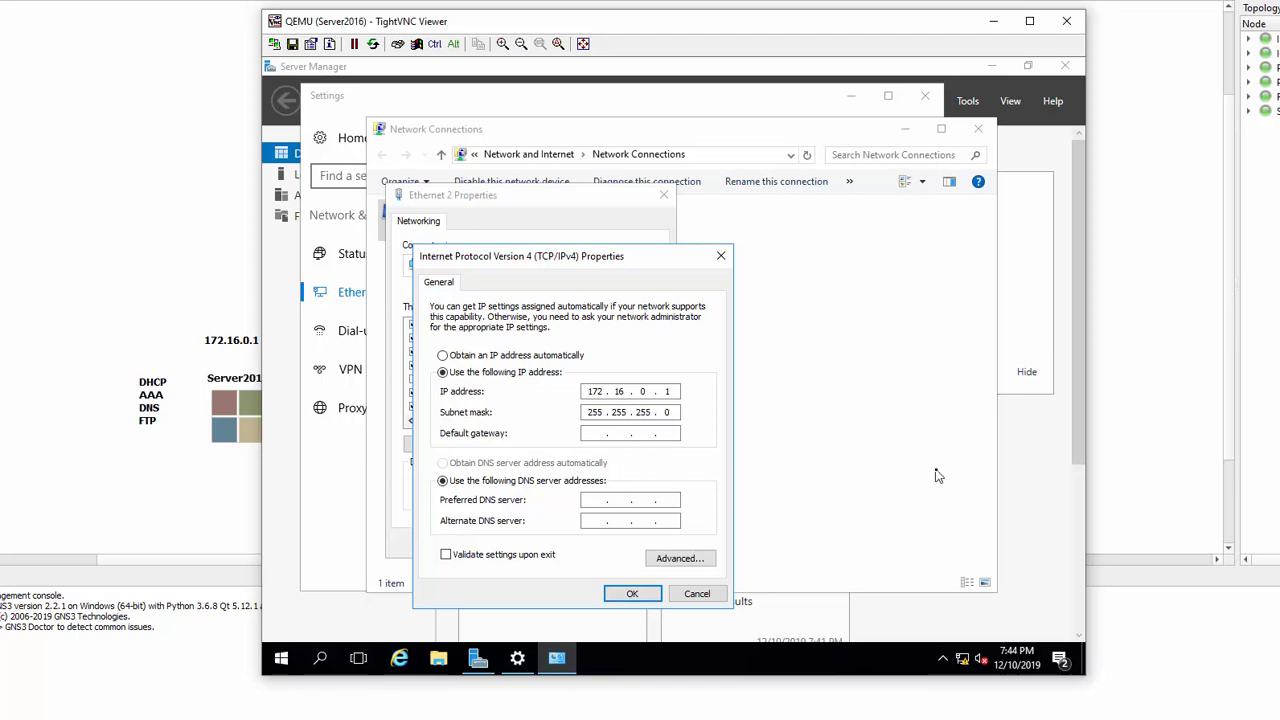
type("172.16.0")
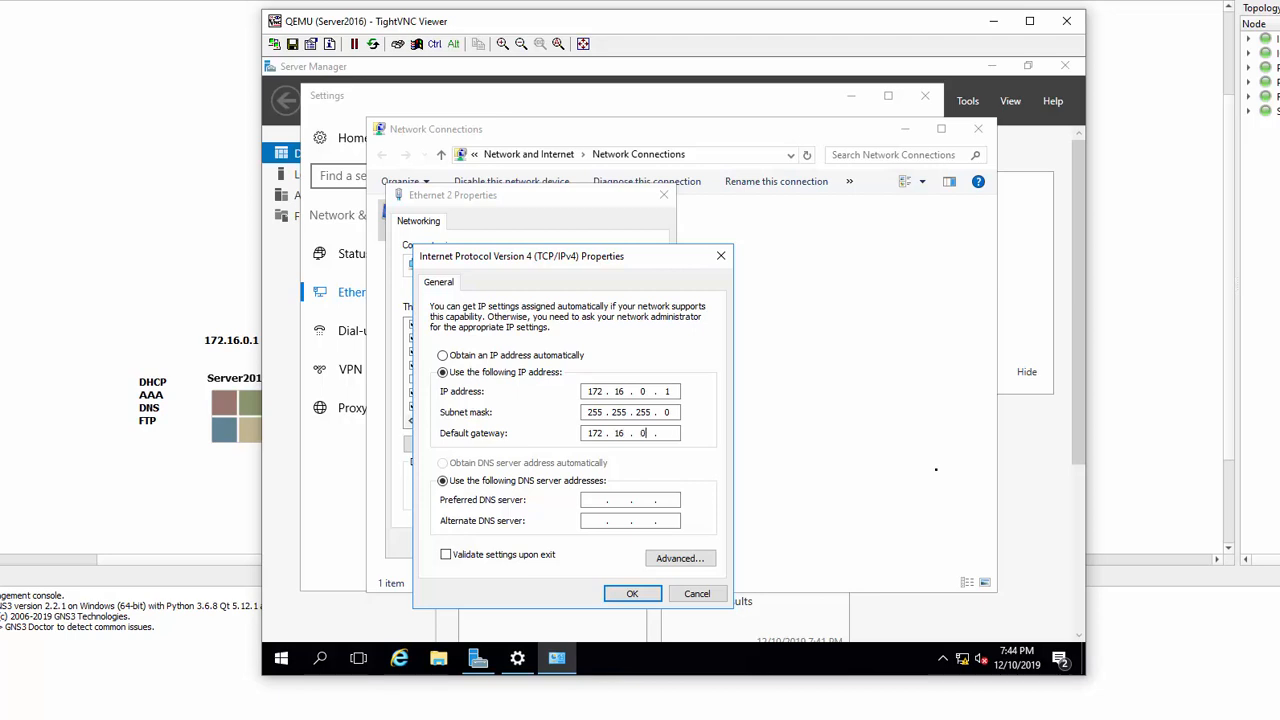
type("254")
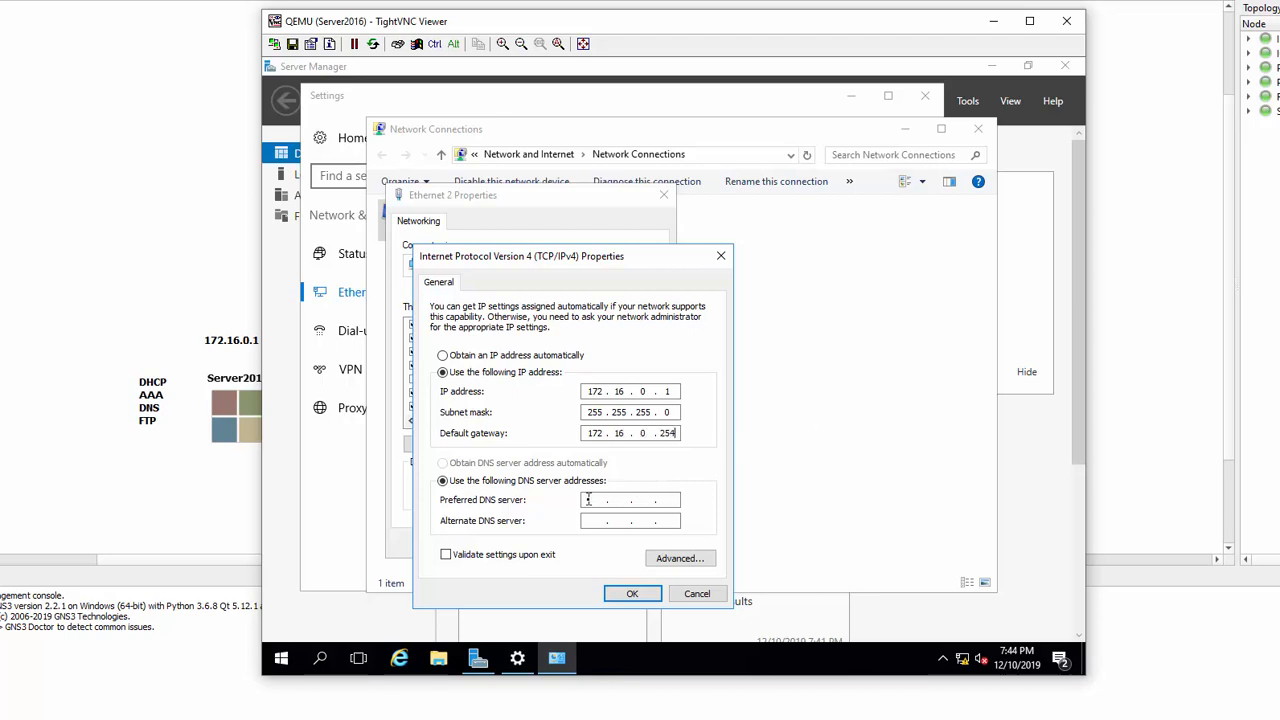
type("127.0.0.1")
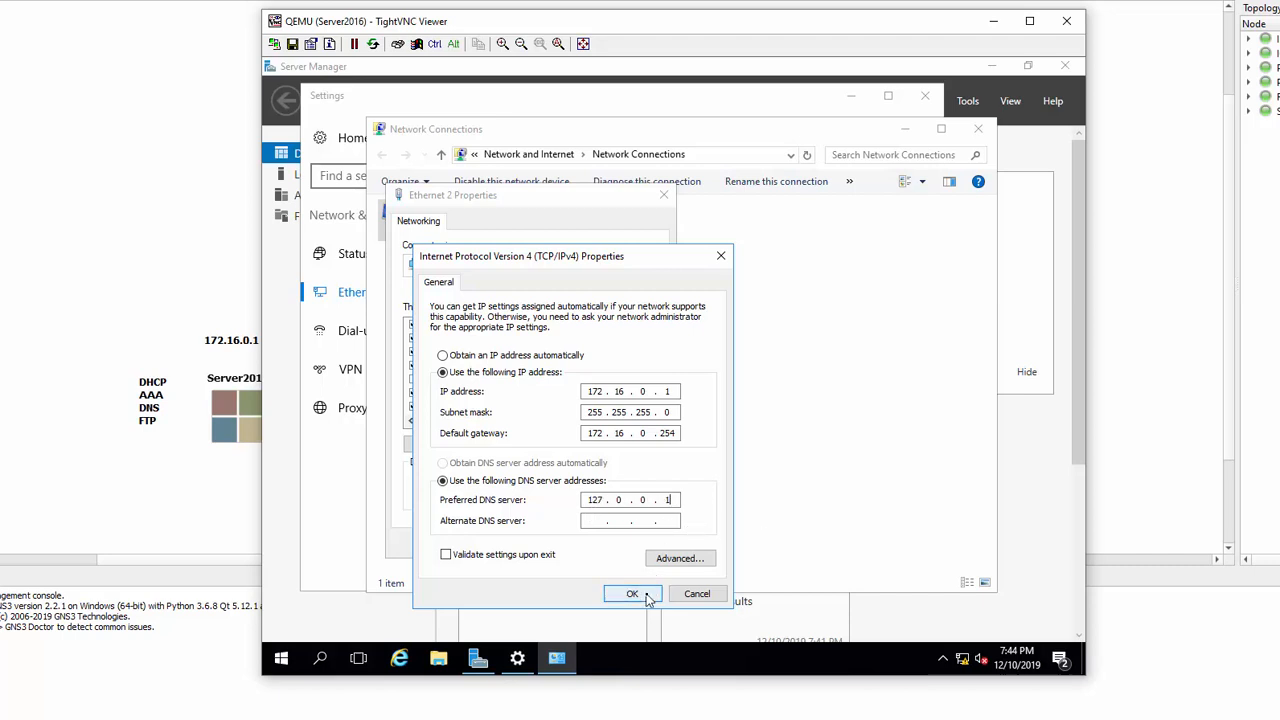
left_click(632, 593)
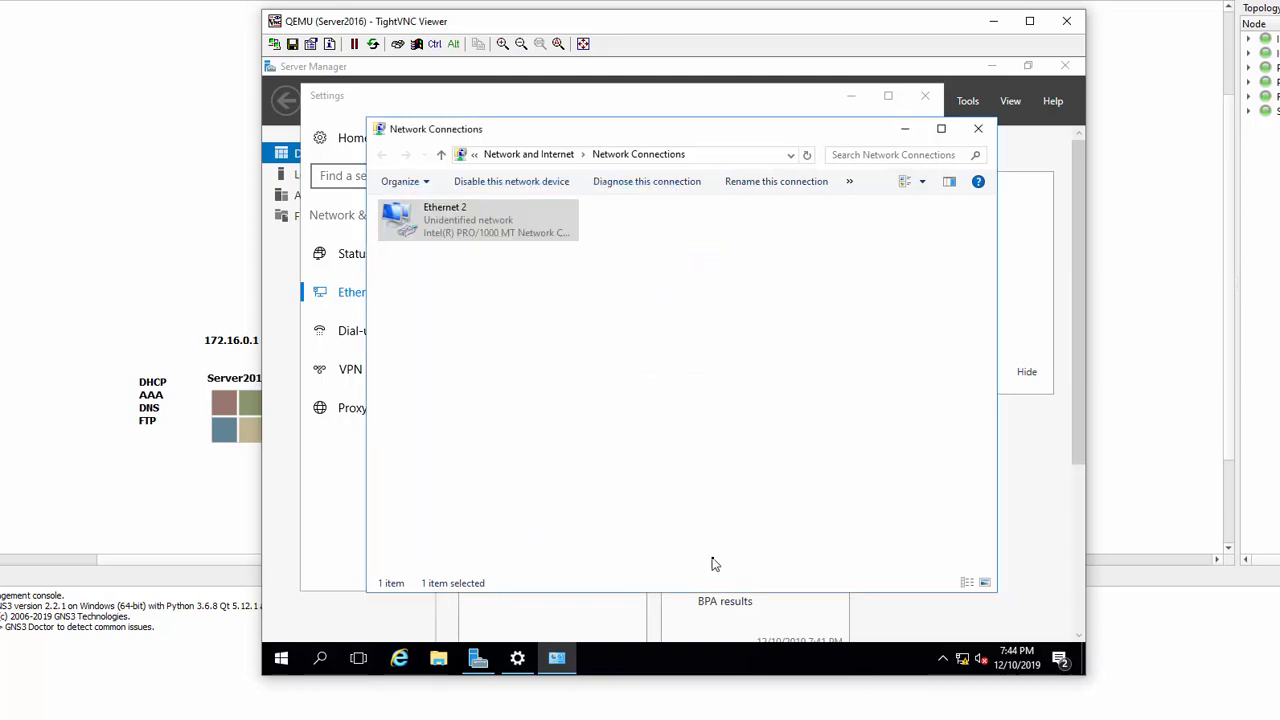
Close the network windows, confirm 172.16.0.1 with ipconfig, and ping gateway 172.16.0.254.
left_click(977, 128)
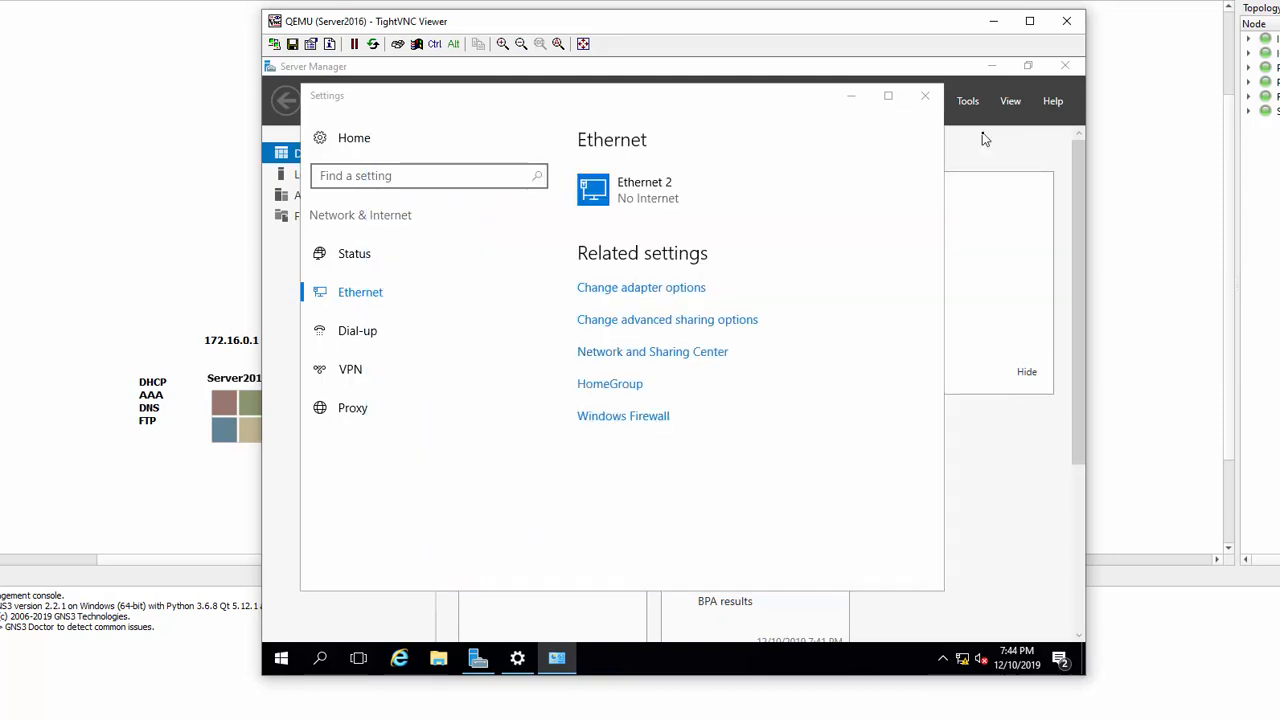
left_click(924, 95)
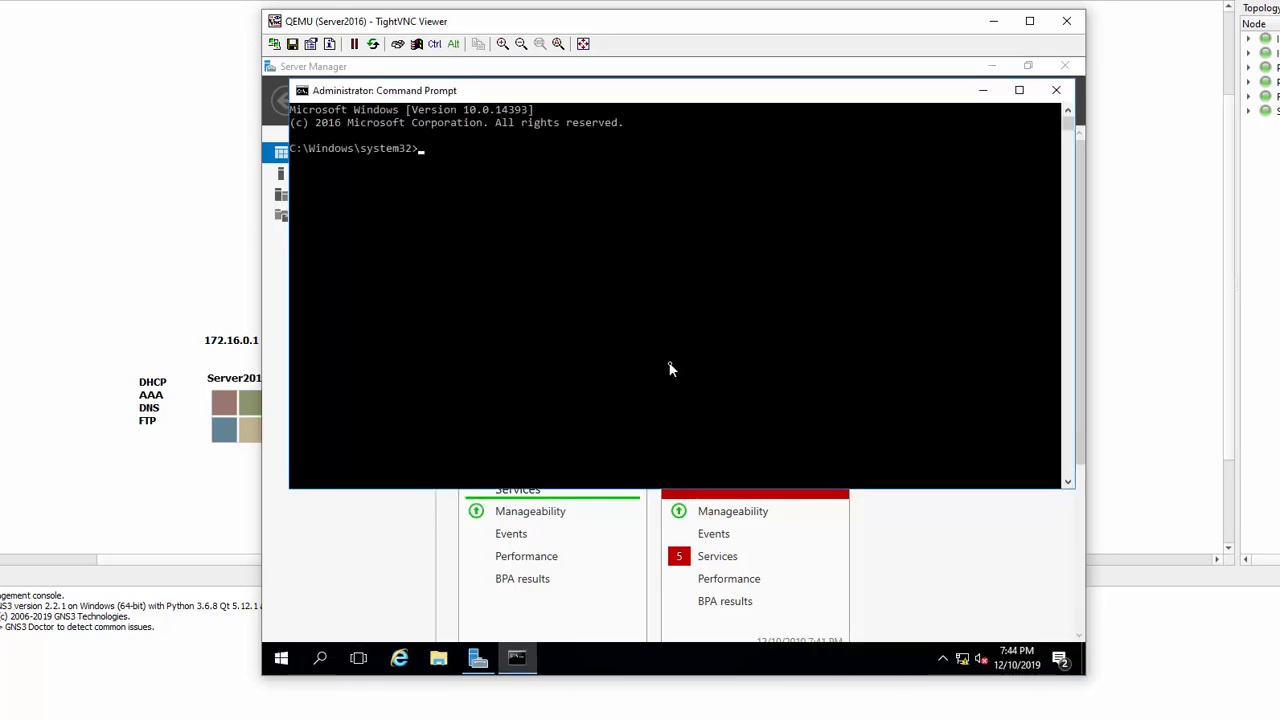
type("ping")
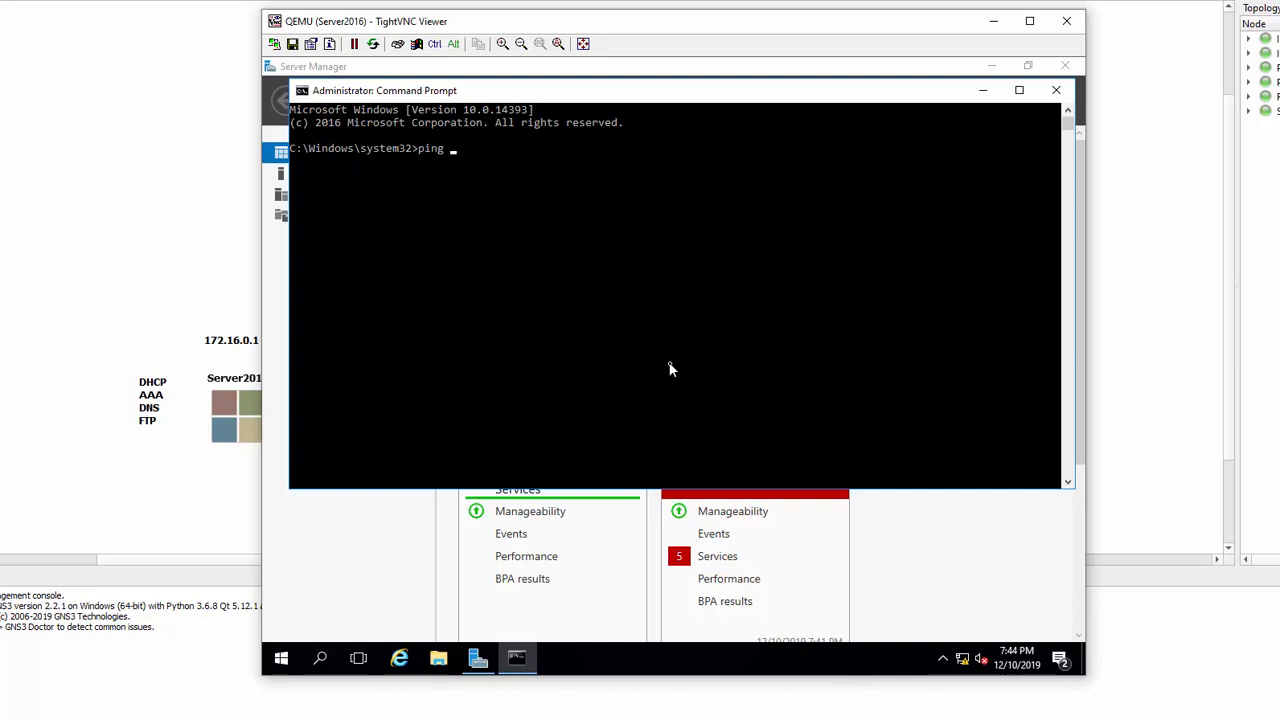
type("1")
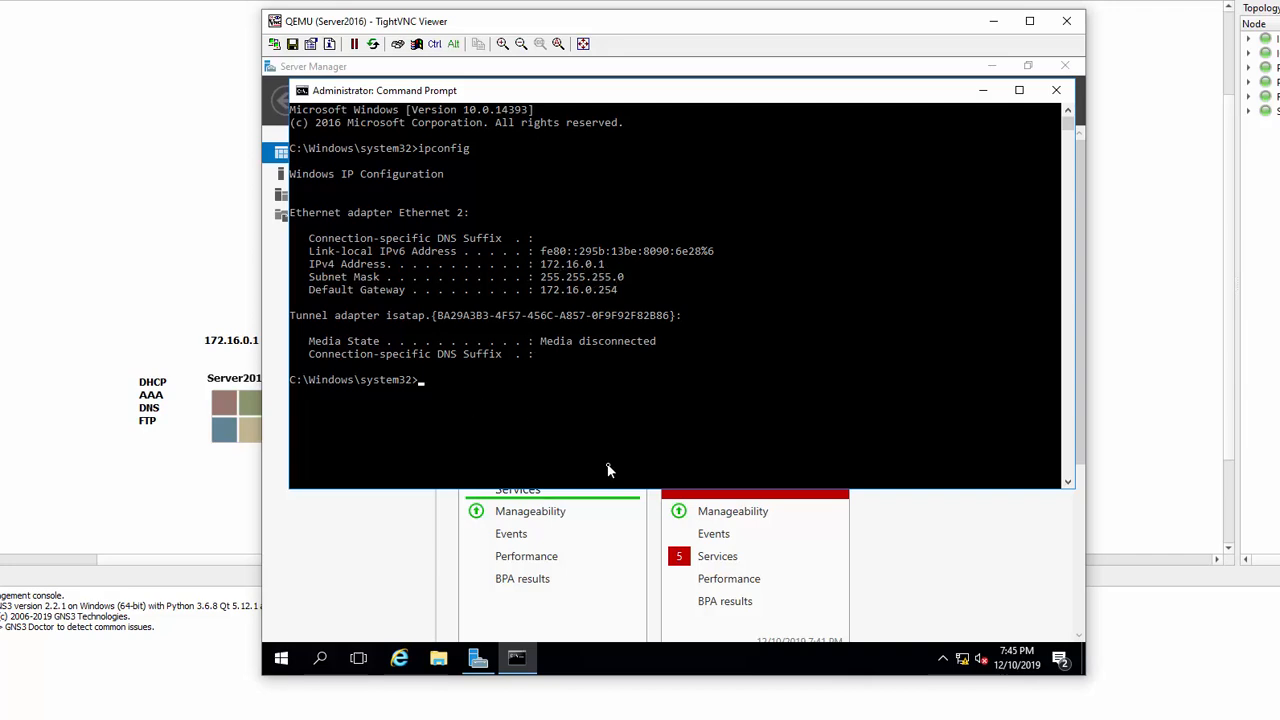
type("ping")
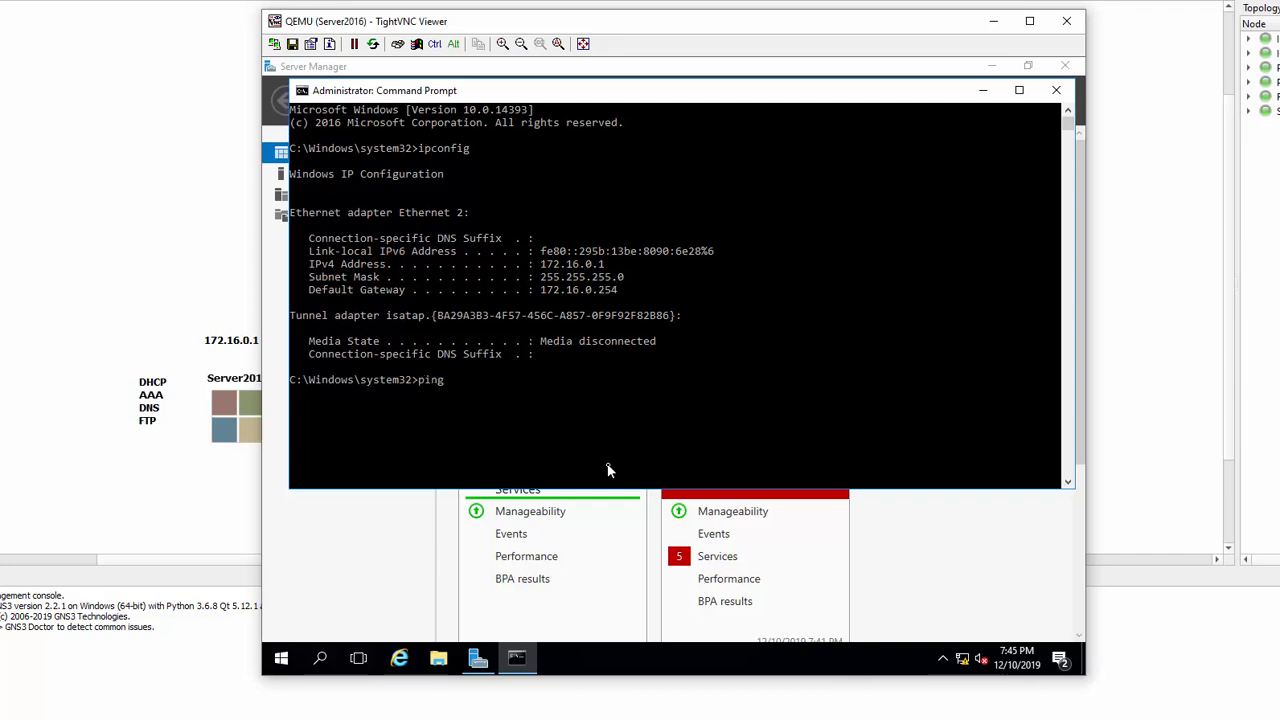
type("172.16.0")
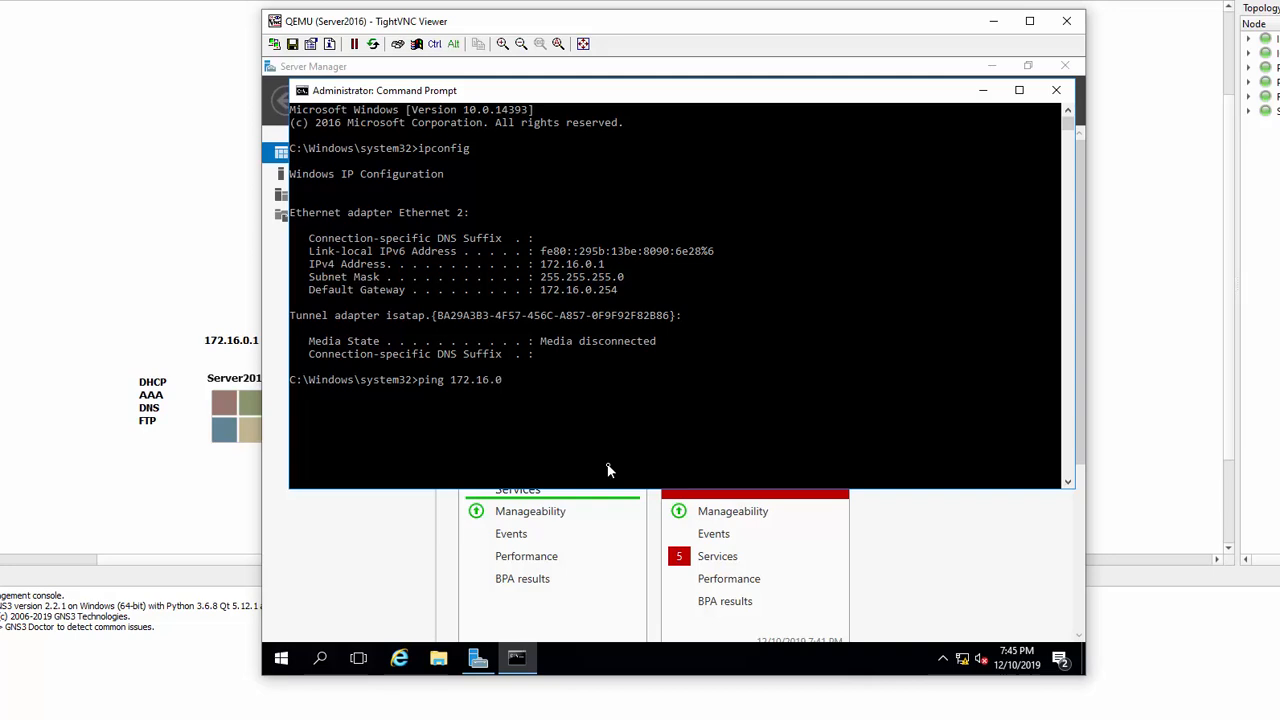
type(".254")
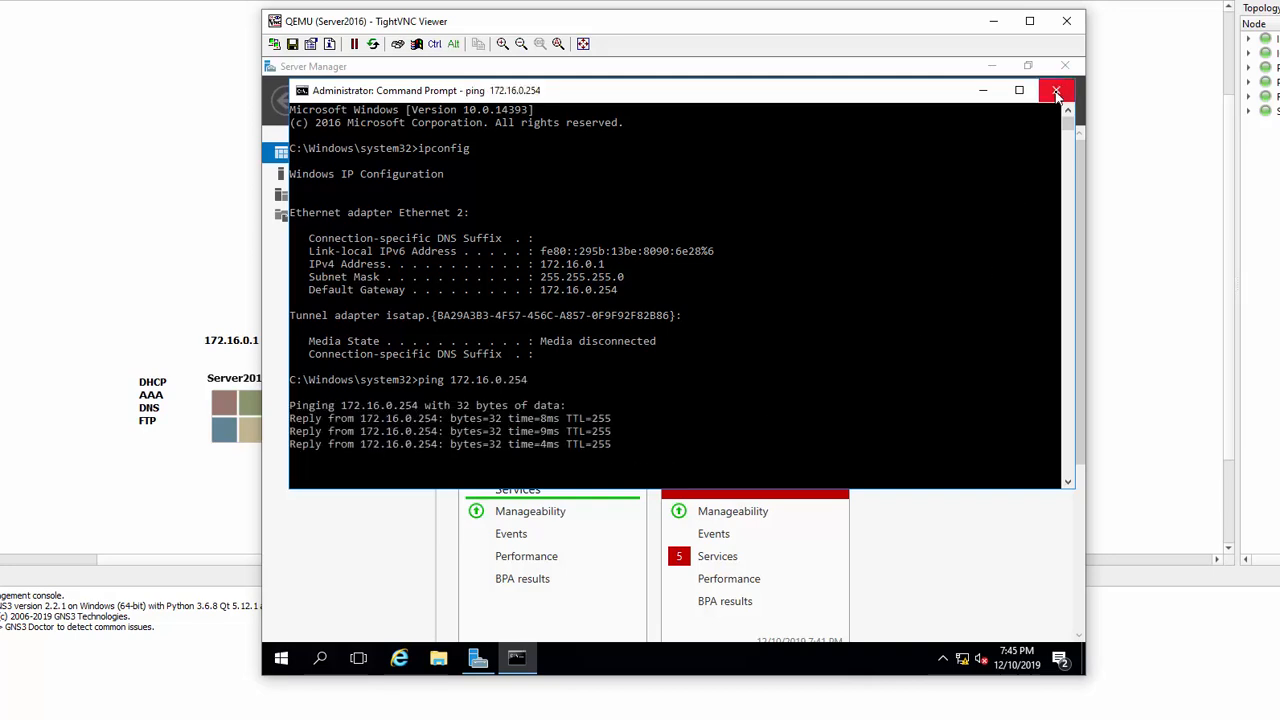
left_click(1056, 90)
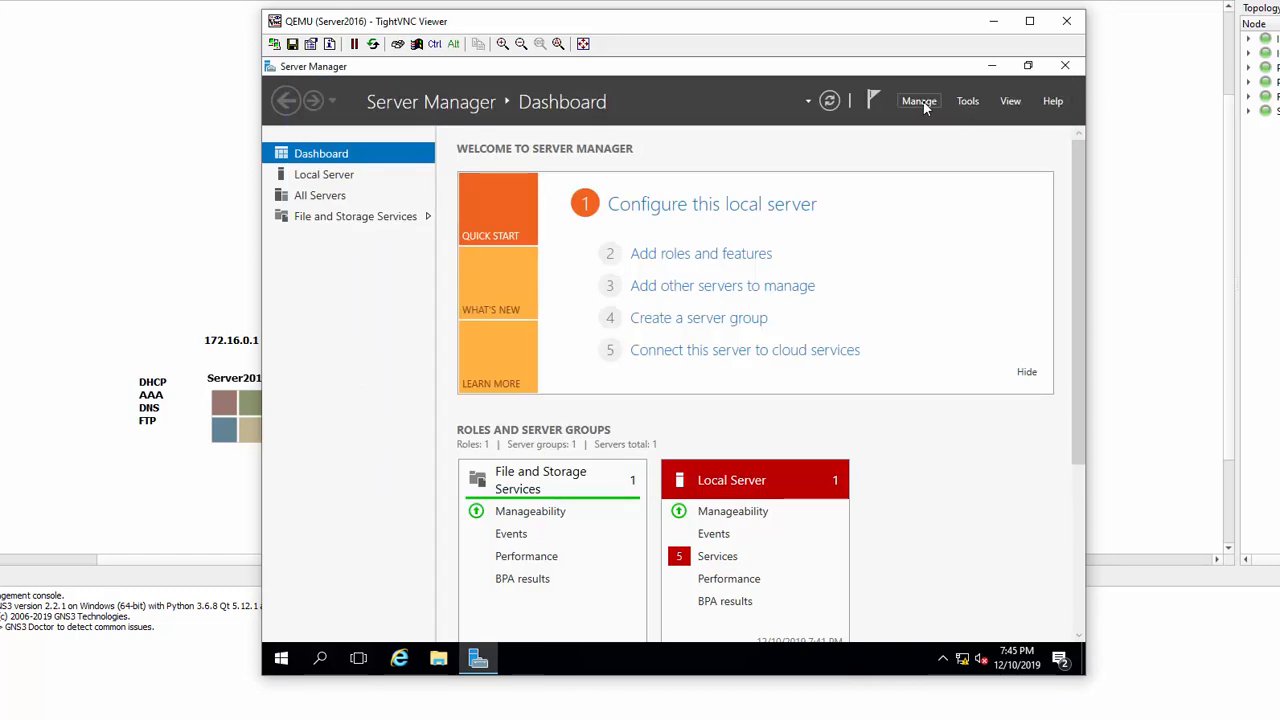
Start Add Roles and Features with role-based installation targeting the local server.
left_click(918, 100)
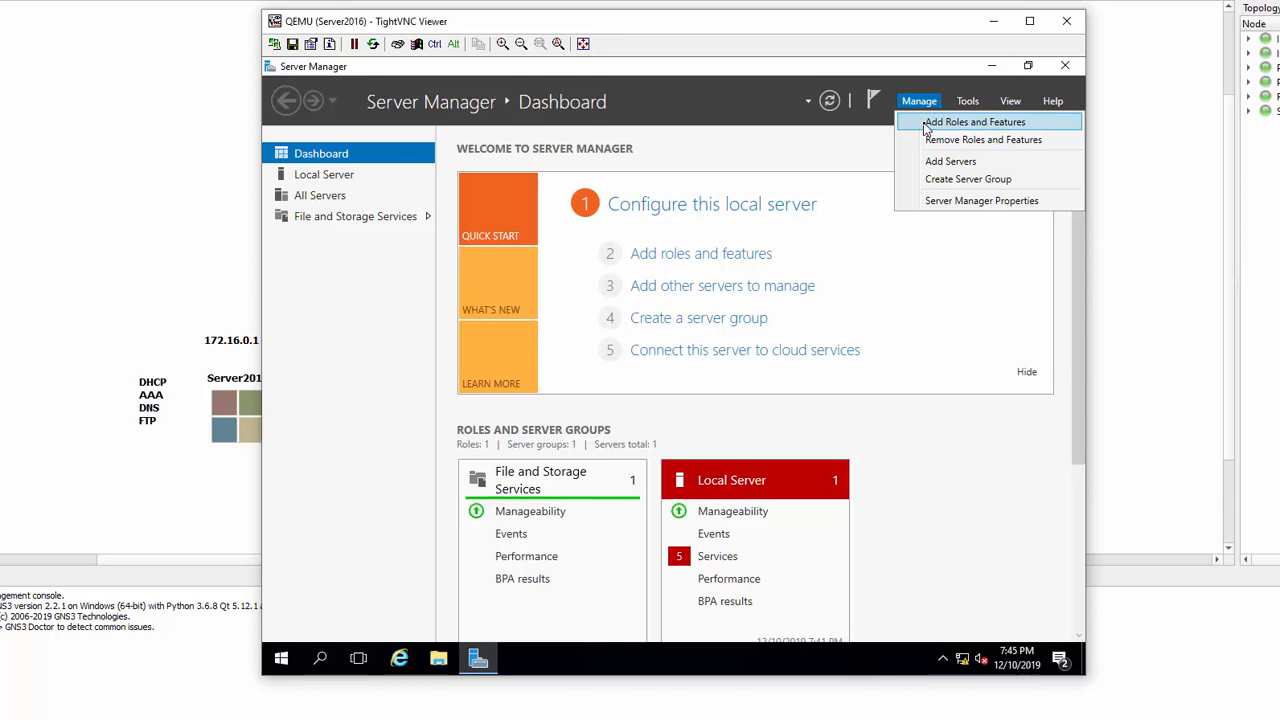
left_click(974, 121)
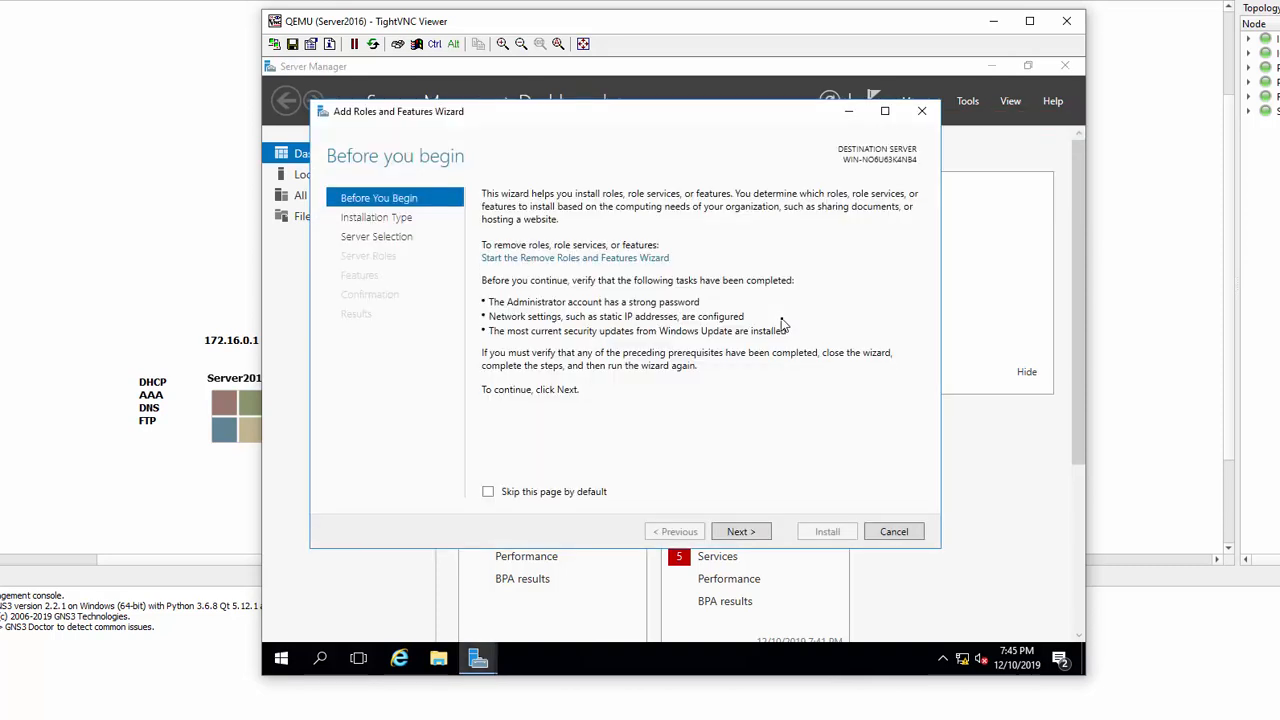
left_click(740, 531)
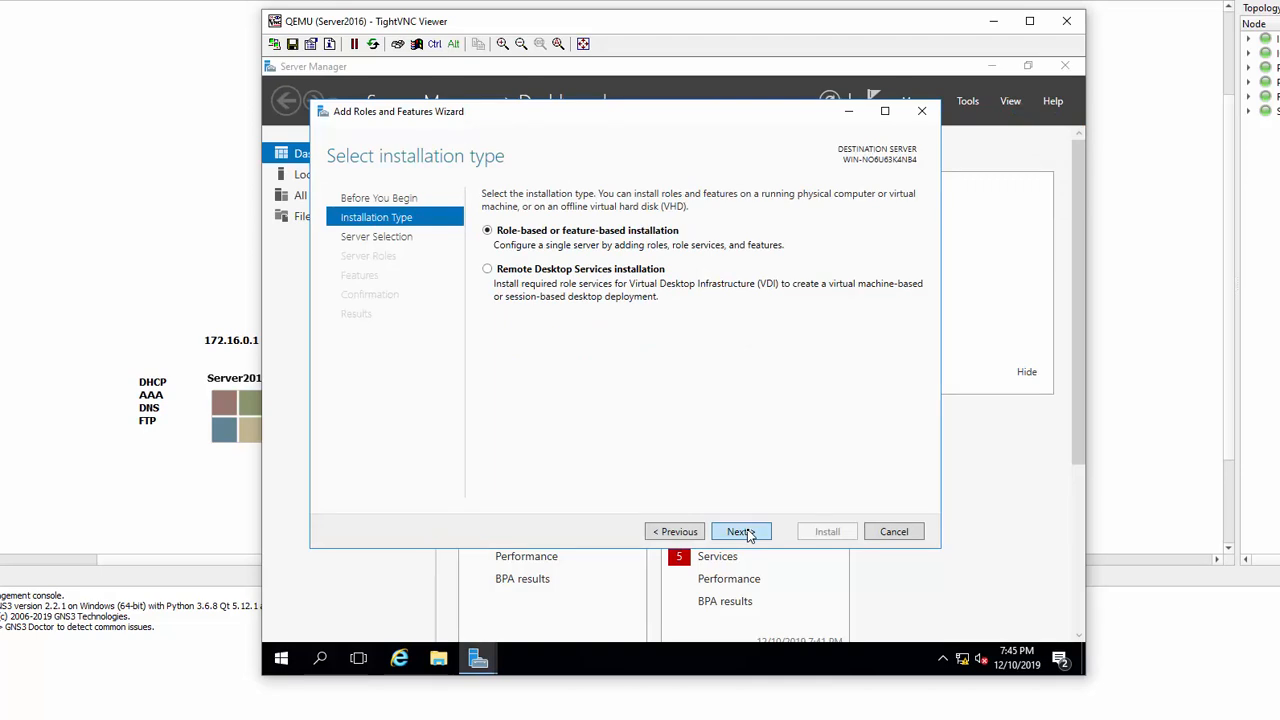
left_click(740, 531)
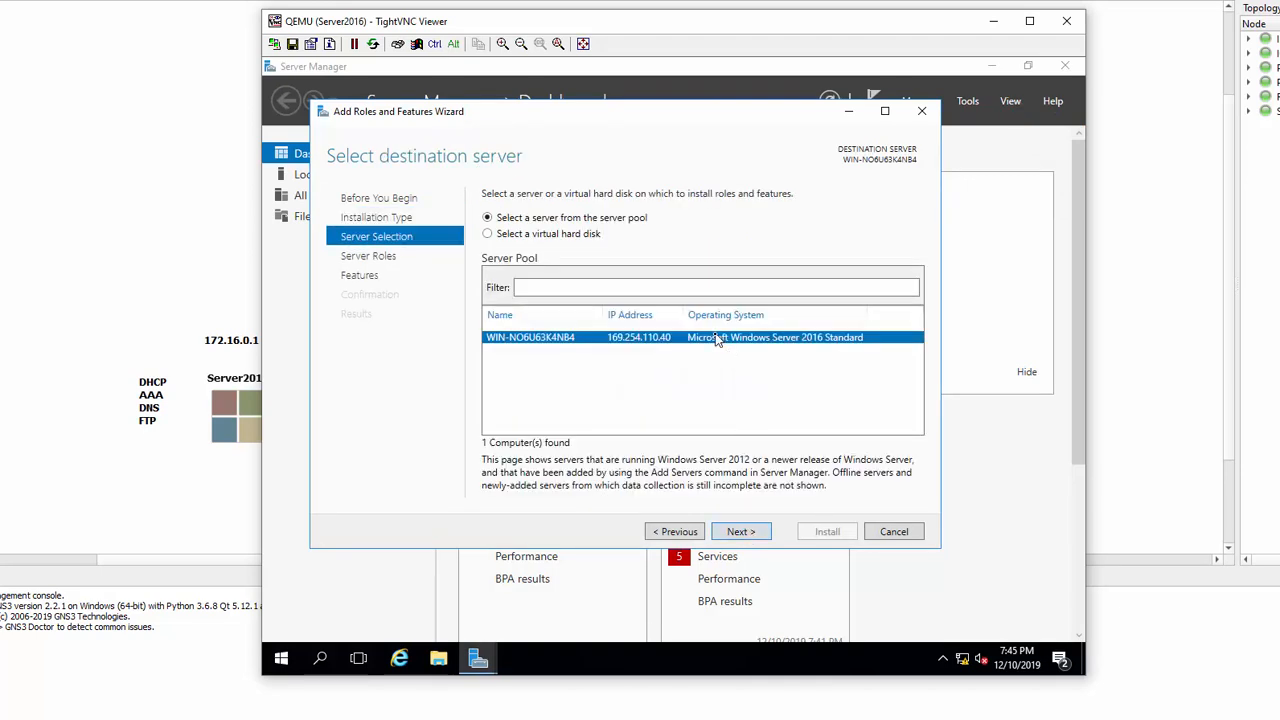
mouse_move(700, 375)
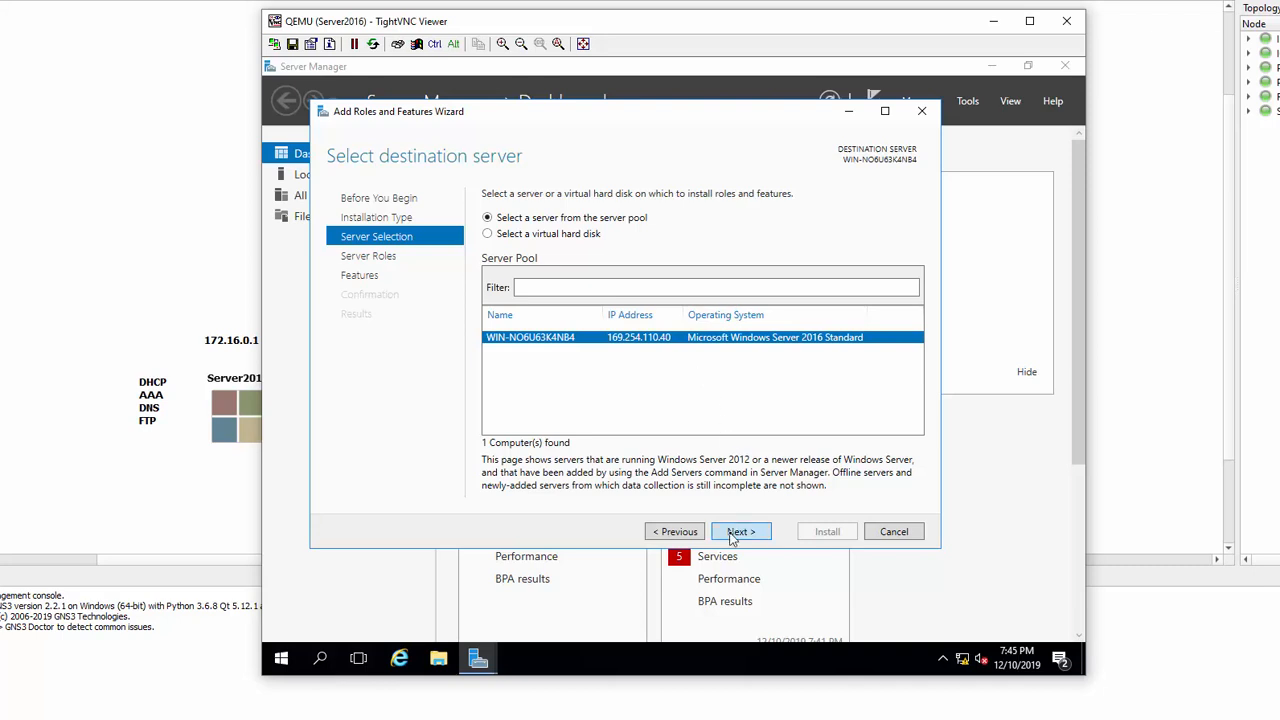
left_click(740, 531)
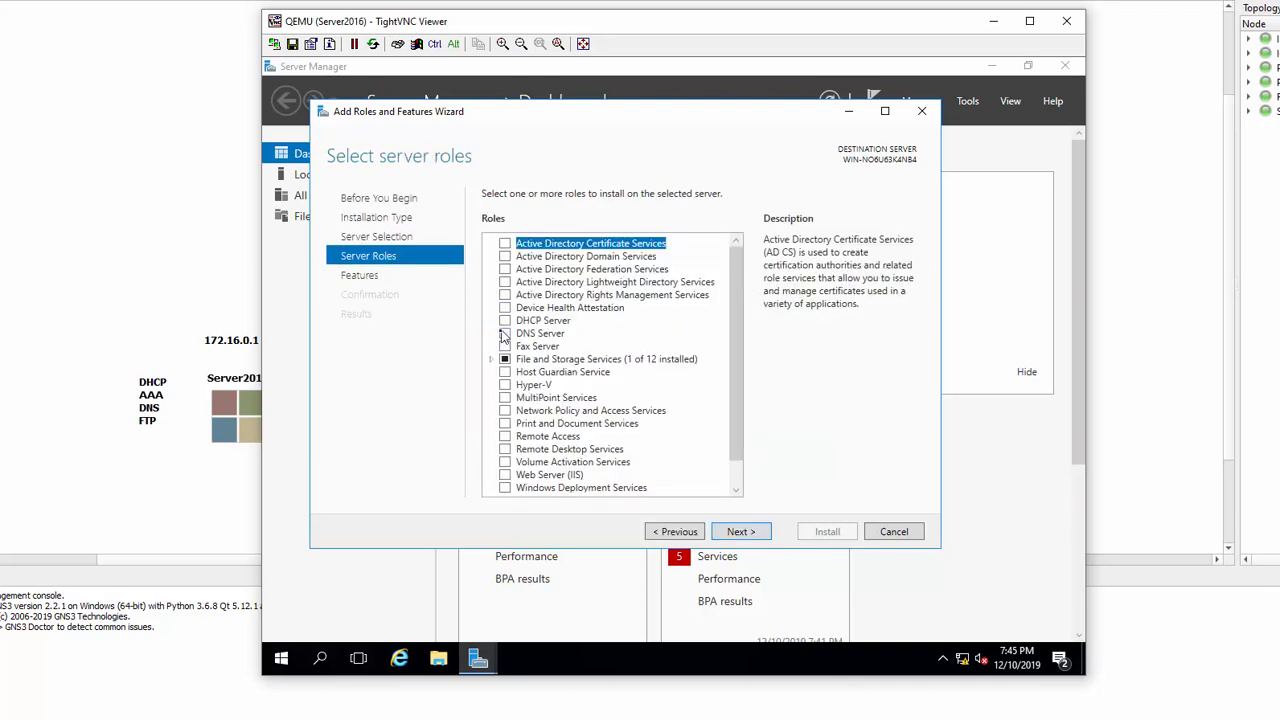
Tick the DHCP Server and DNS Server roles, accepting their management tools.
left_click(505, 320)
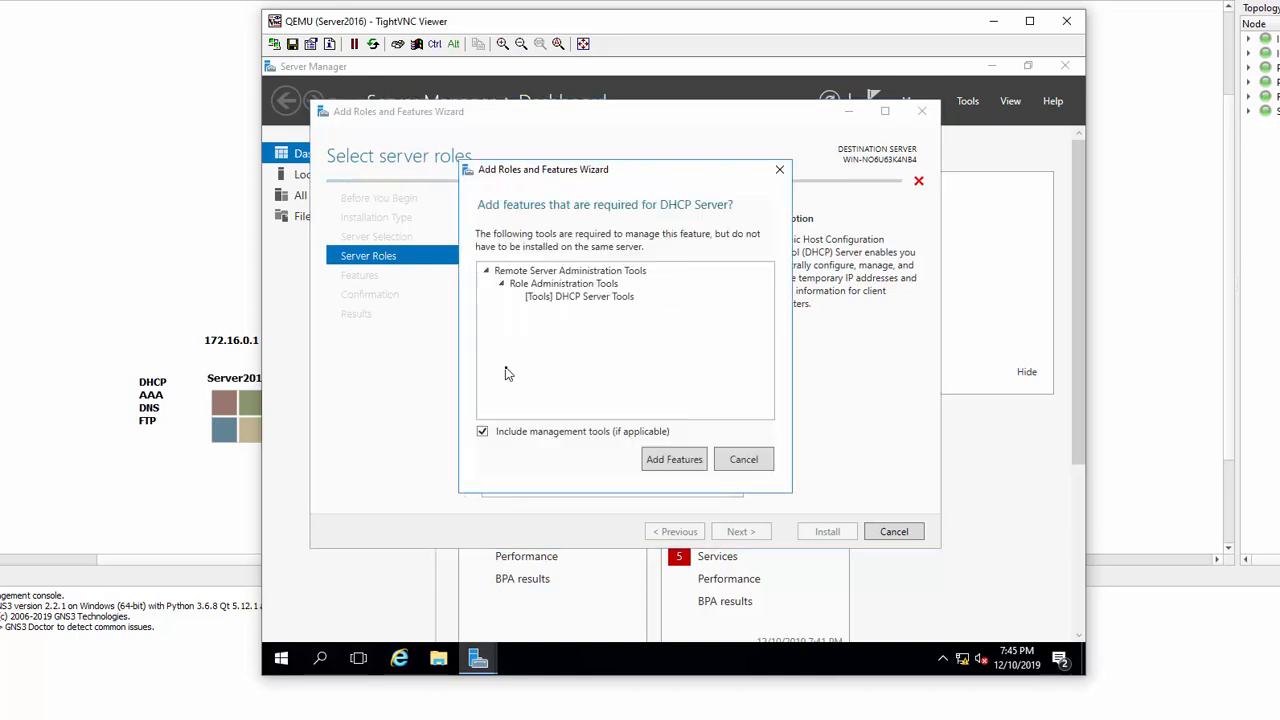
left_click(674, 459)
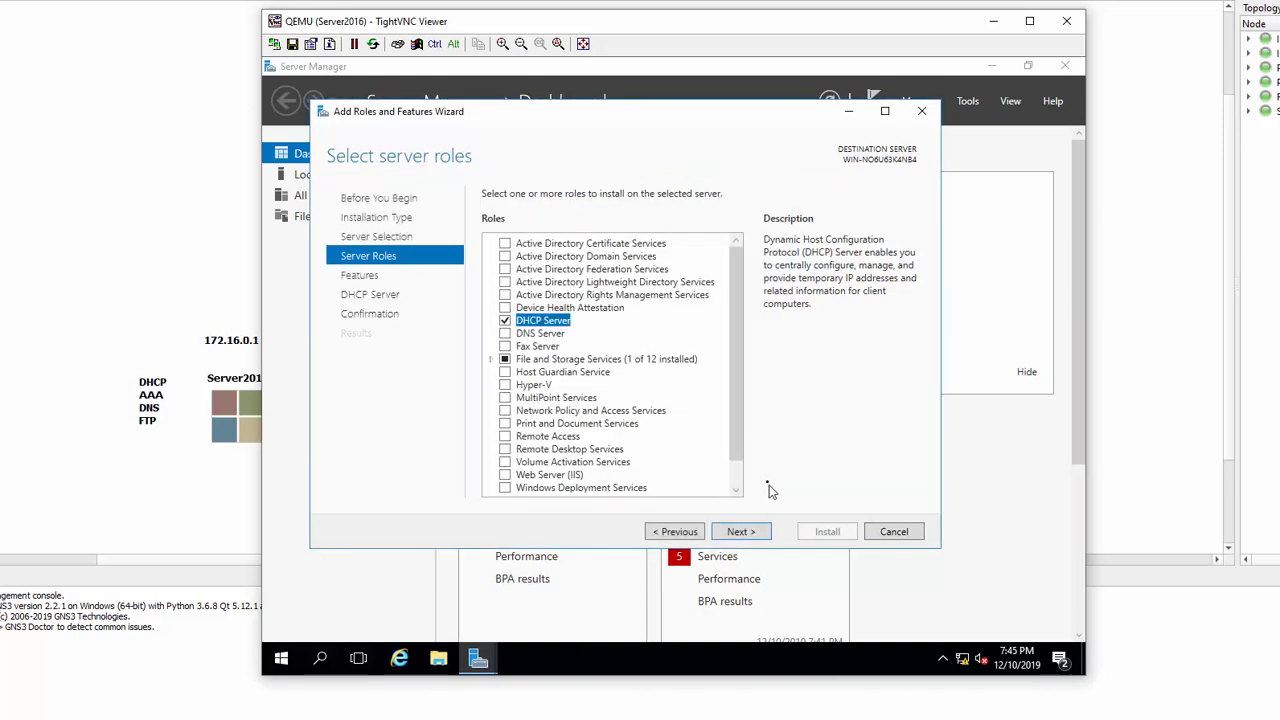
left_click(540, 333)
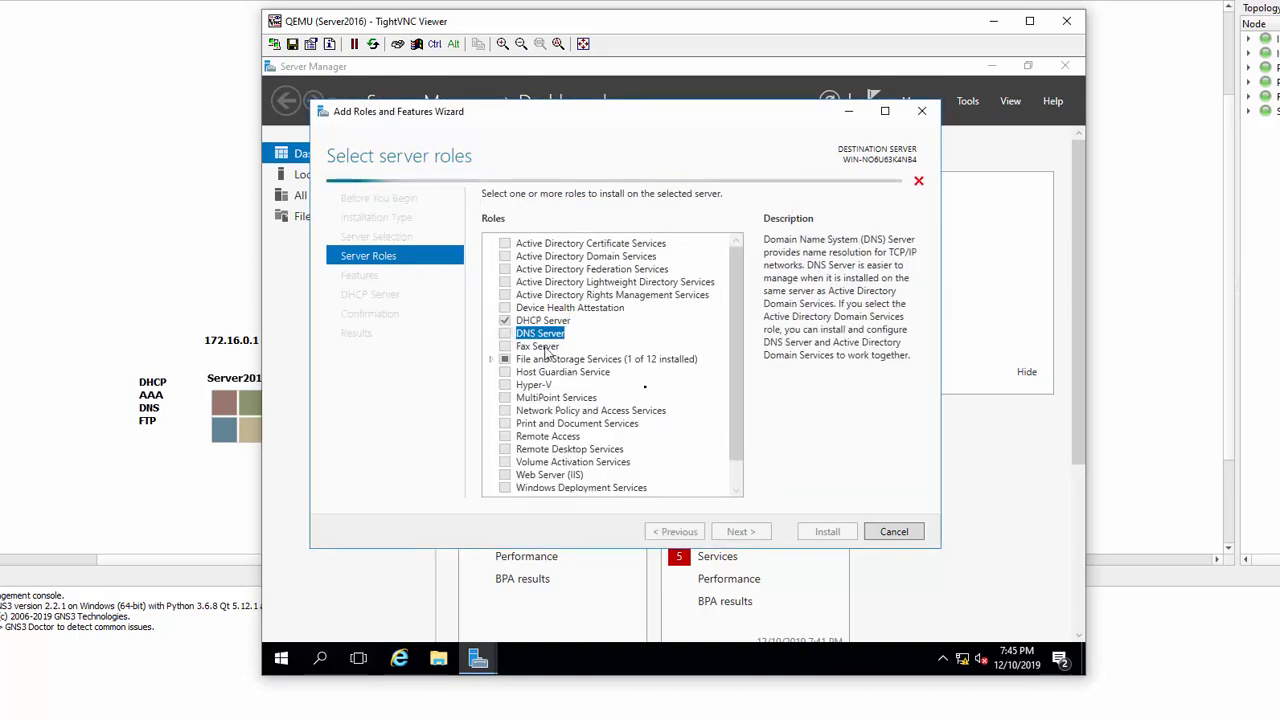
left_click(505, 333)
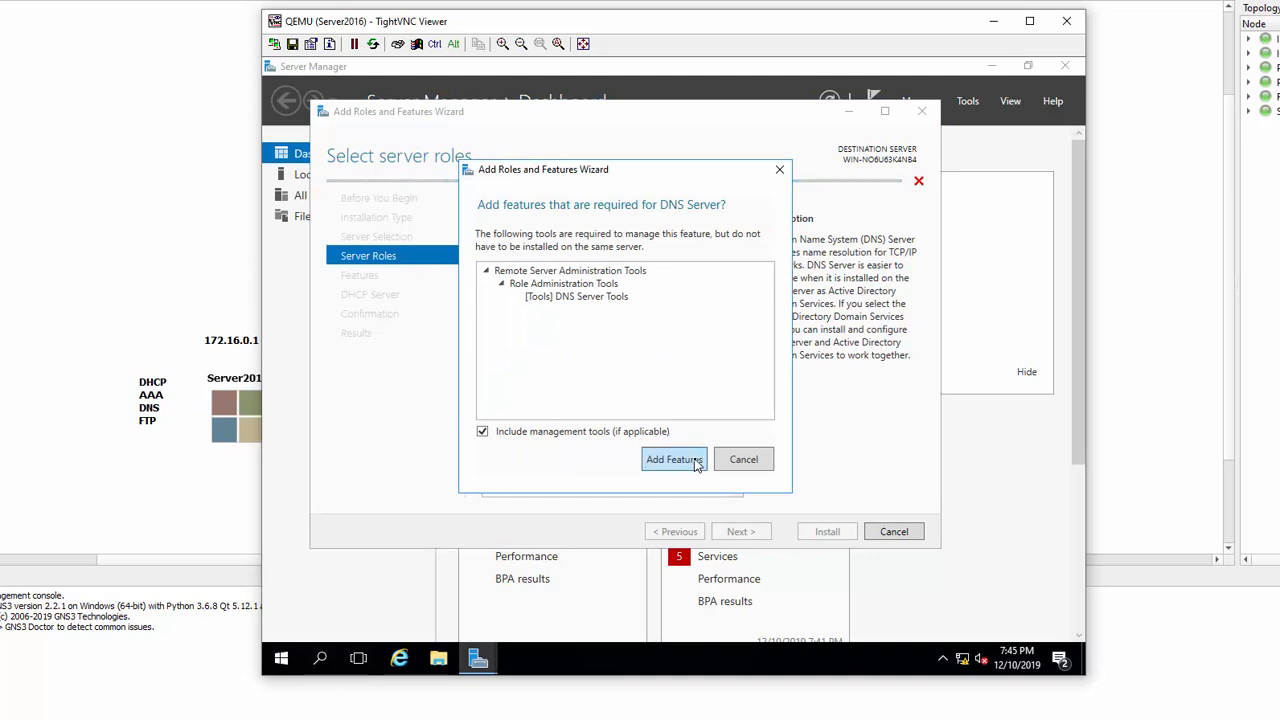
left_click(673, 459)
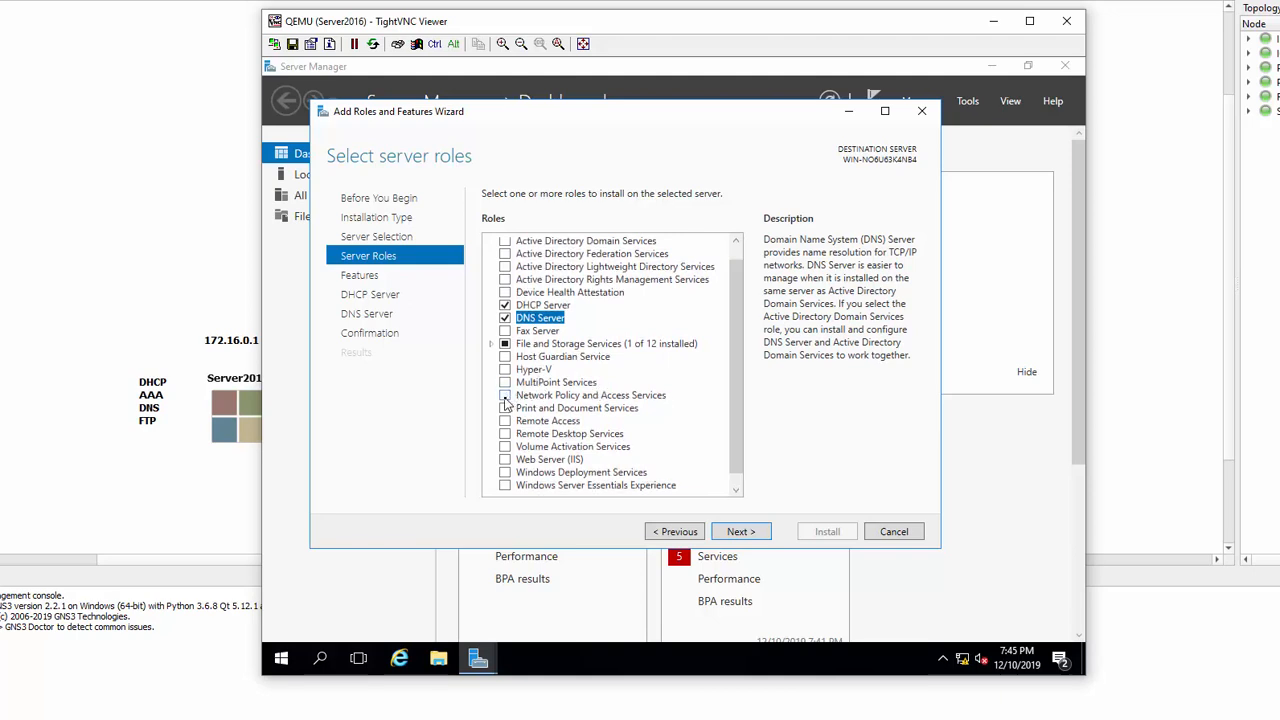
Tick Network Policy and Access Services and Web Server (IIS), then advance to features.
left_click(505, 395)
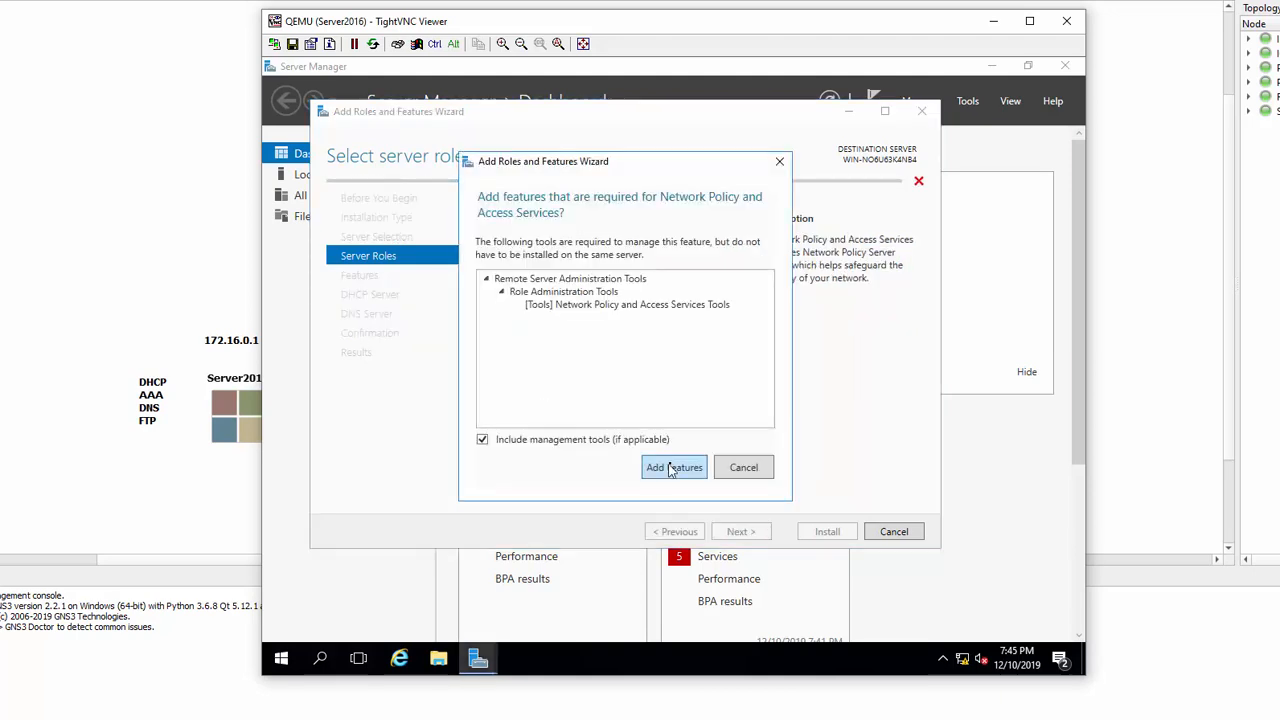
left_click(674, 467)
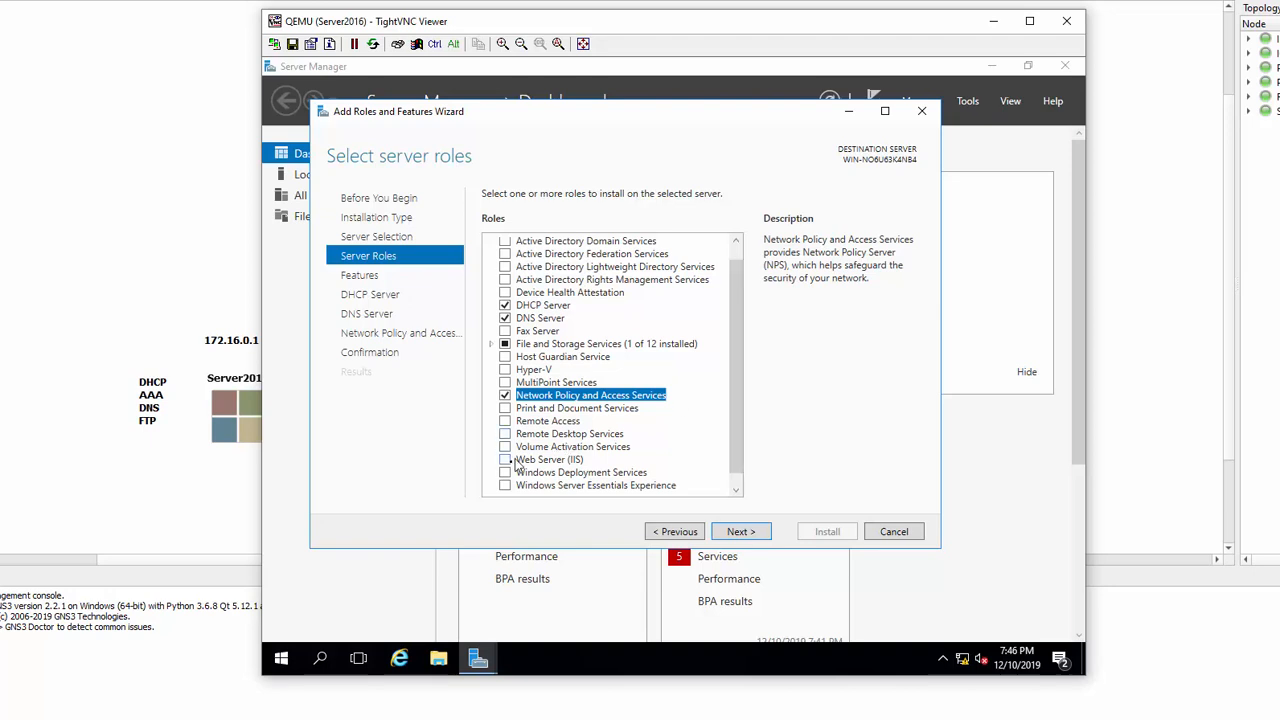
left_click(505, 459)
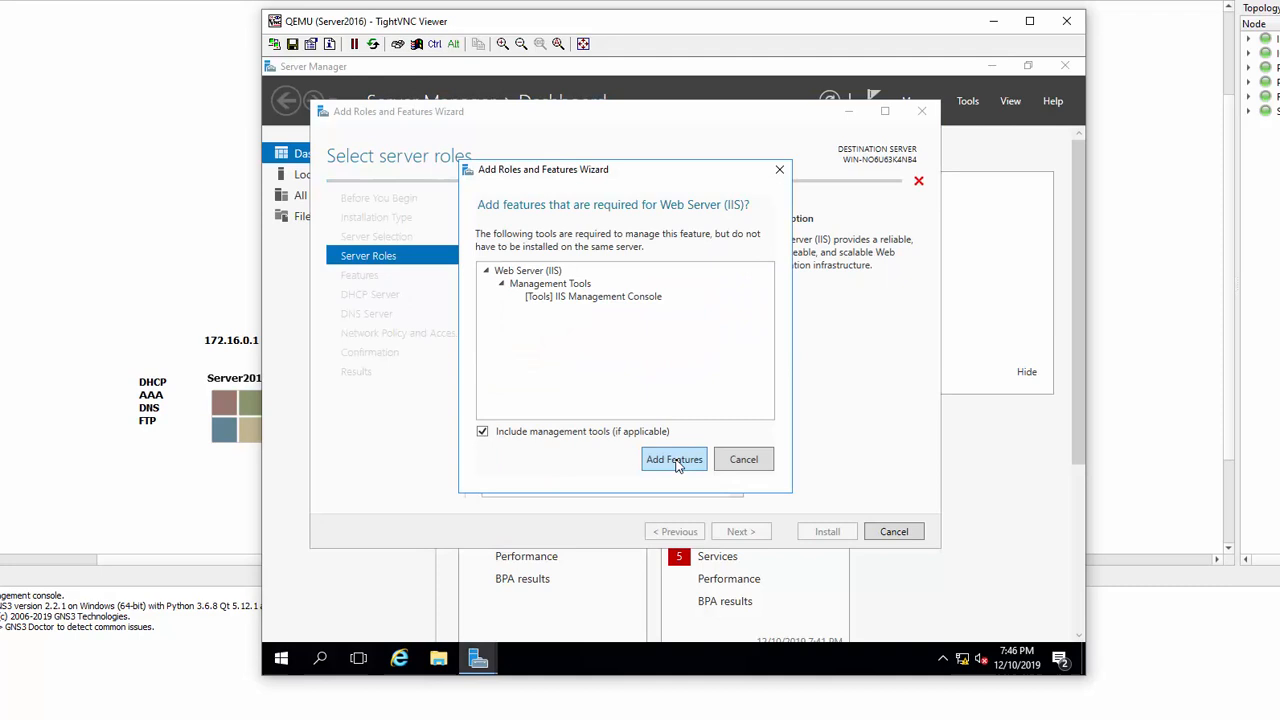
left_click(674, 459)
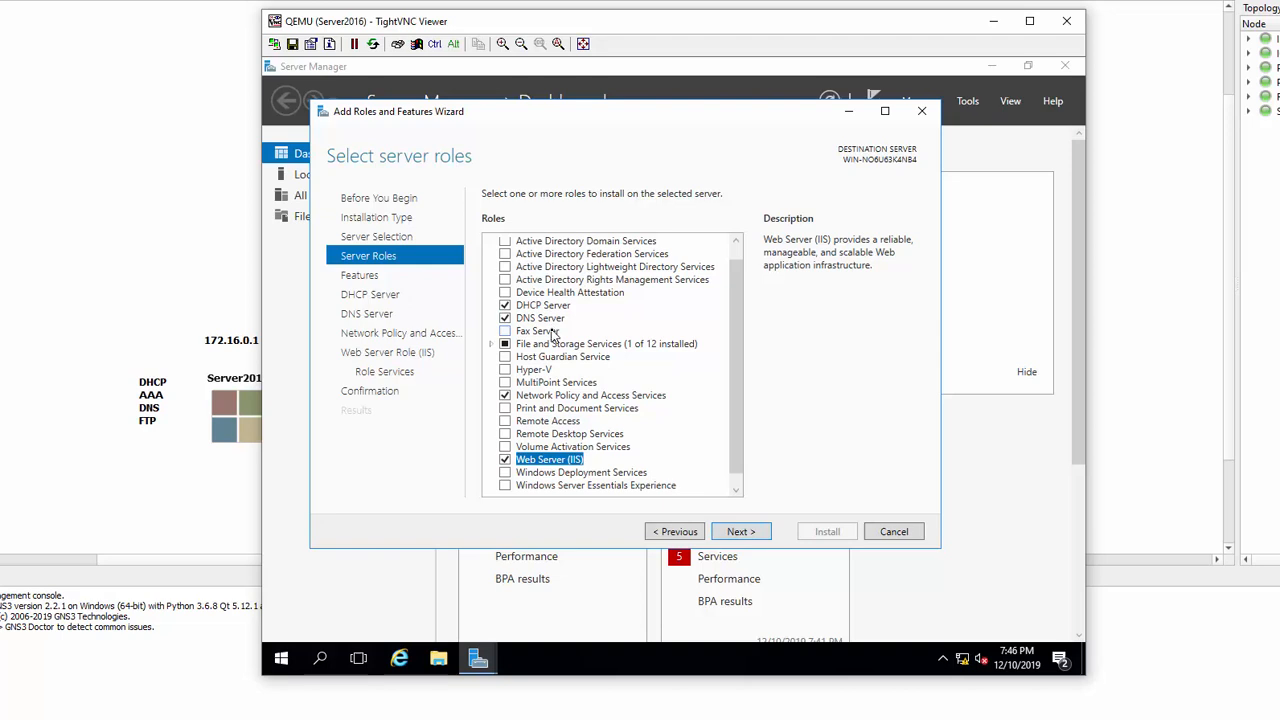
left_click(505, 318)
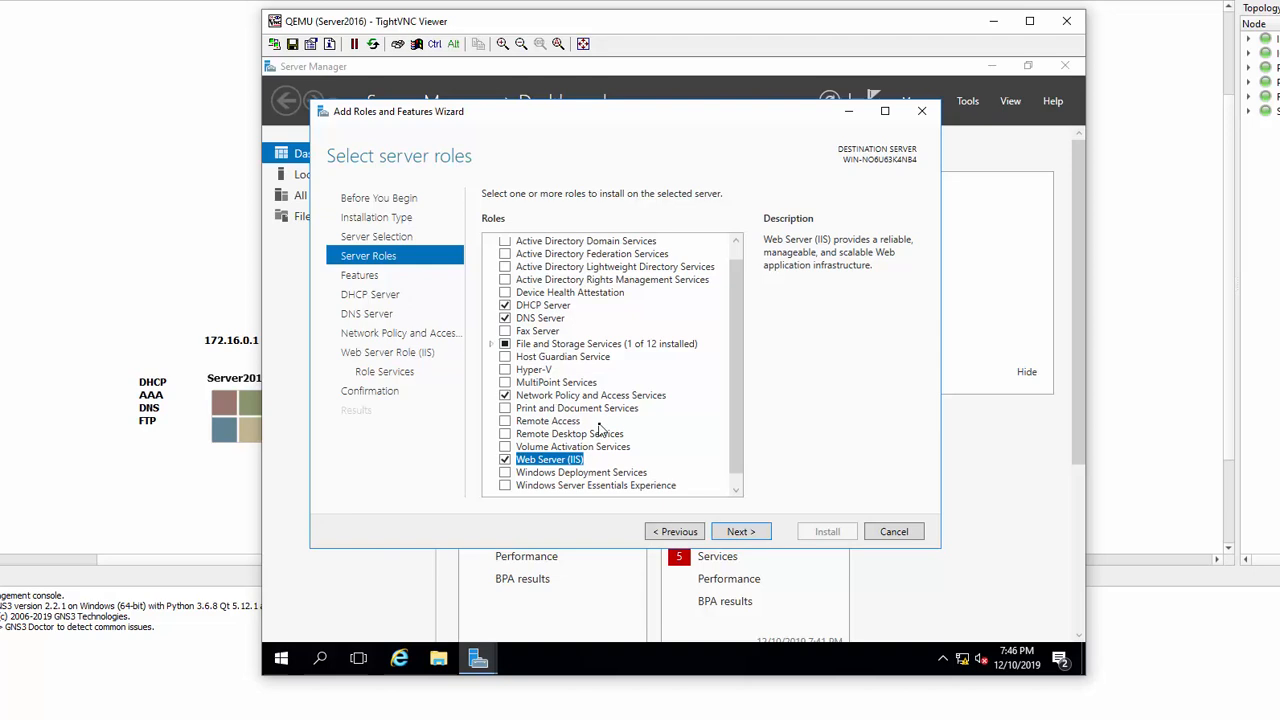
mouse_move(580, 465)
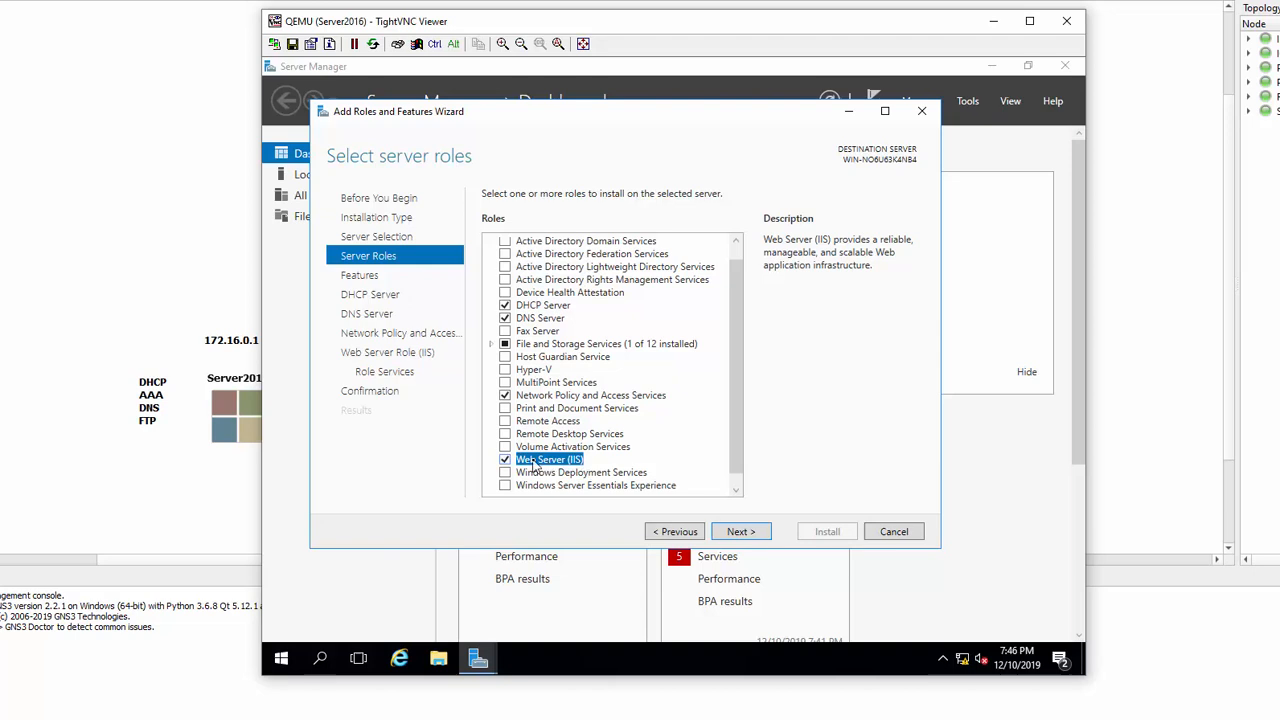
mouse_move(668, 515)
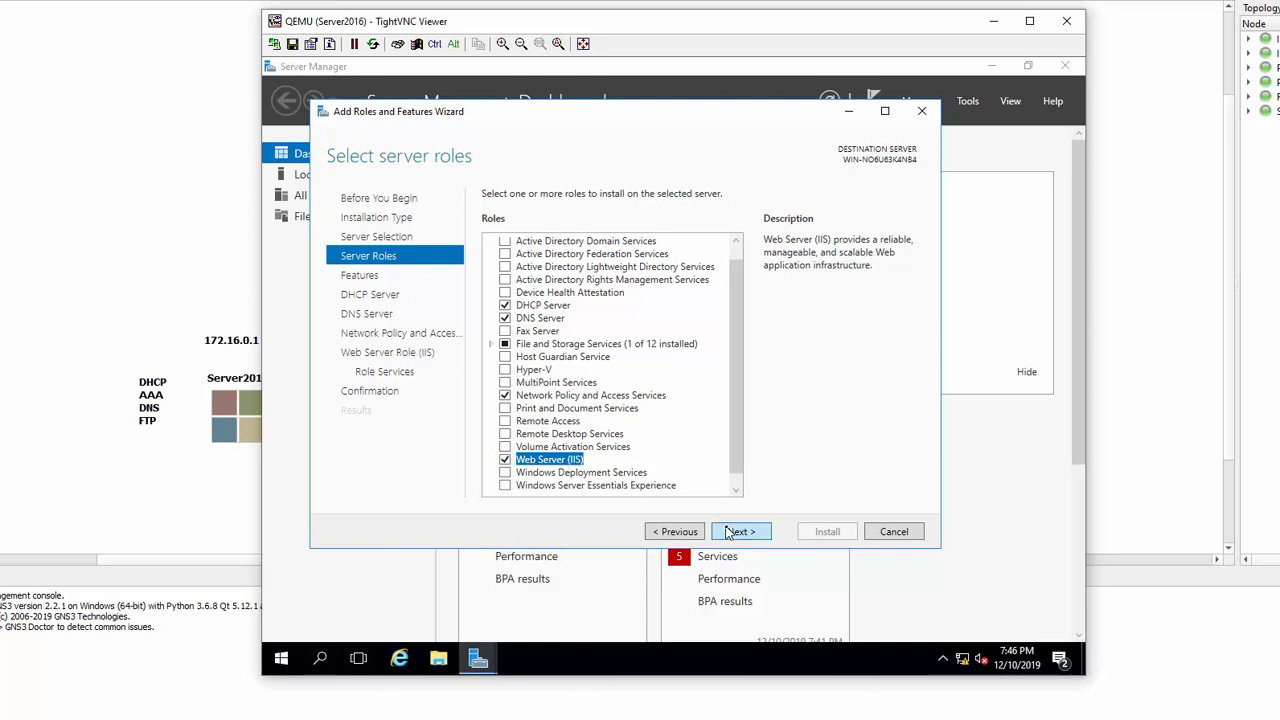
left_click(740, 531)
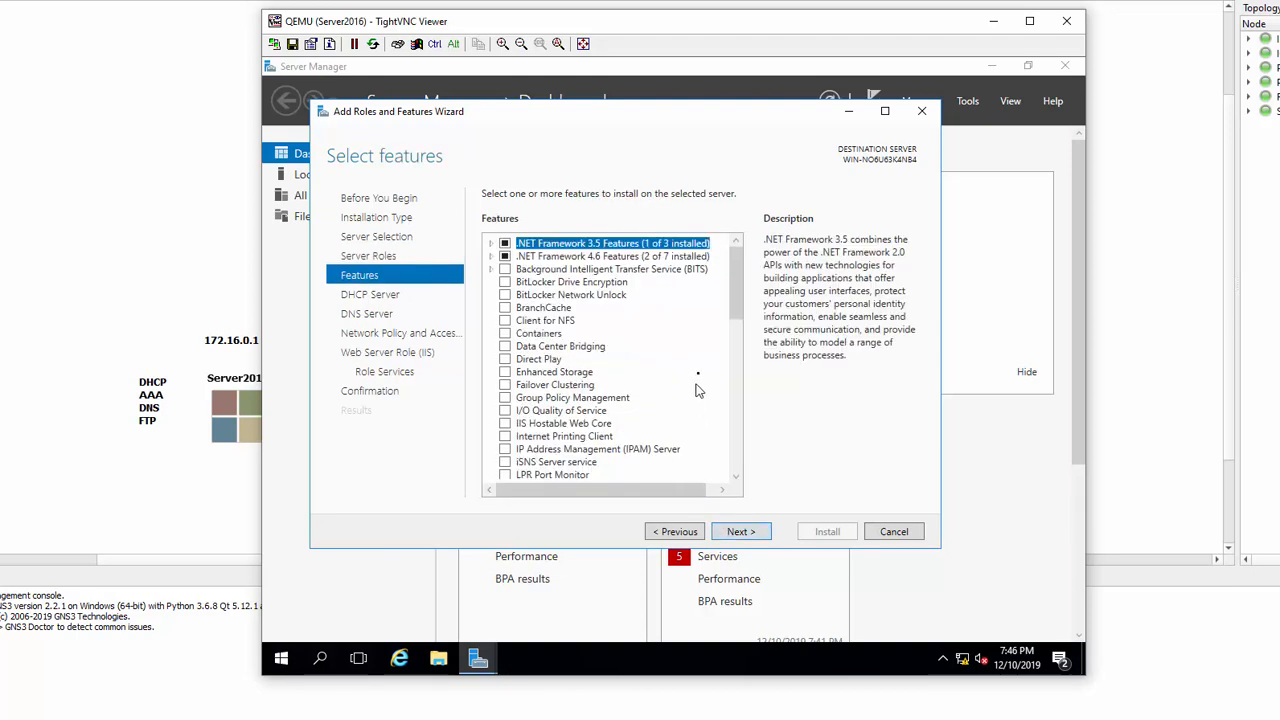
Skip extra features and pass the DHCP, DNS, NPAS and Web Server info pages.
scroll("down", 3)
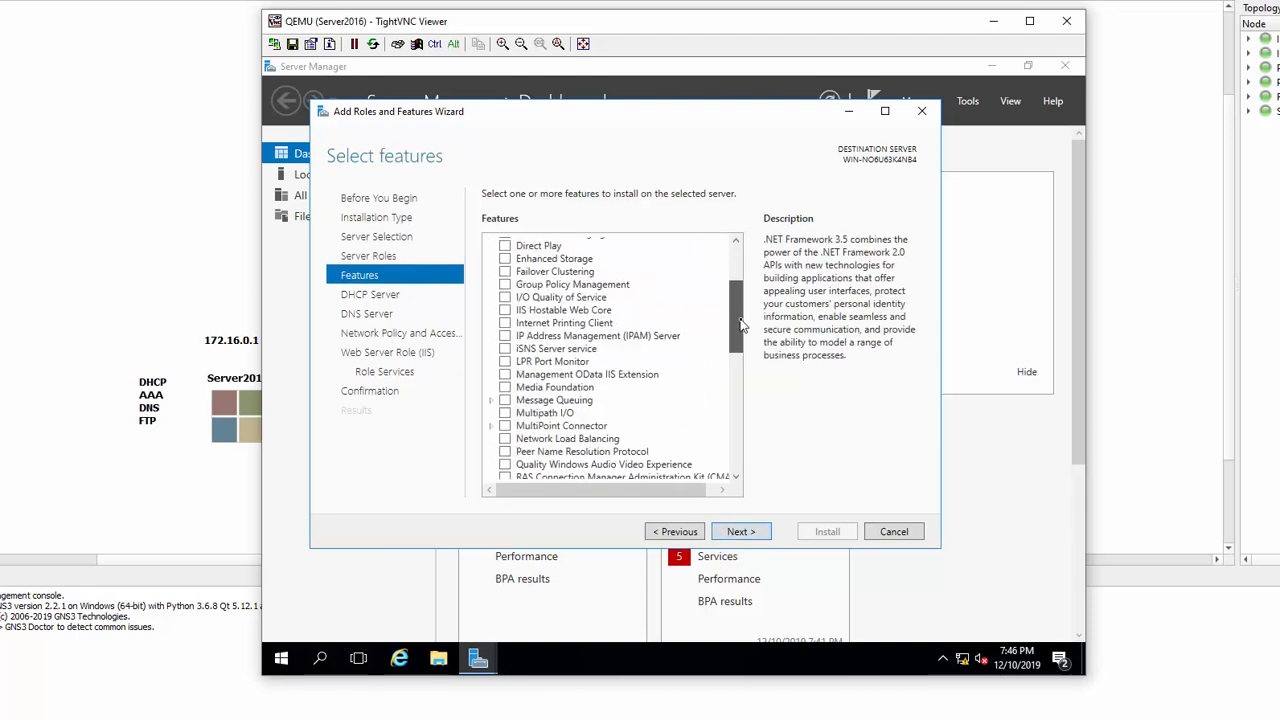
scroll("down", 3)
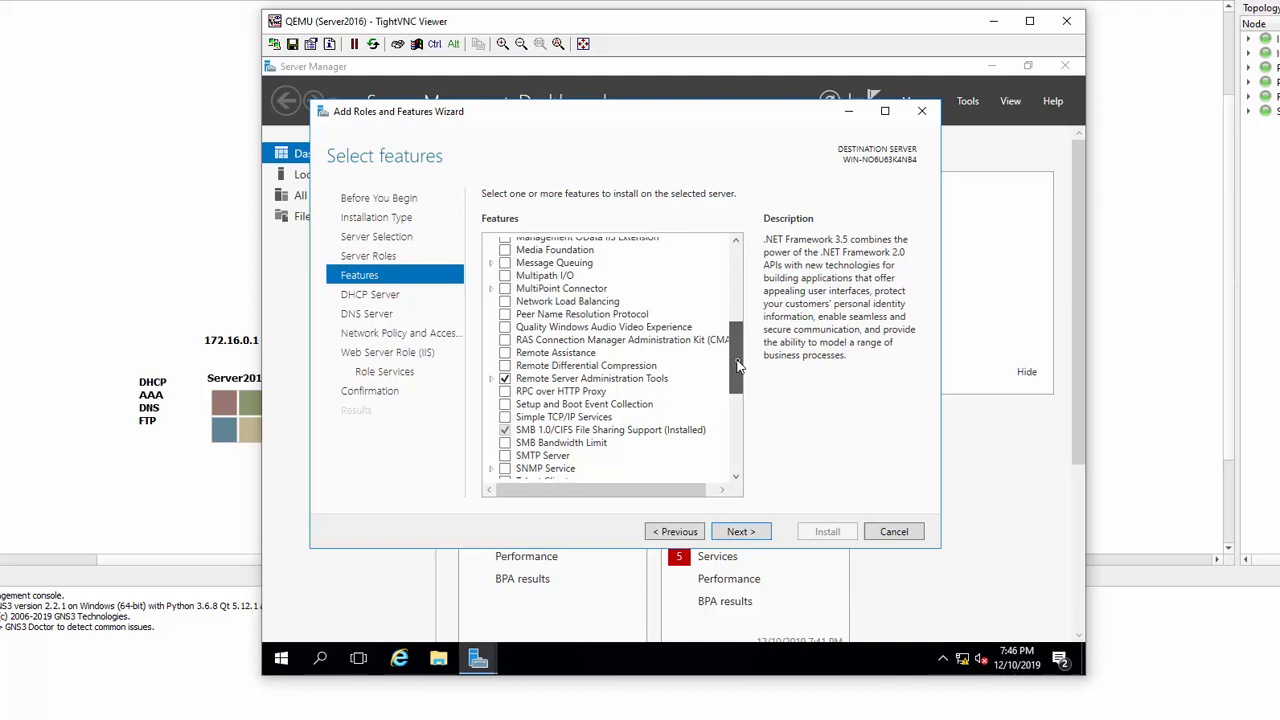
scroll("down", 3)
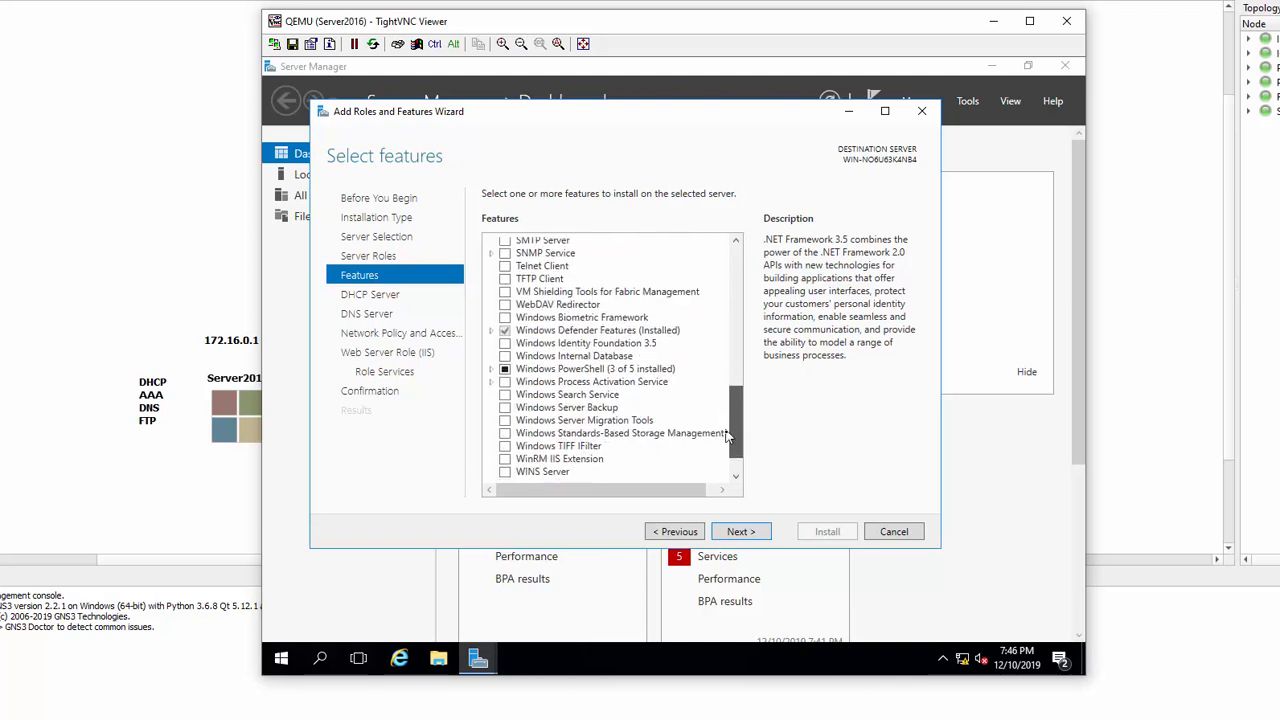
scroll("down", 3)
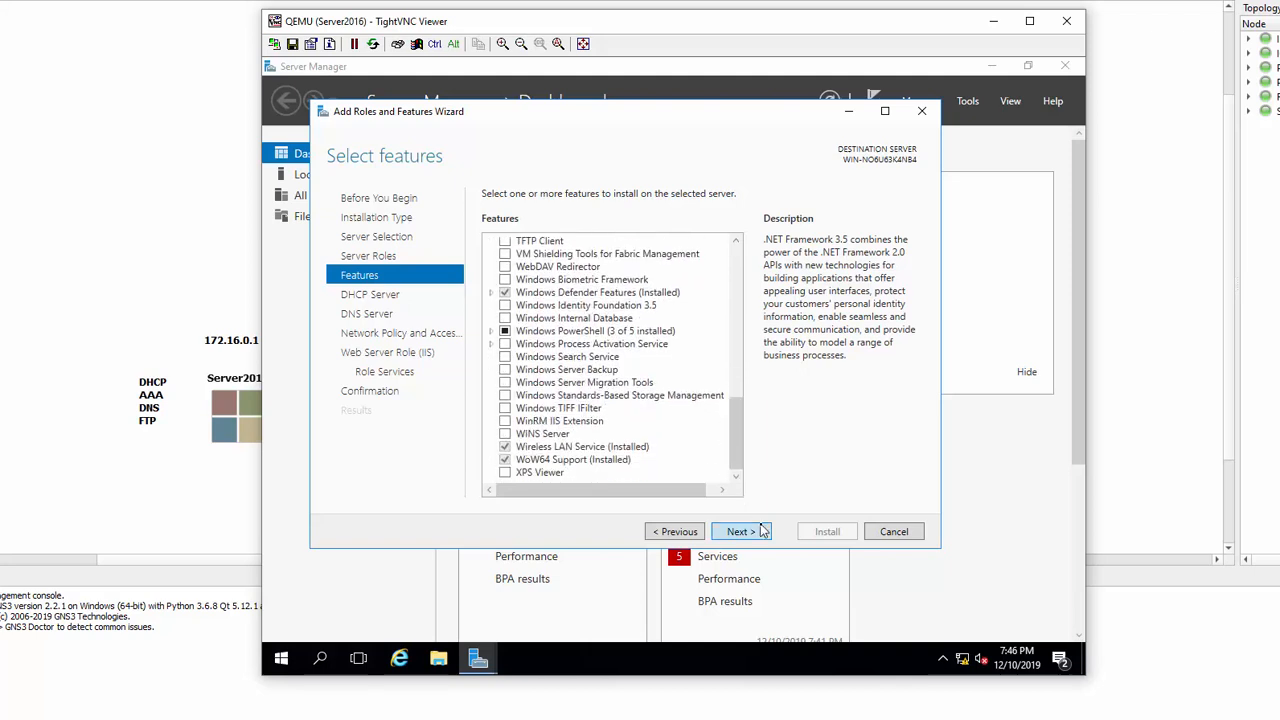
left_click(740, 531)
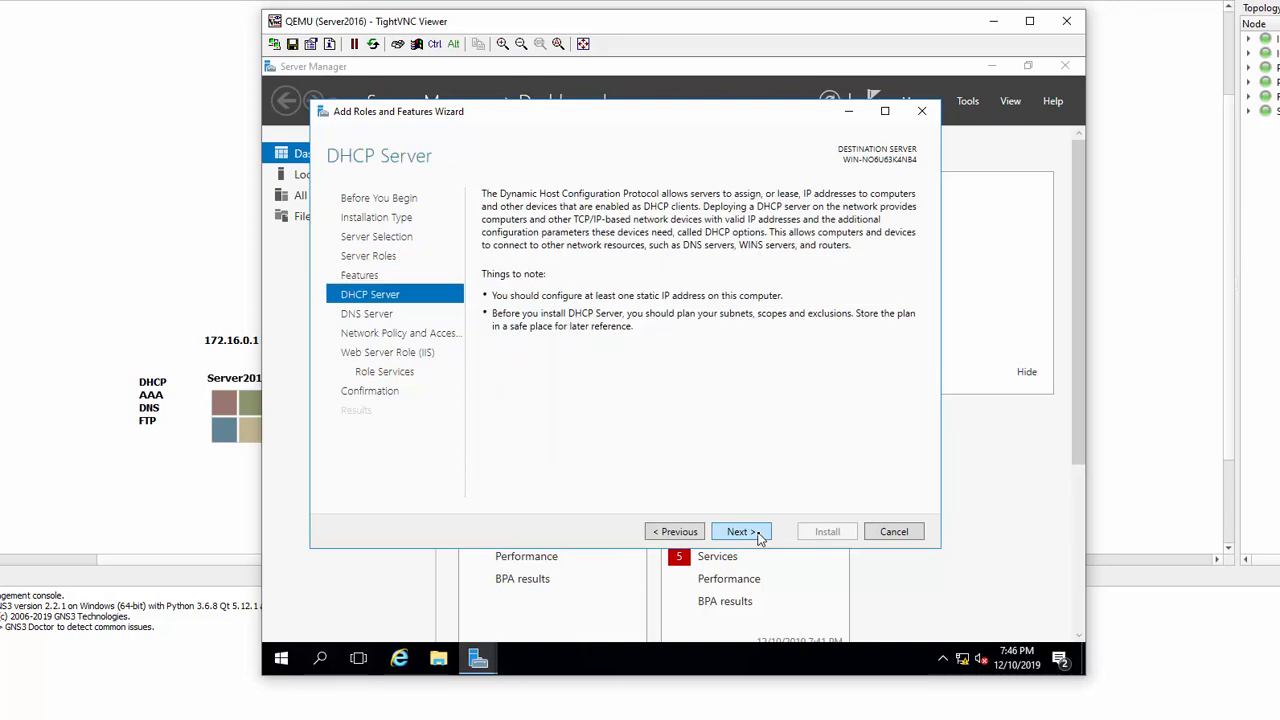
left_click(740, 531)
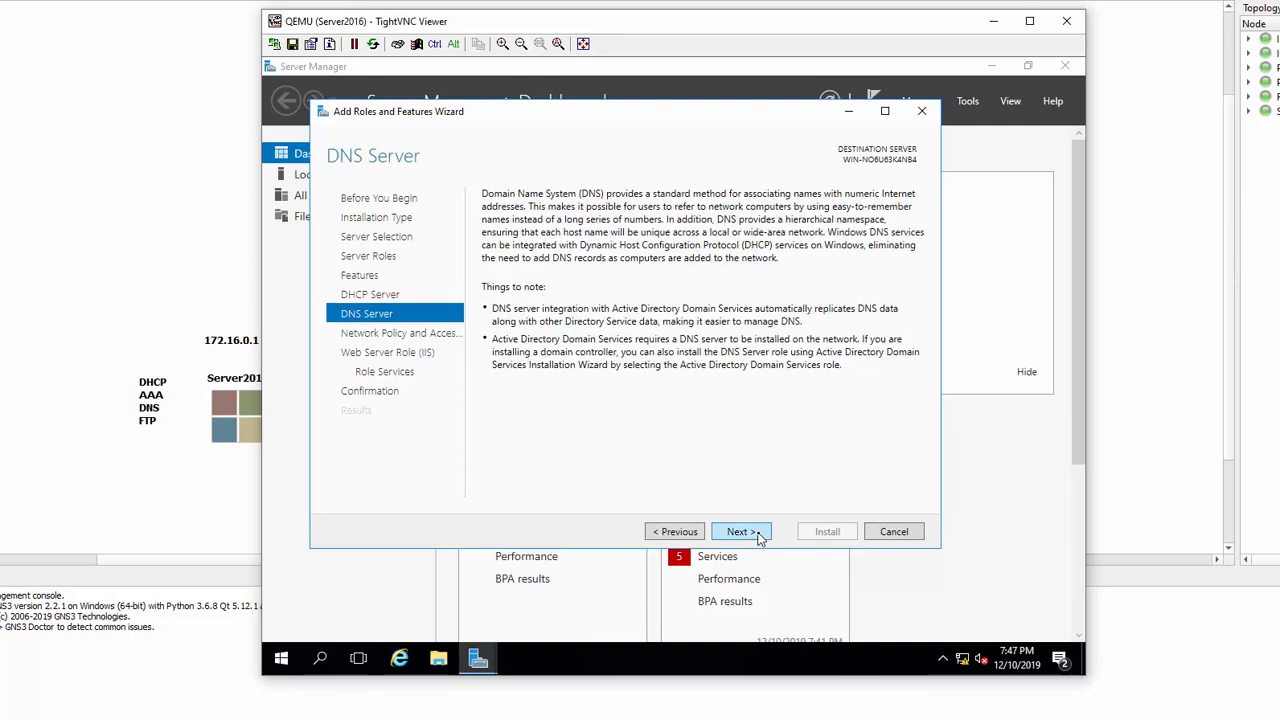
left_click(740, 531)
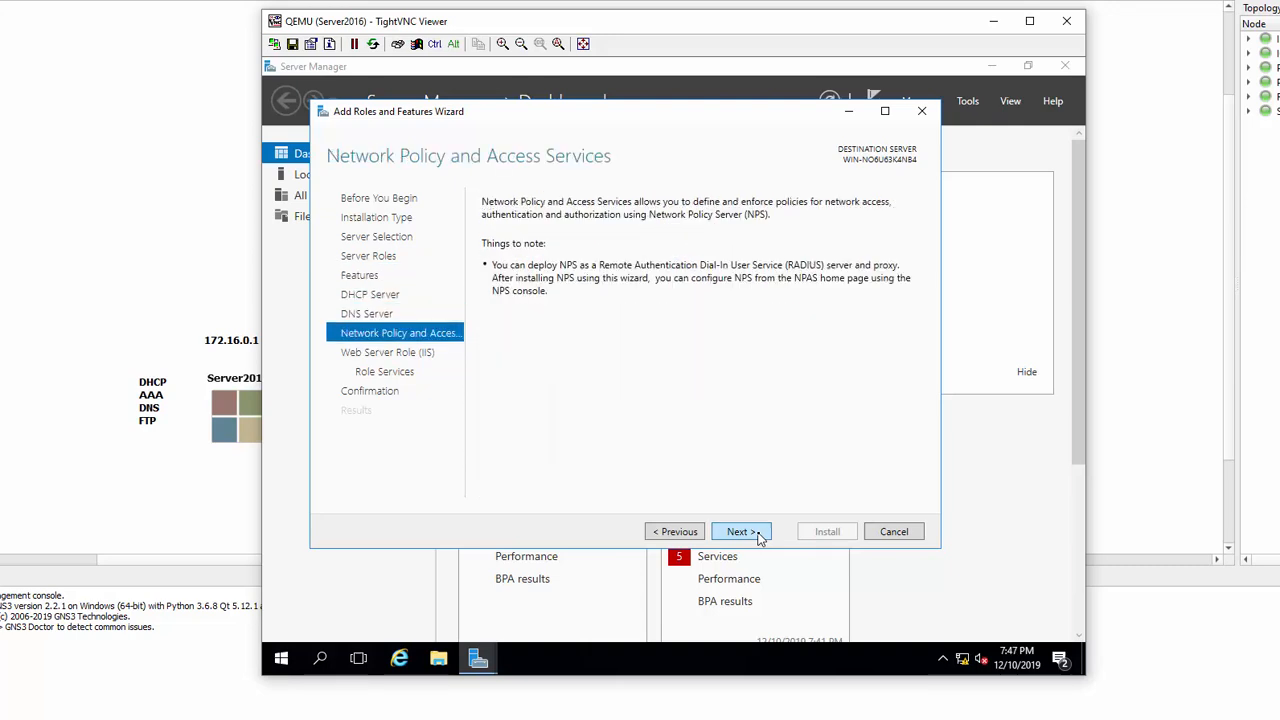
left_click(740, 531)
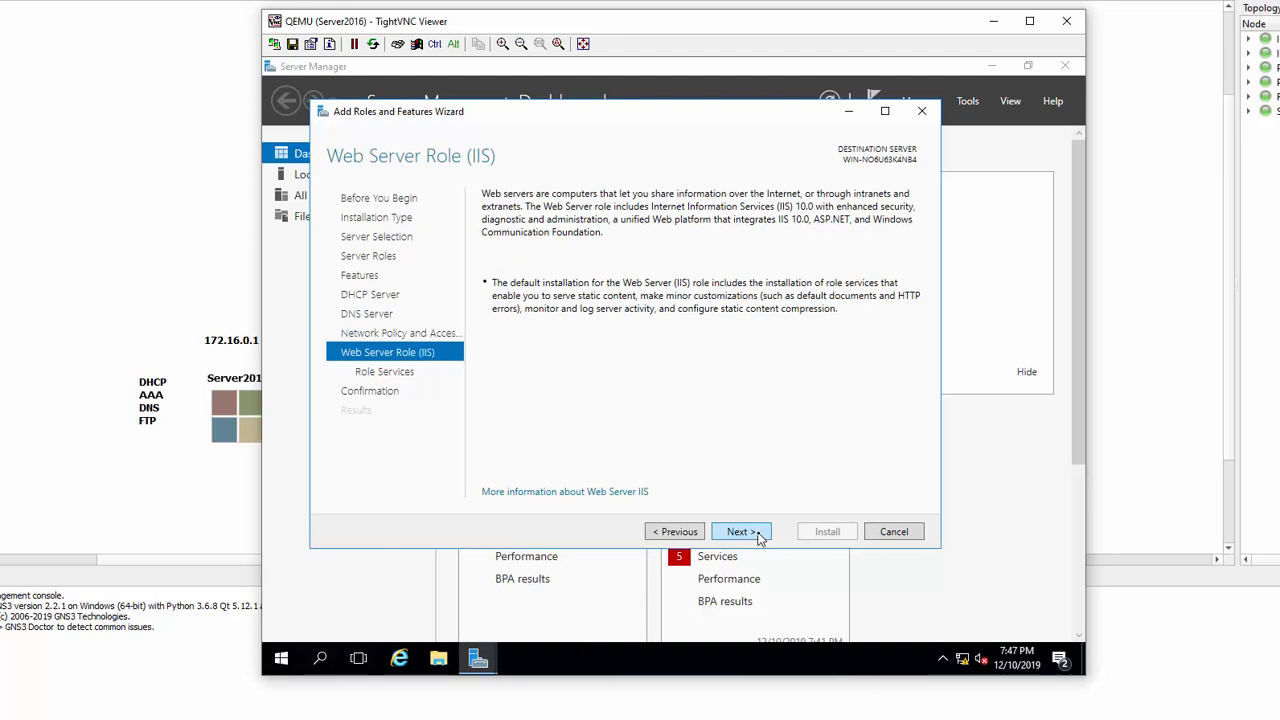
left_click(740, 531)
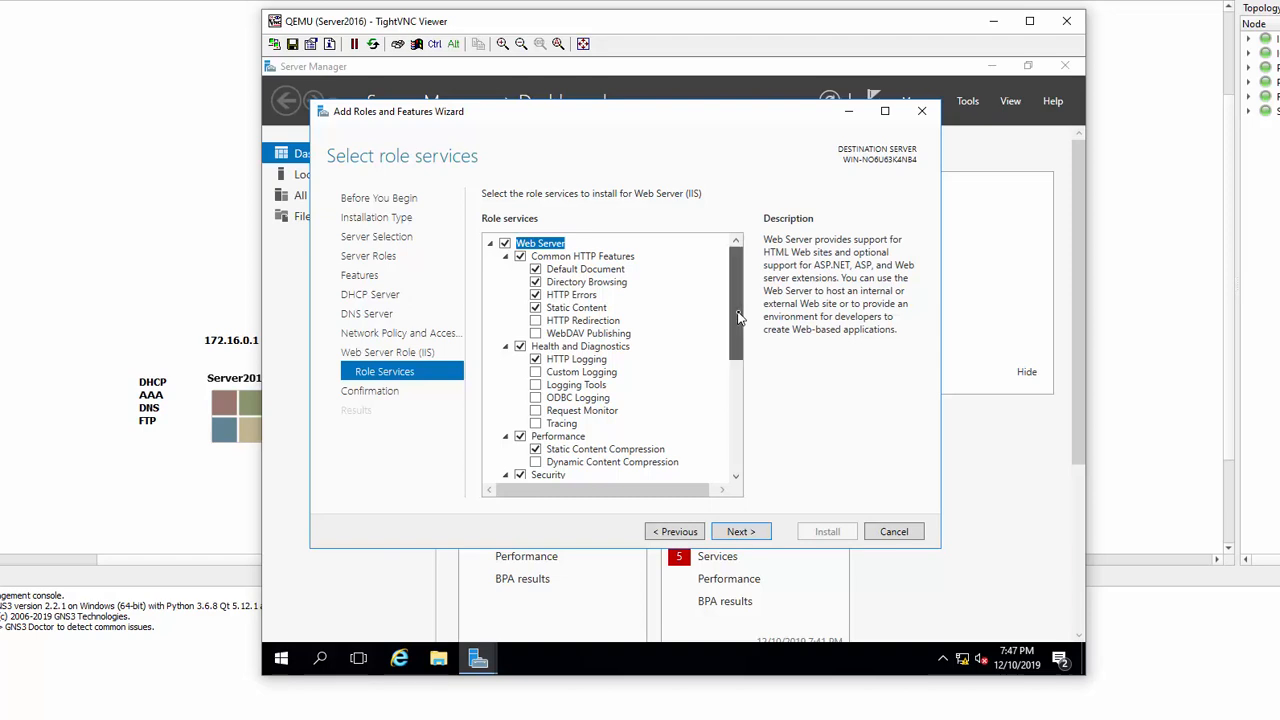
Add FTP Server > FTP Service to the IIS role services and reach confirmation.
scroll("down", 3)
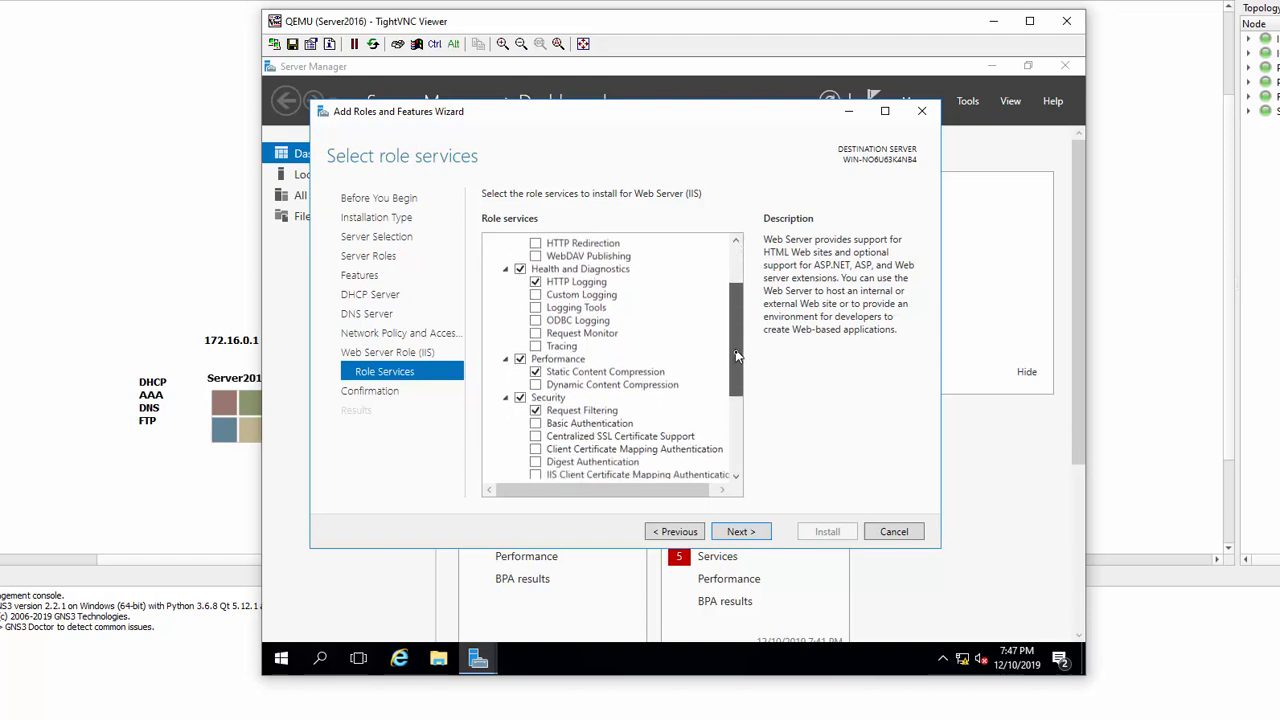
scroll("down", 3)
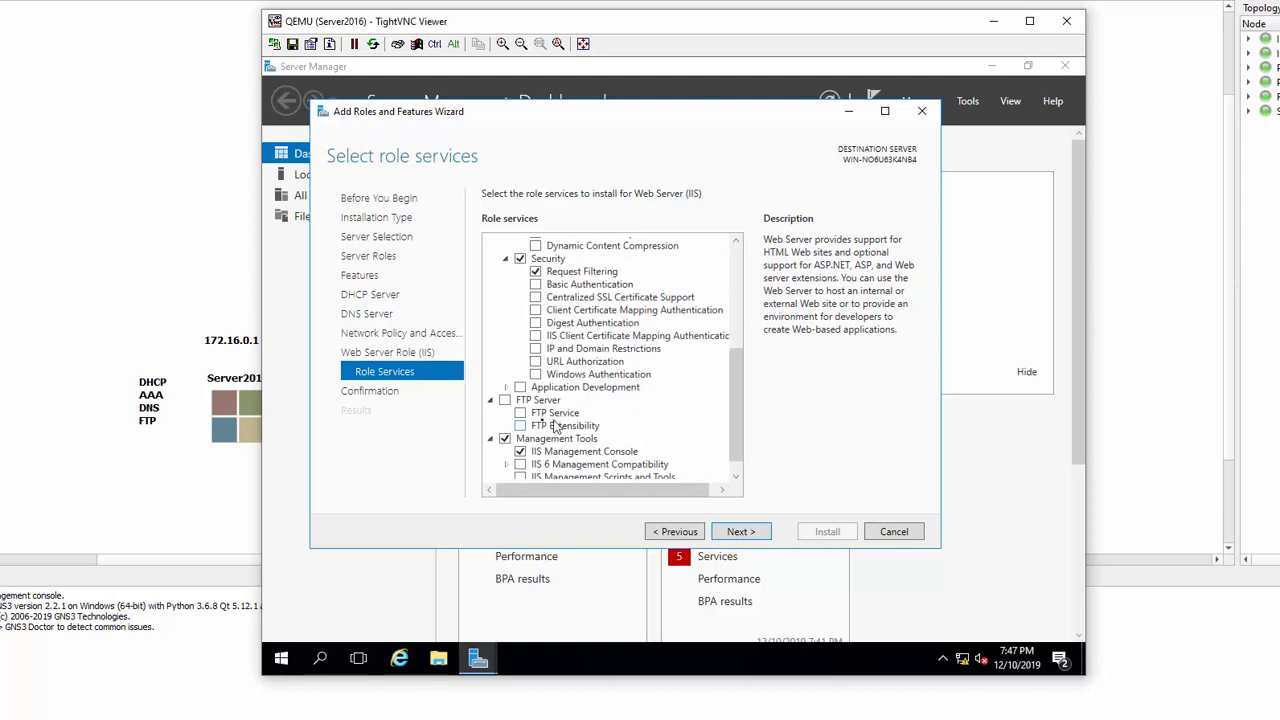
left_click(535, 412)
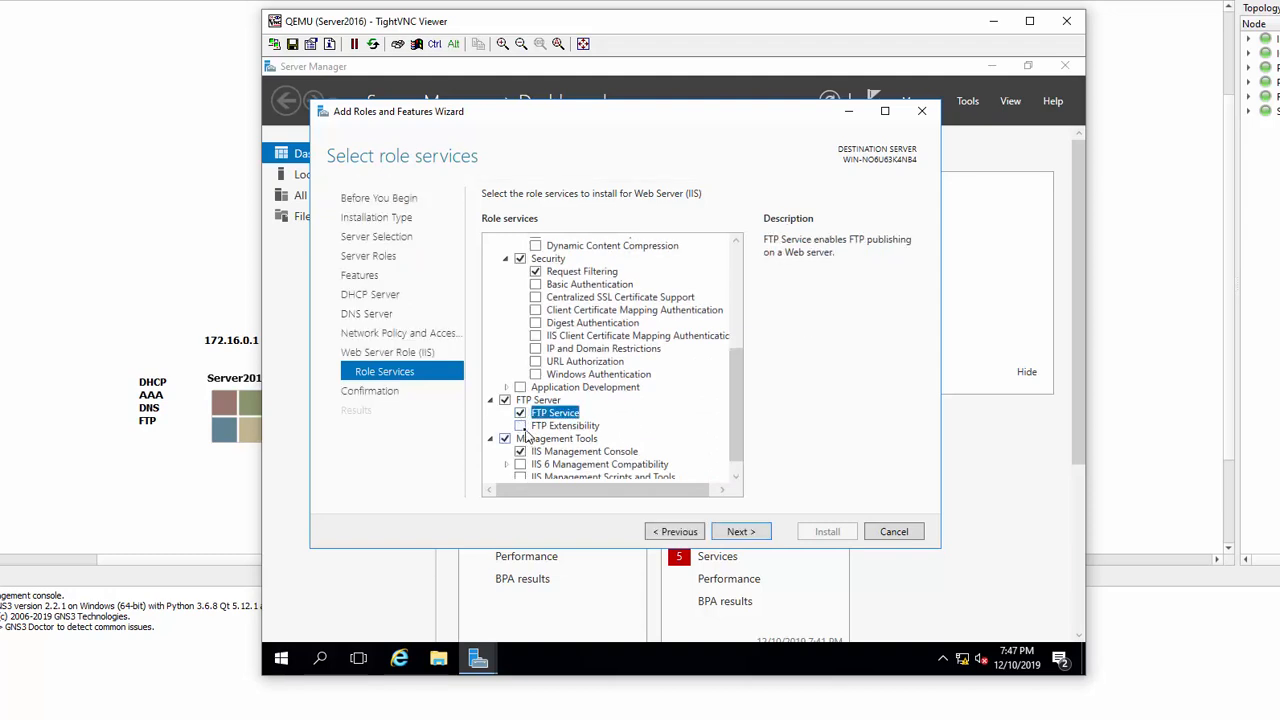
left_click(565, 425)
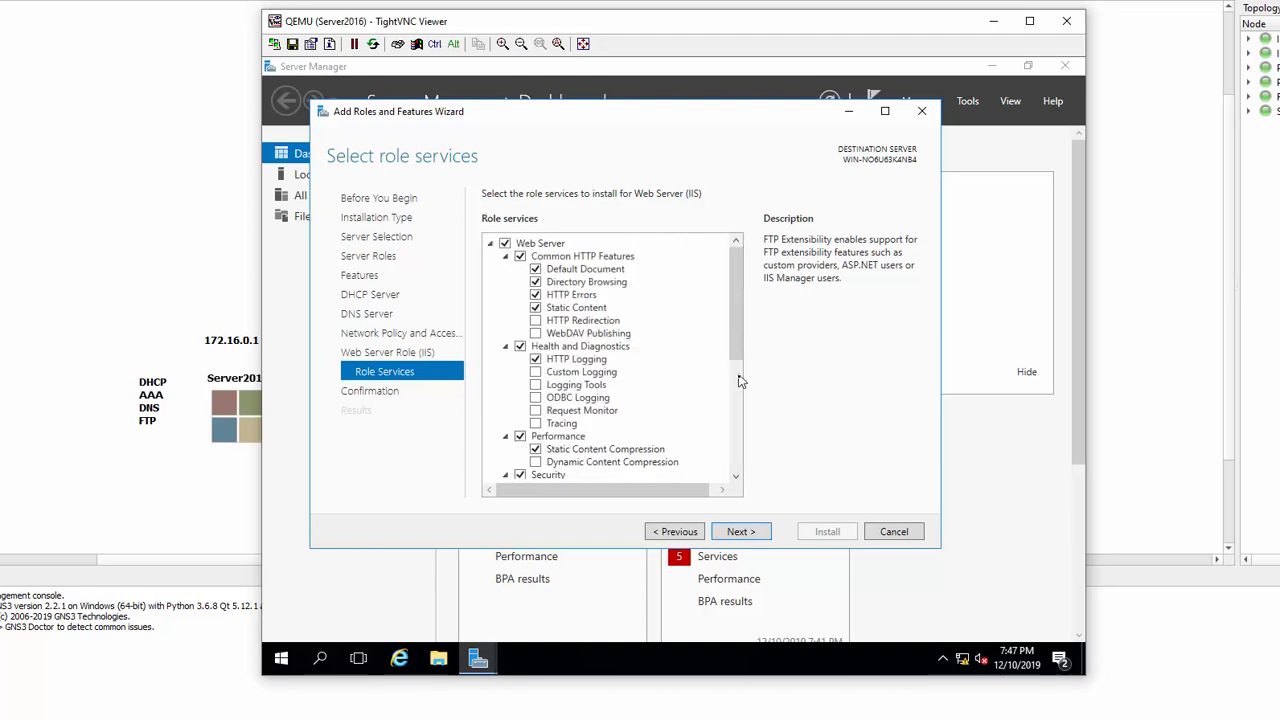
mouse_move(740, 410)
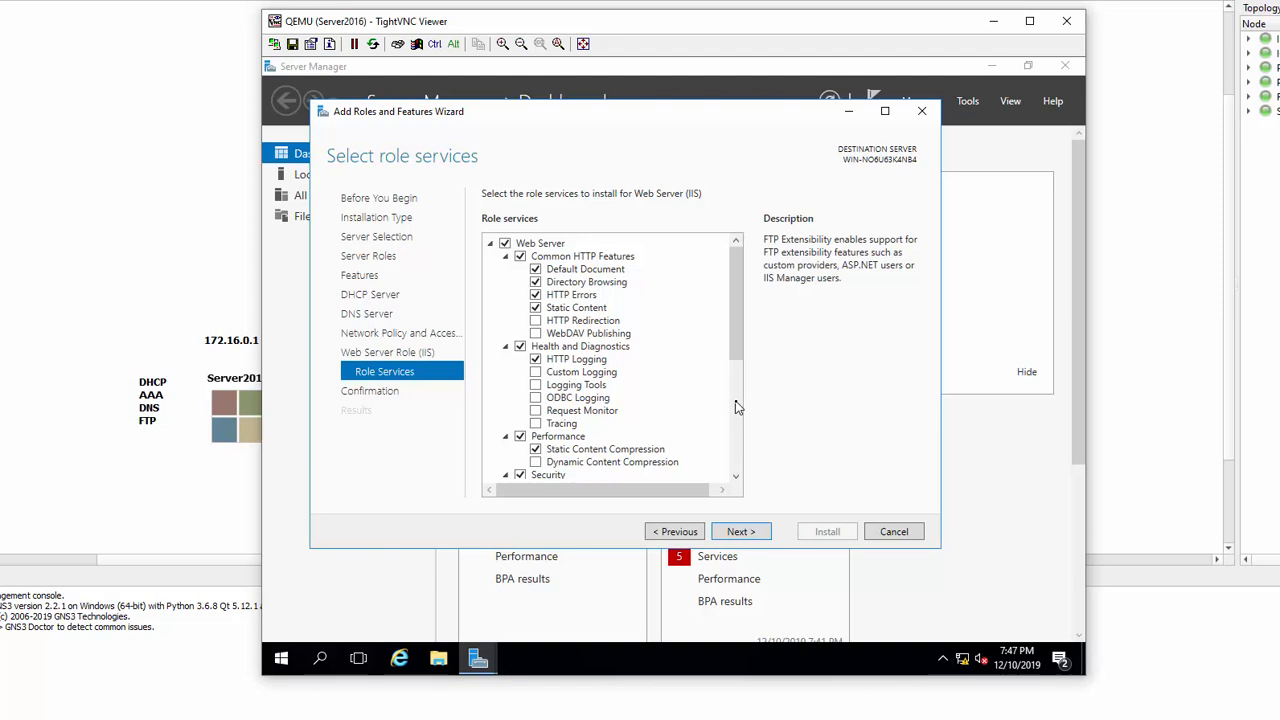
mouse_move(740, 405)
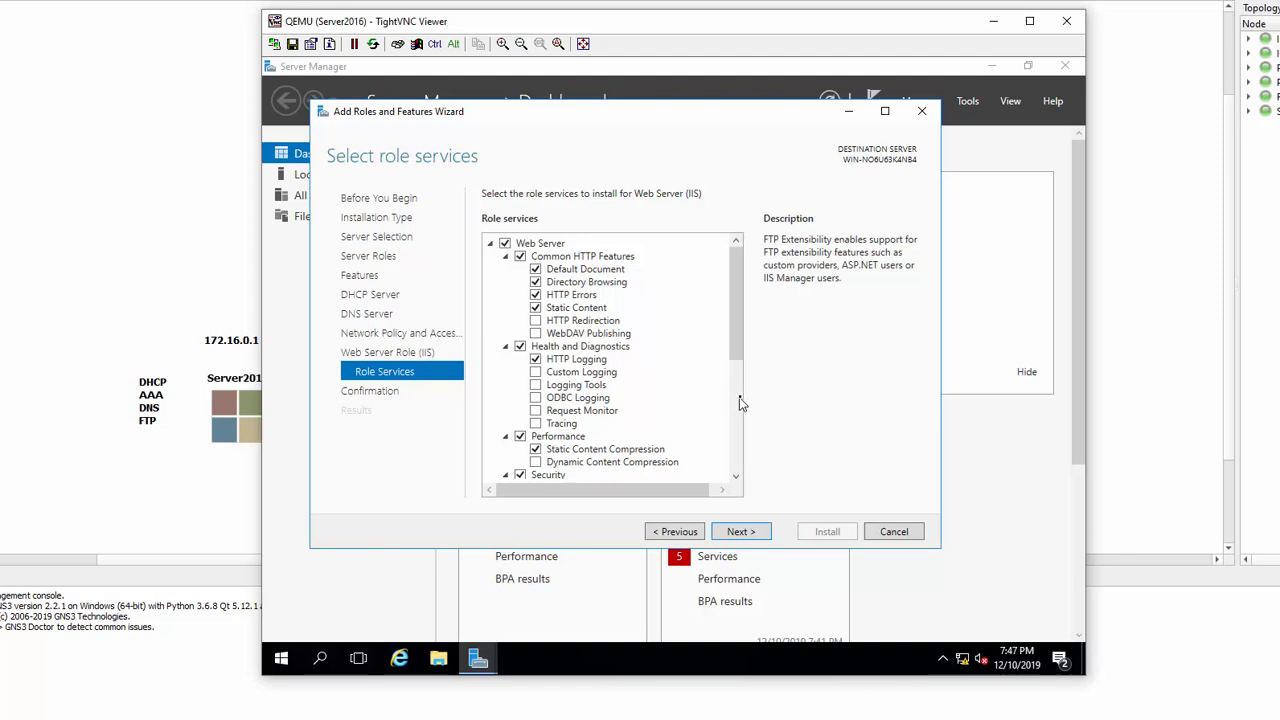
scroll("down", 3)
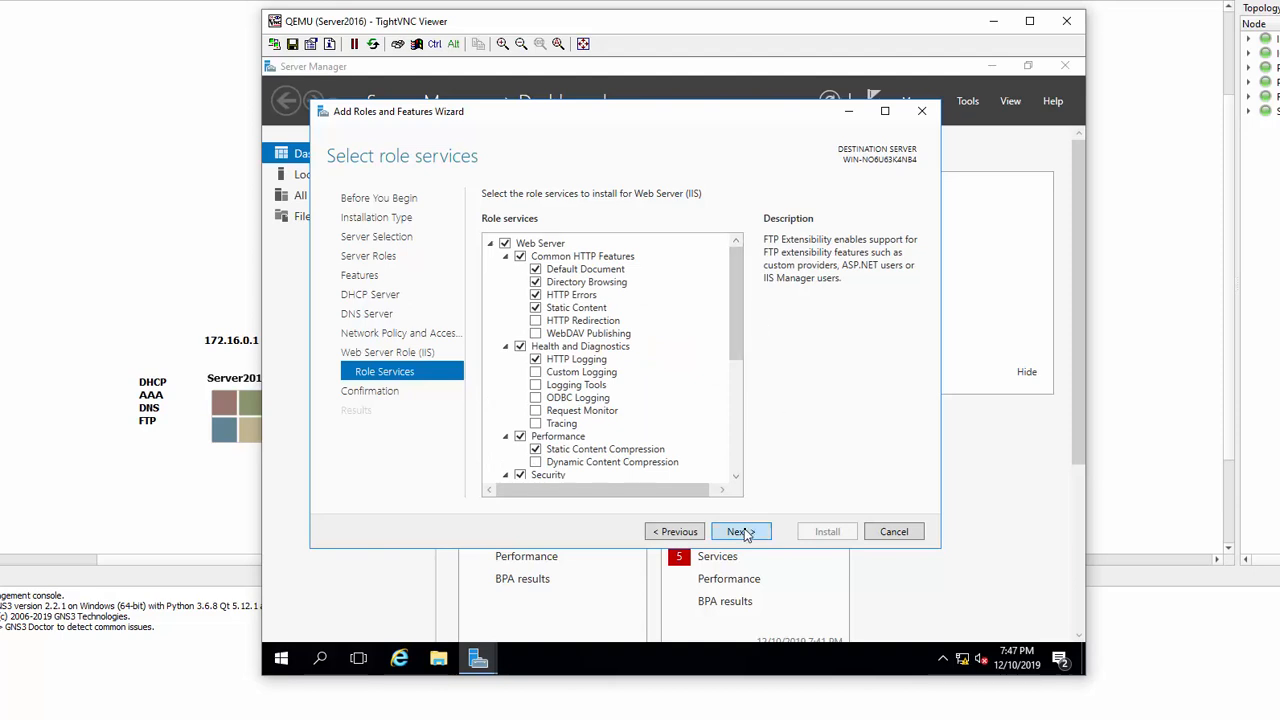
left_click(740, 531)
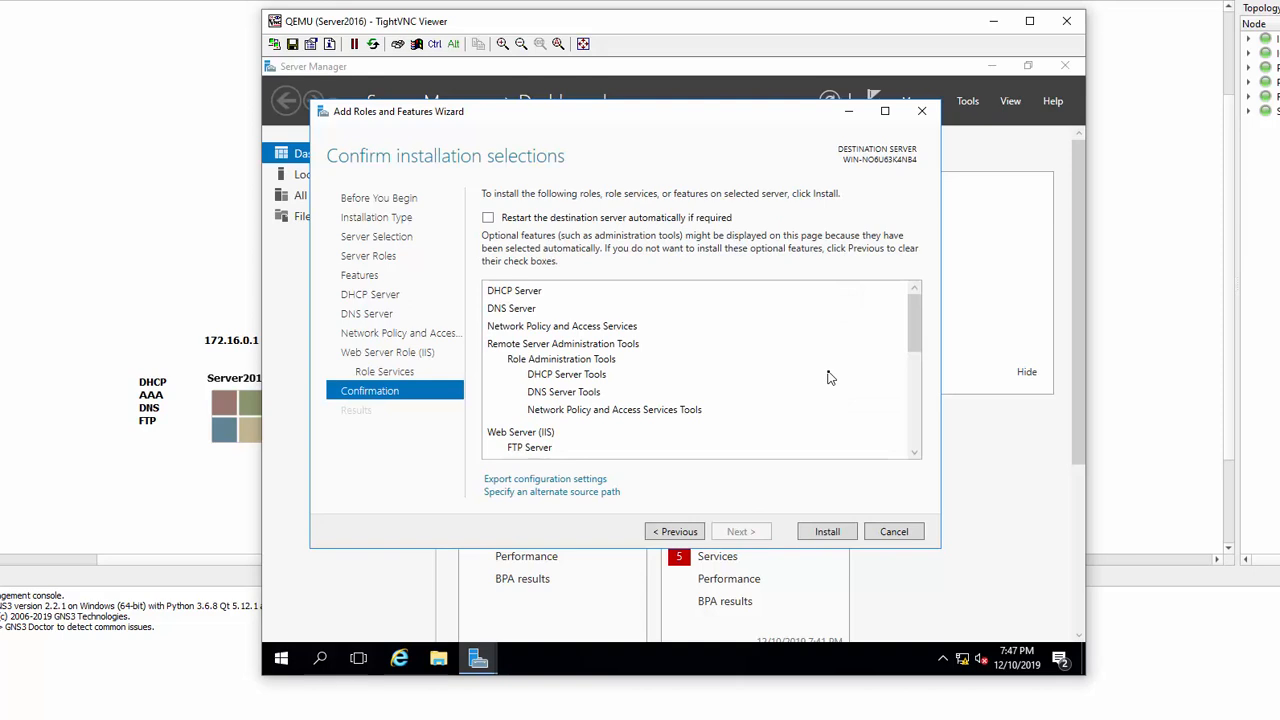
Allow automatic restart if required and install the DHCP, DNS, NPAS and IIS roles.
left_click(488, 217)
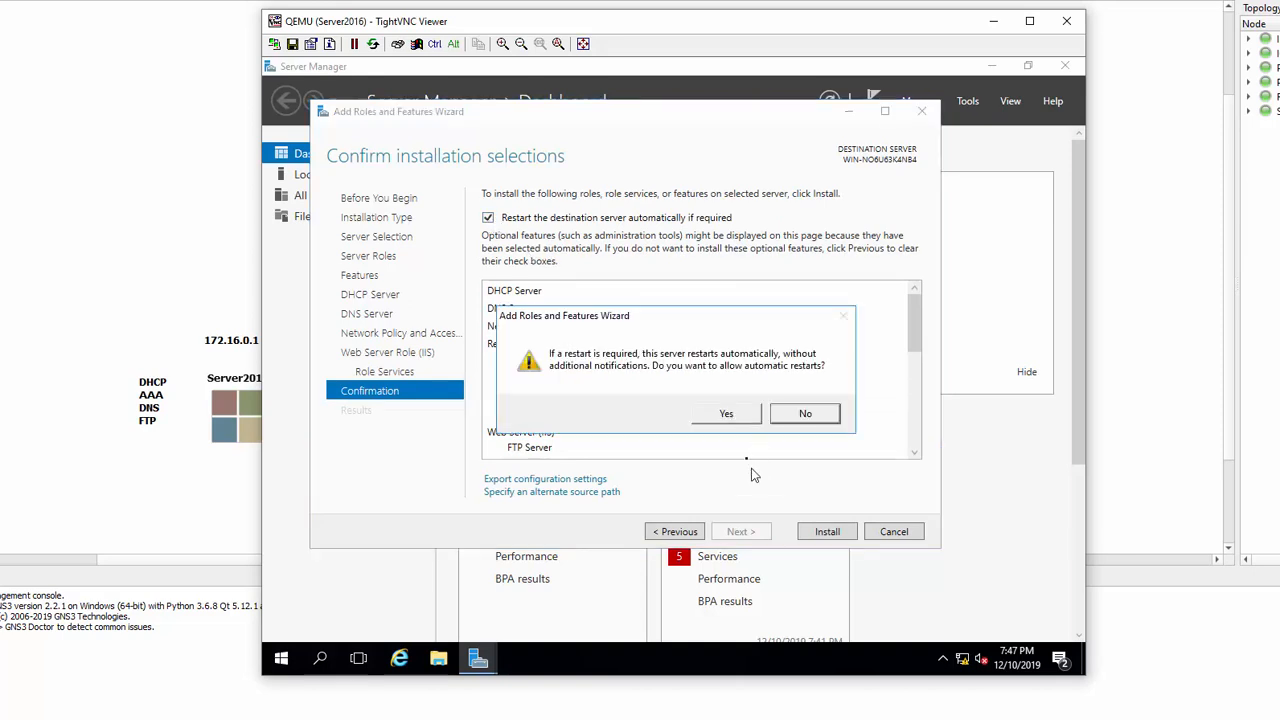
mouse_move(731, 426)
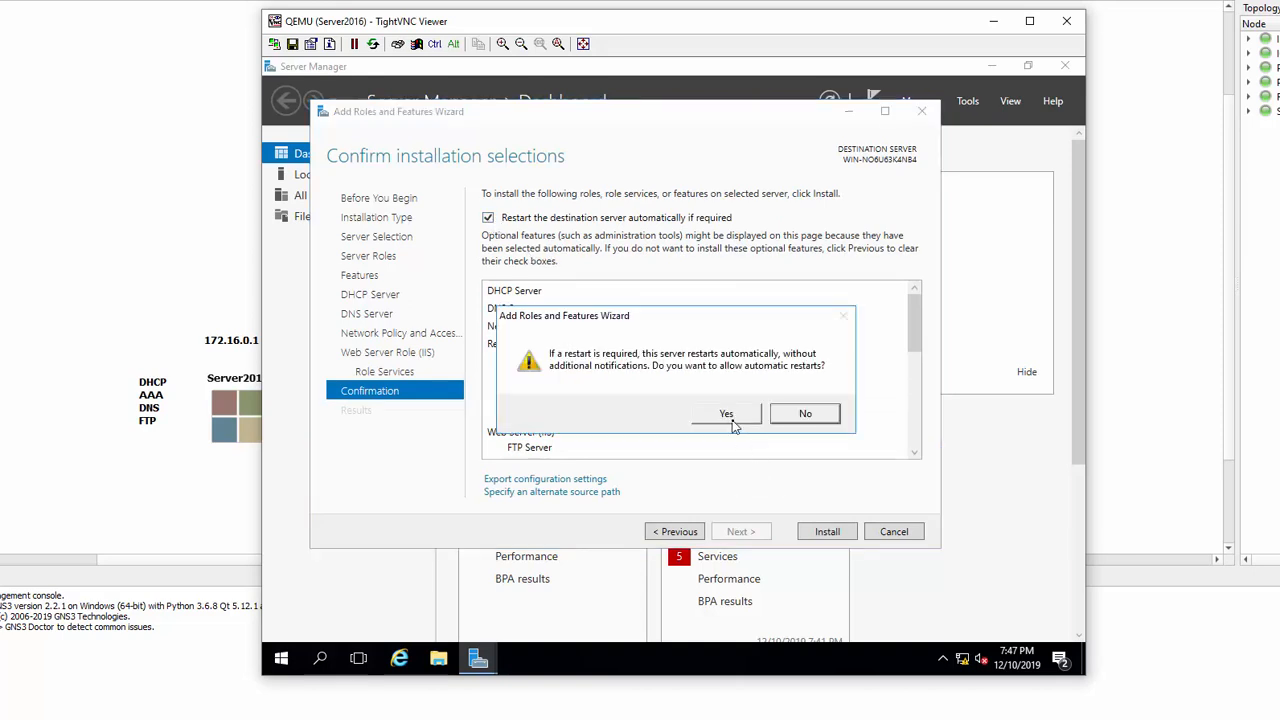
left_click(726, 413)
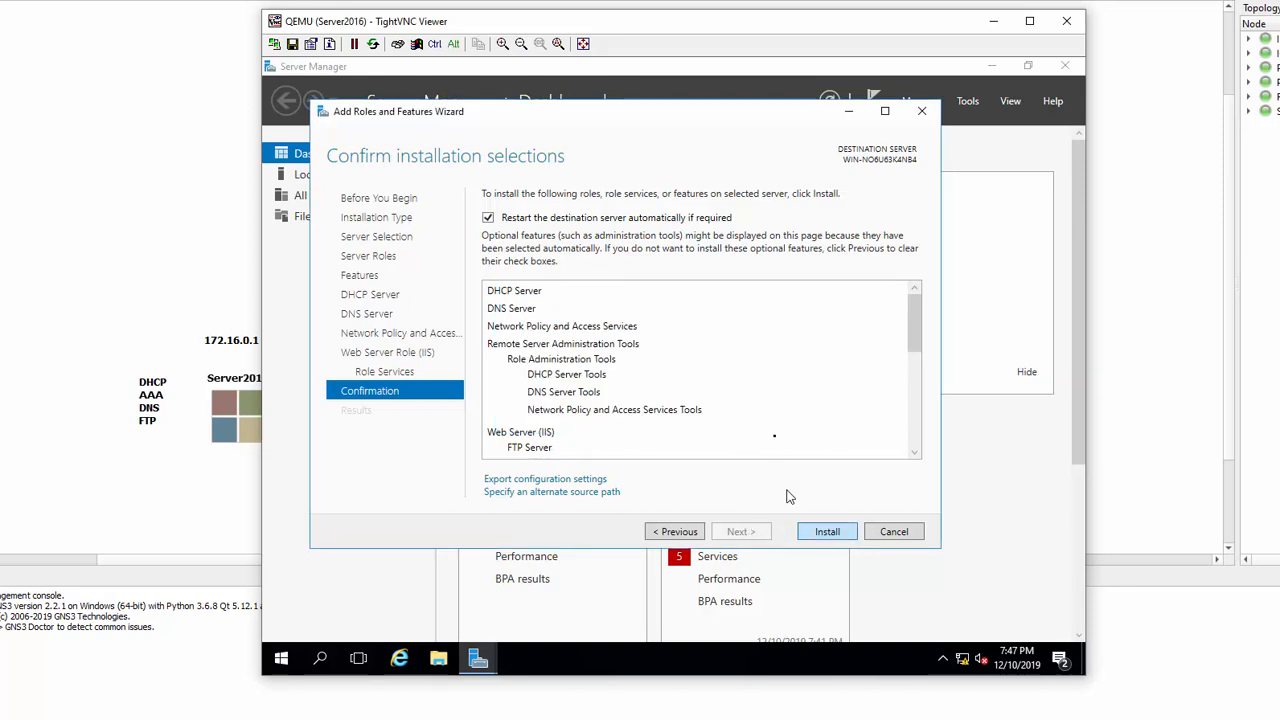
left_click(827, 531)
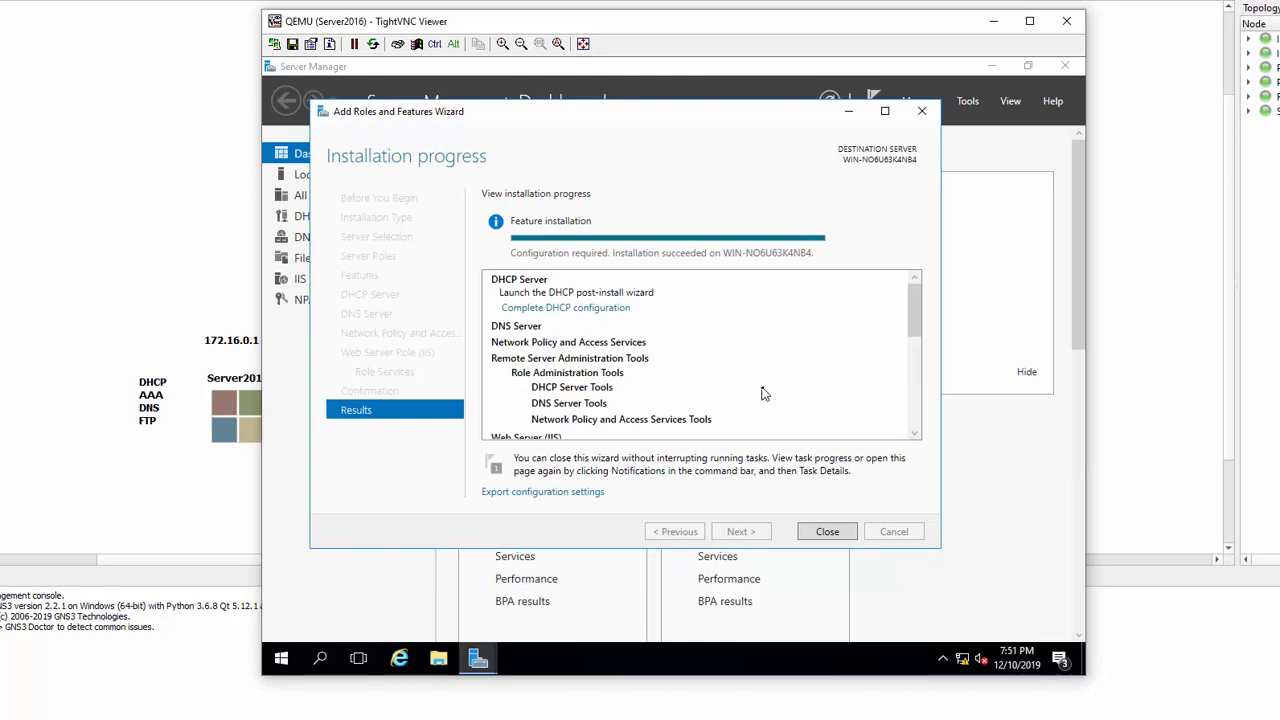
mouse_move(789, 380)
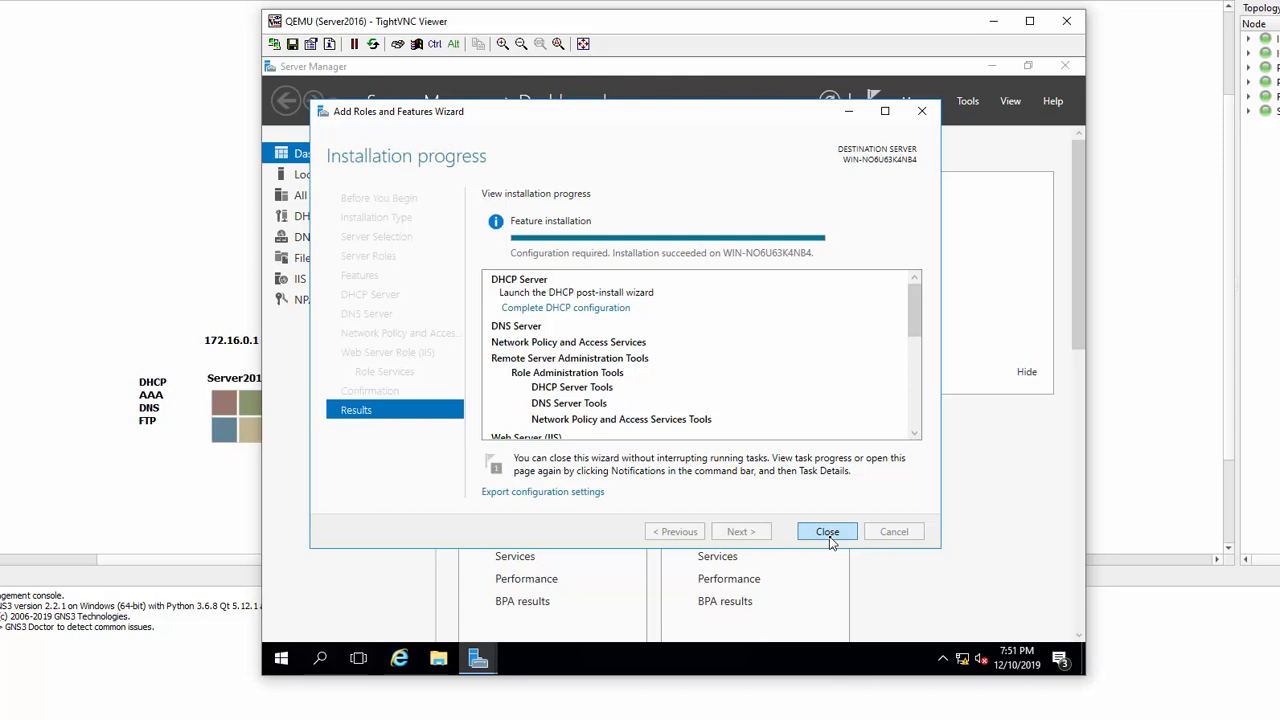
Close the finished role installation wizard to return to the dashboard.
left_click(827, 531)
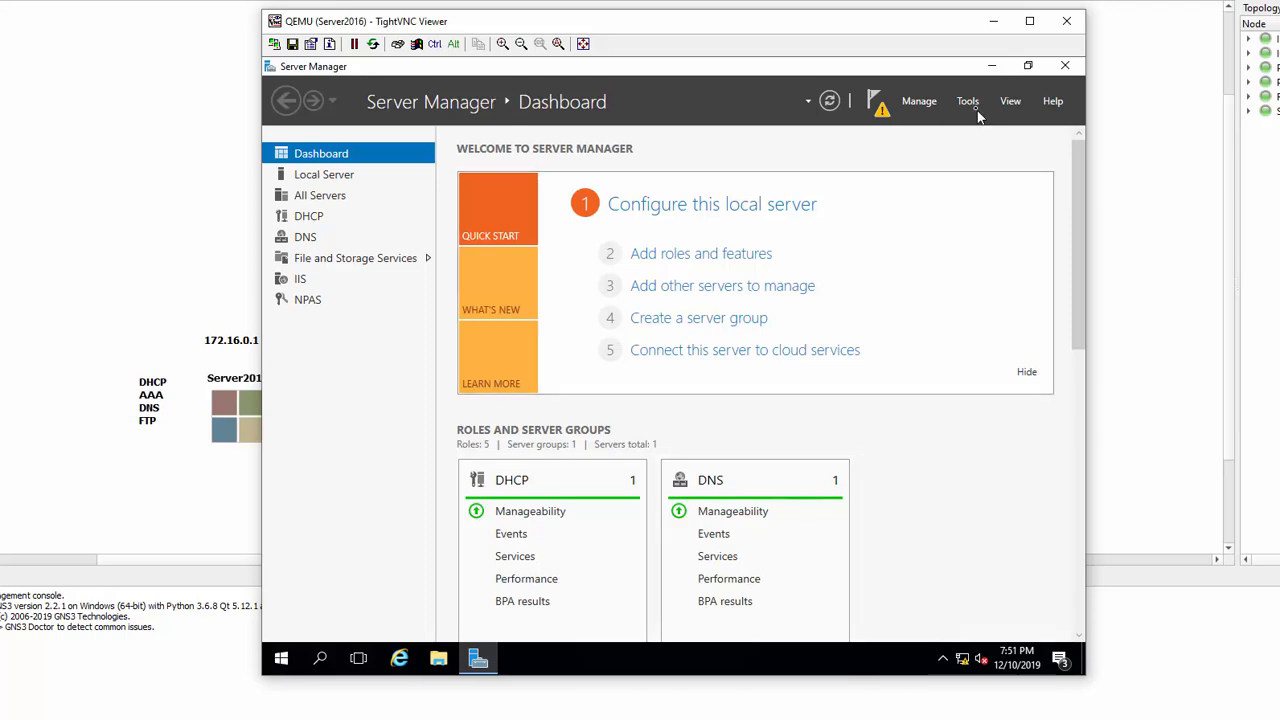
Open the DHCP console, maximize it, expand the server's IPv4/IPv6 nodes, then close it.
left_click(967, 100)
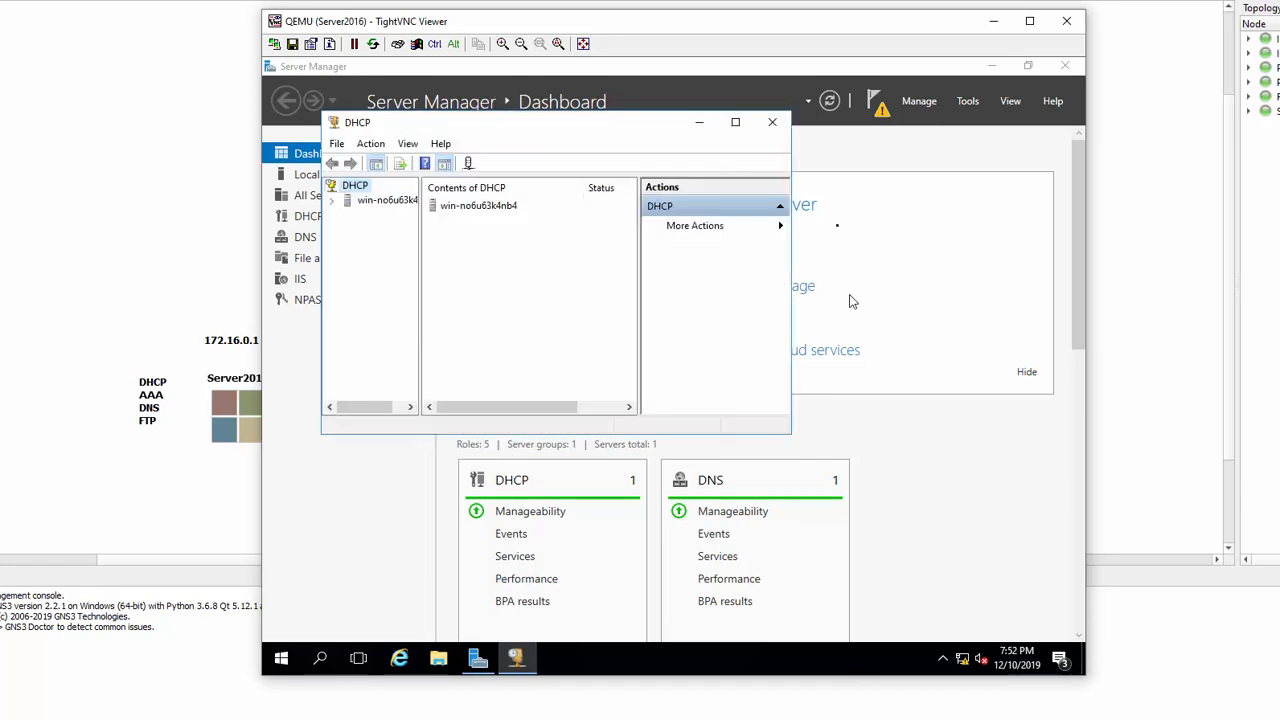
left_click(735, 122)
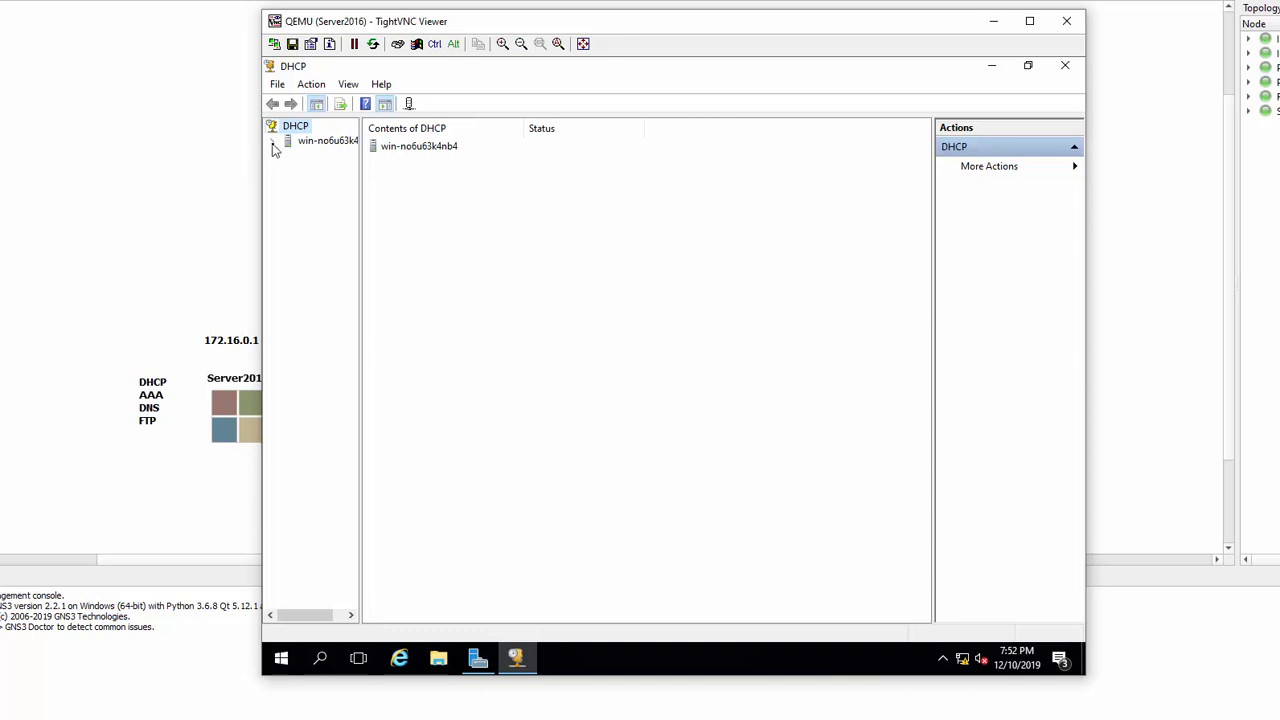
left_click(273, 140)
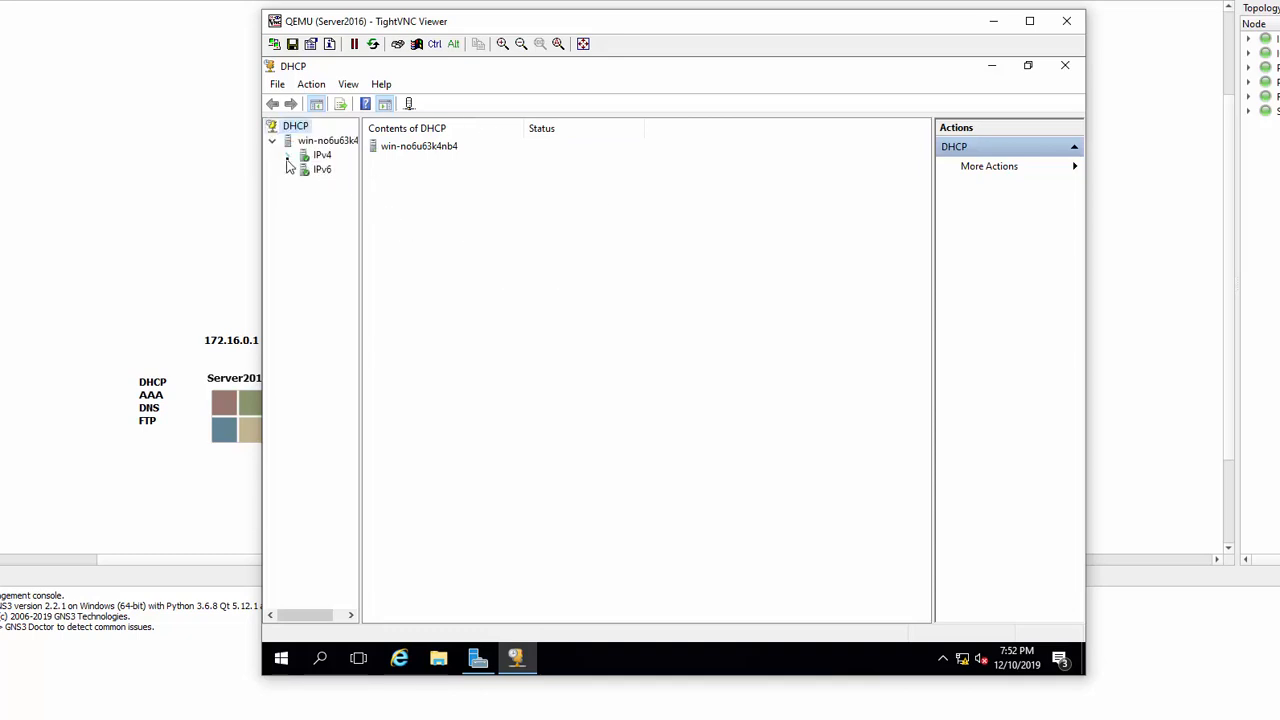
left_click(288, 155)
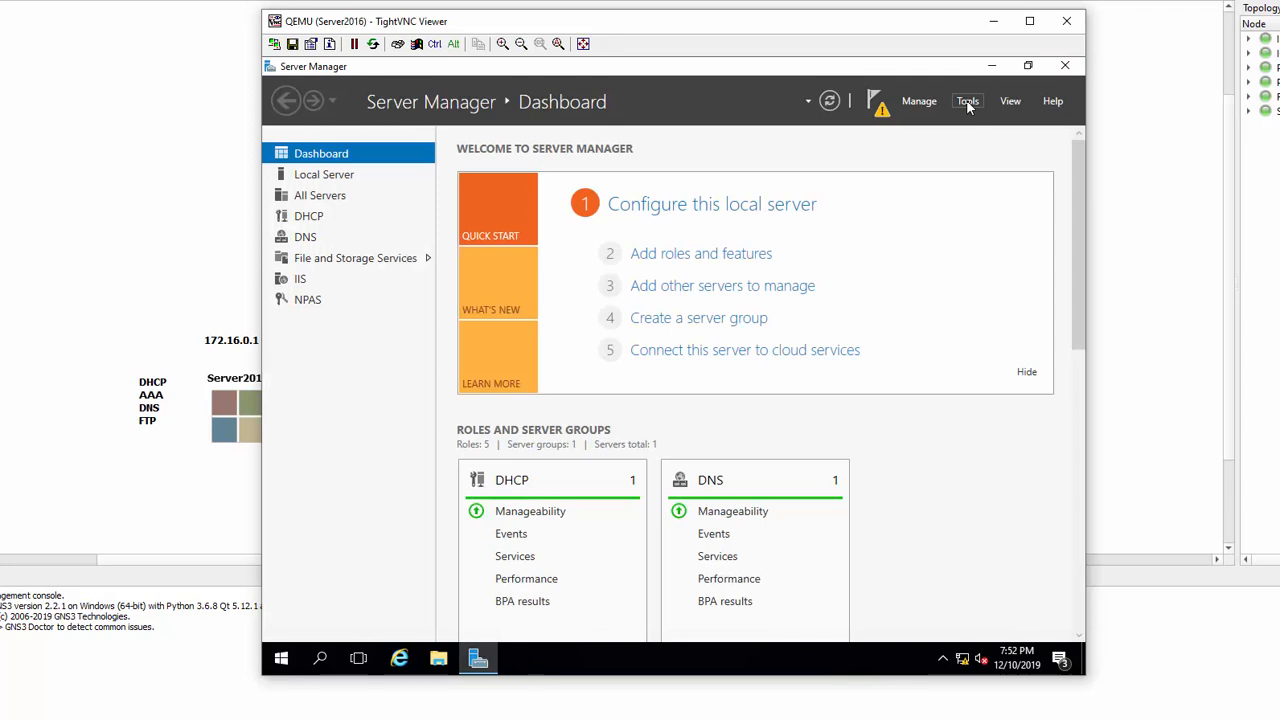
left_click(967, 100)
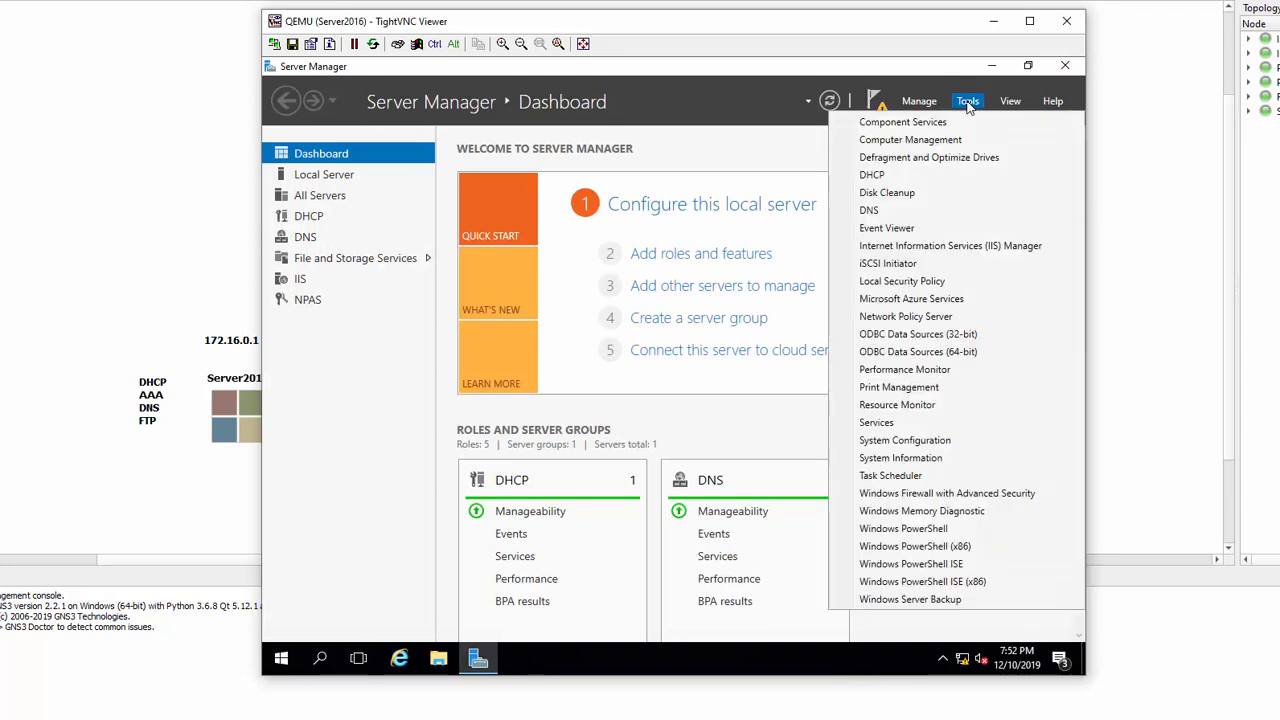
mouse_move(958, 334)
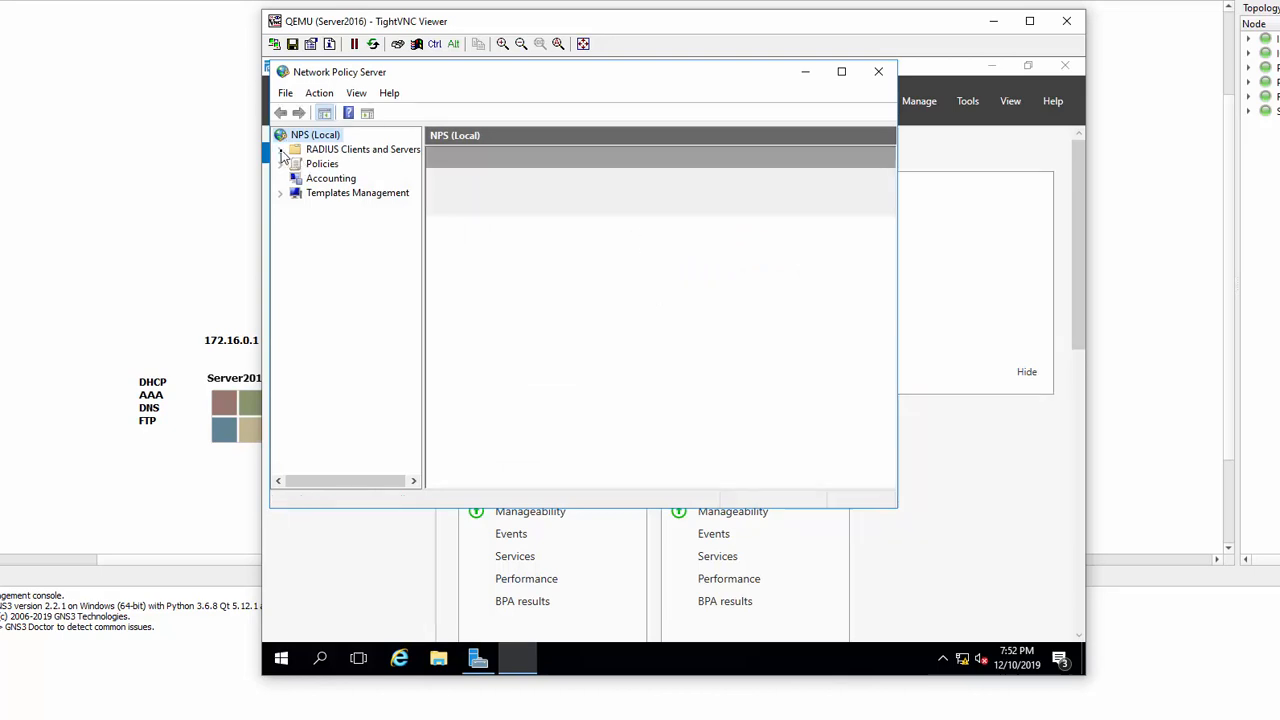
left_click(282, 149)
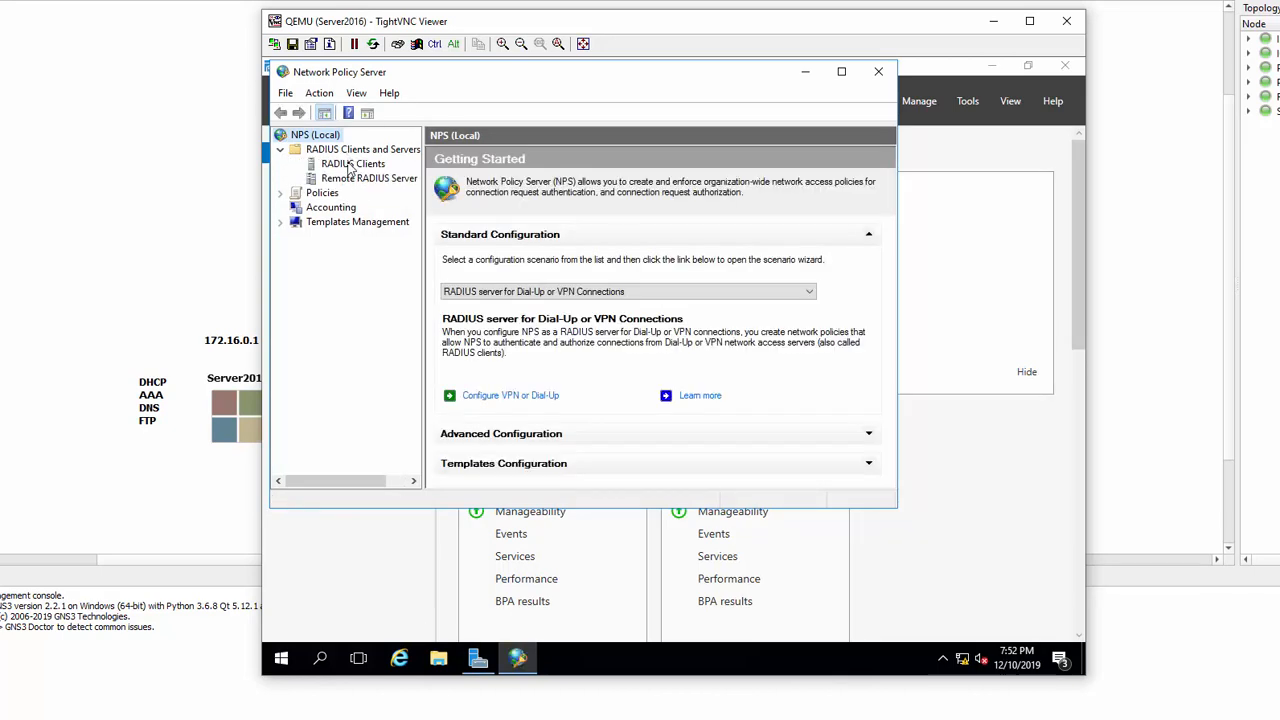
left_click(352, 163)
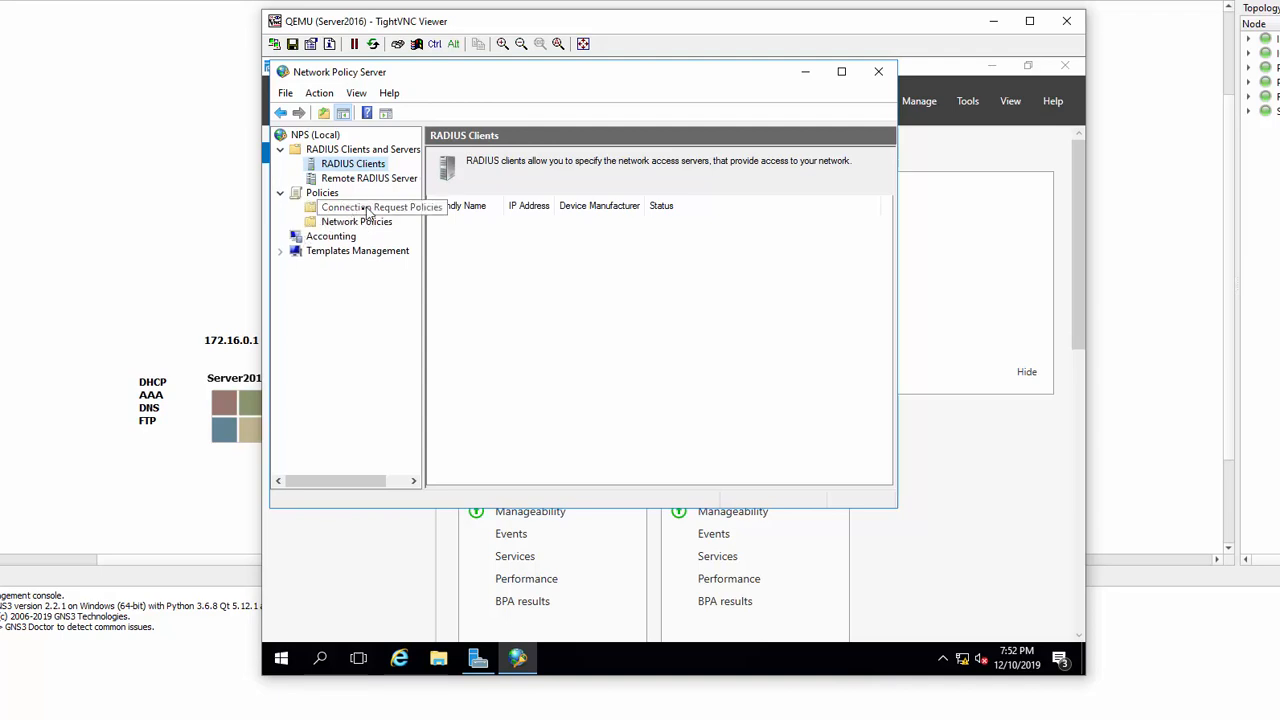
mouse_move(630, 233)
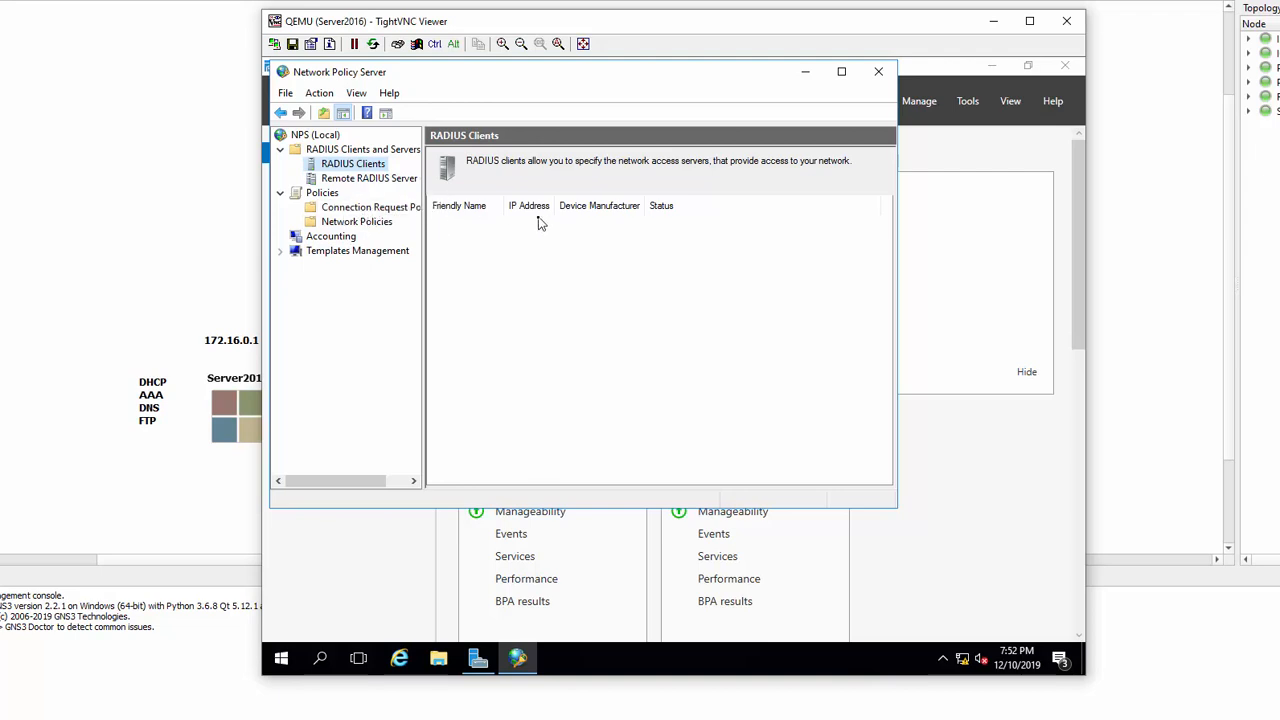
mouse_move(370, 207)
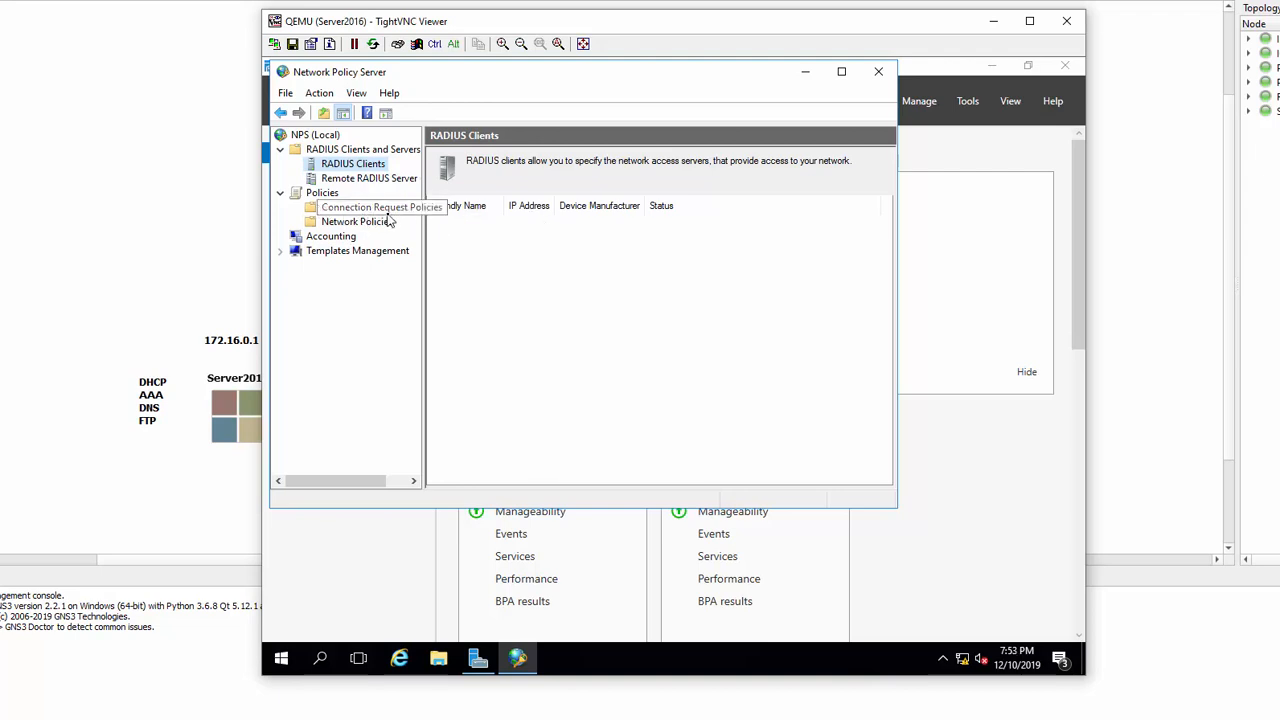
mouse_move(645, 250)
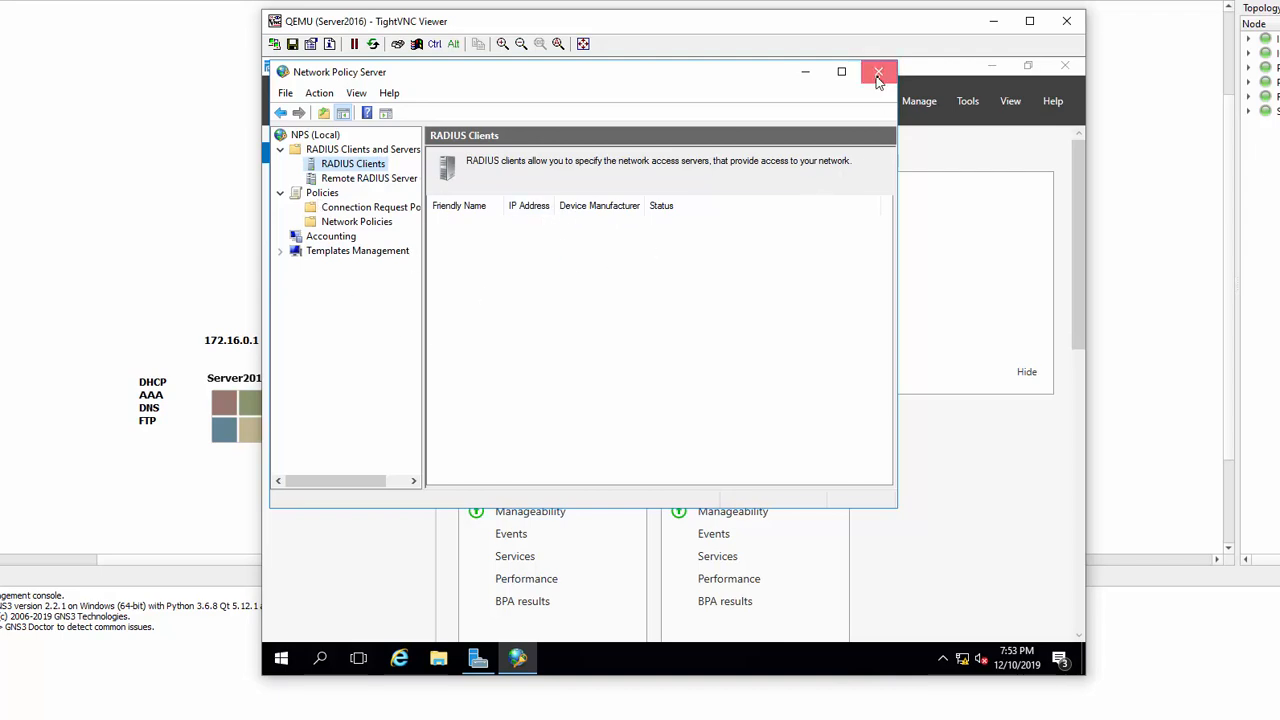
left_click(878, 72)
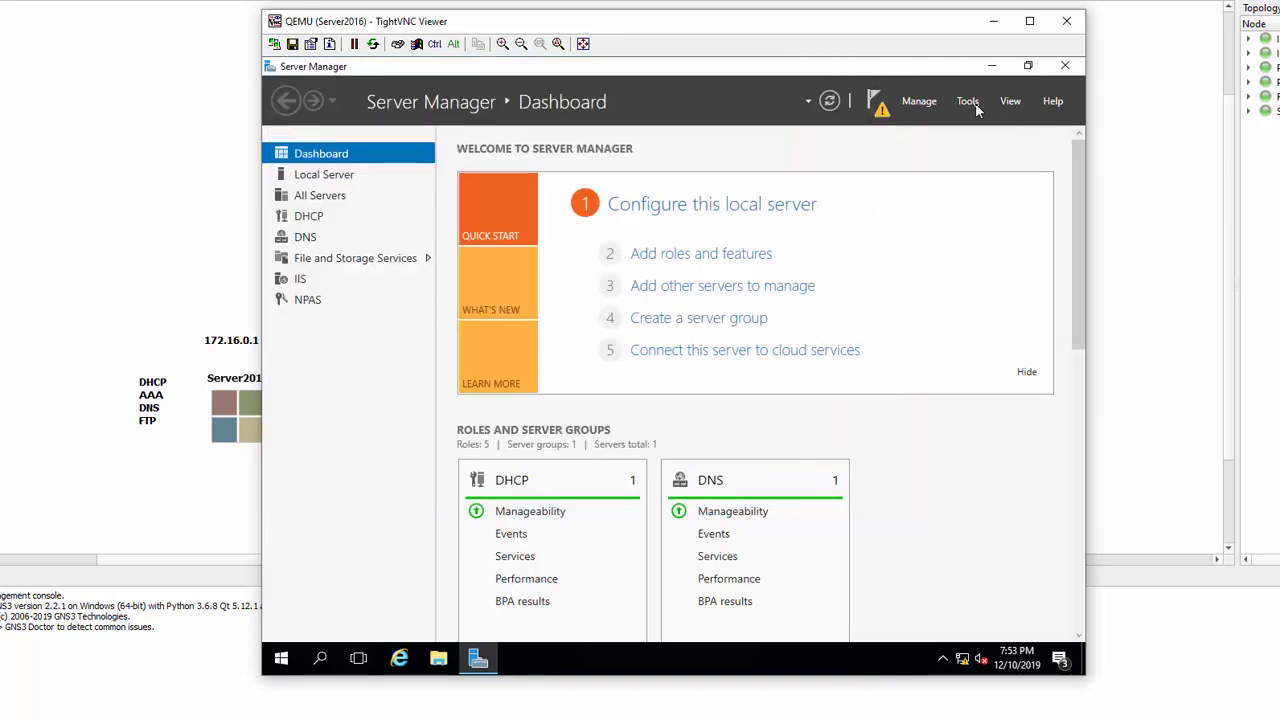
left_click(967, 100)
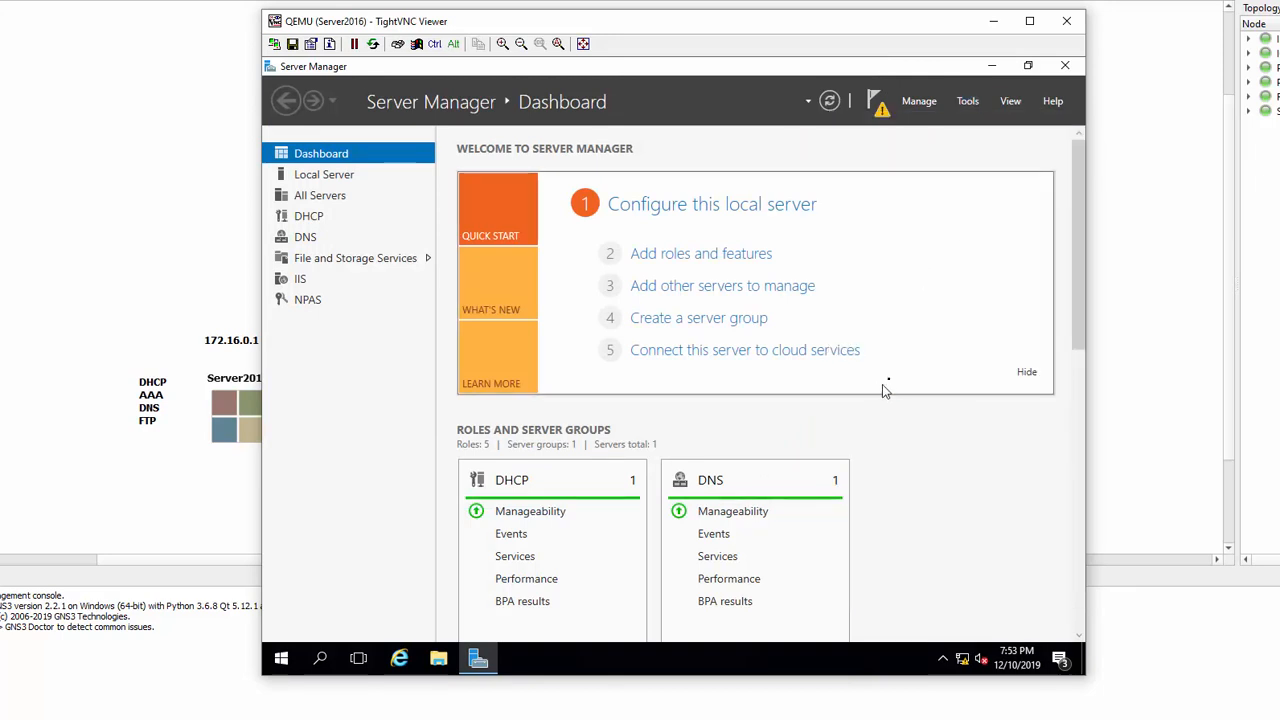
mouse_move(887, 371)
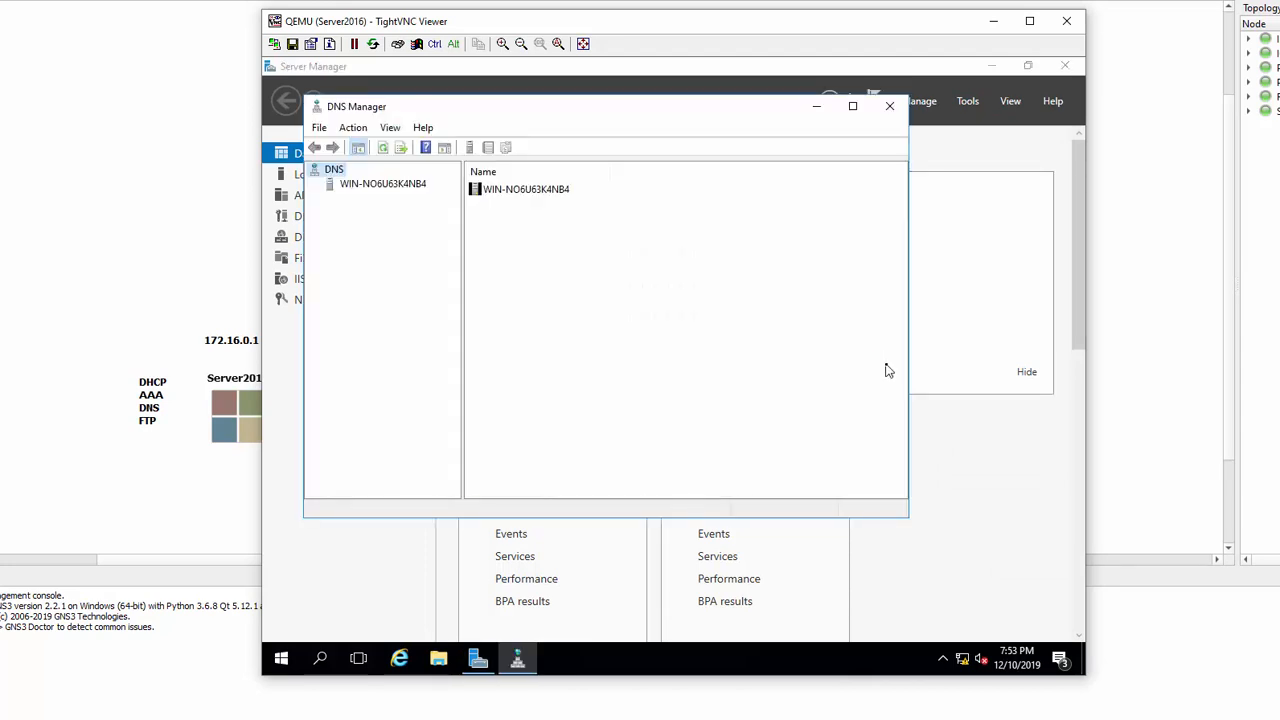
mouse_move(419, 220)
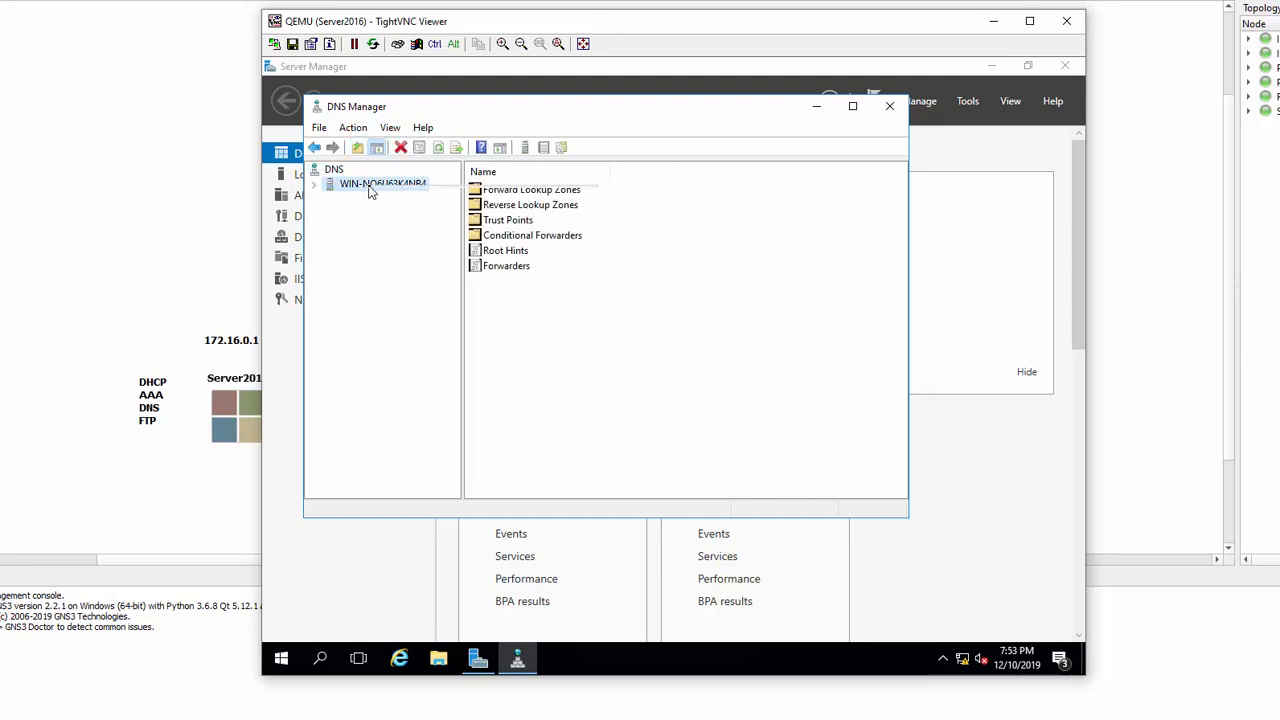
right_click(382, 183)
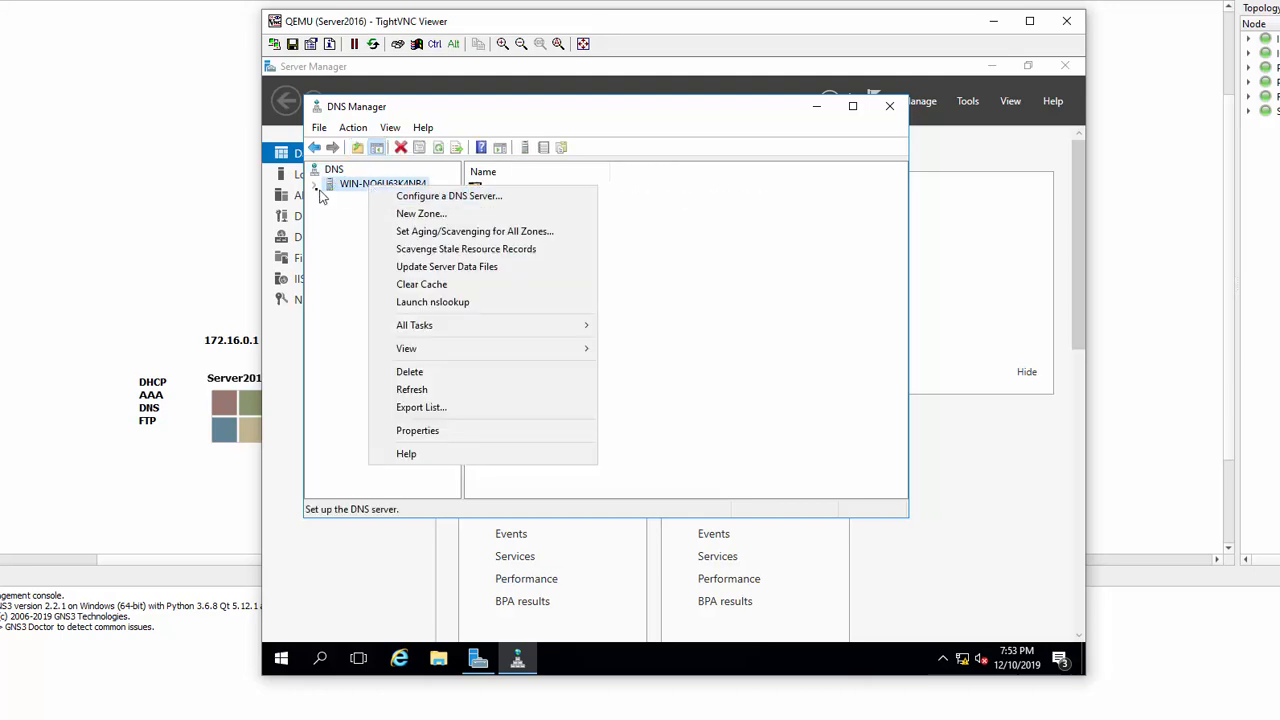
left_click(315, 183)
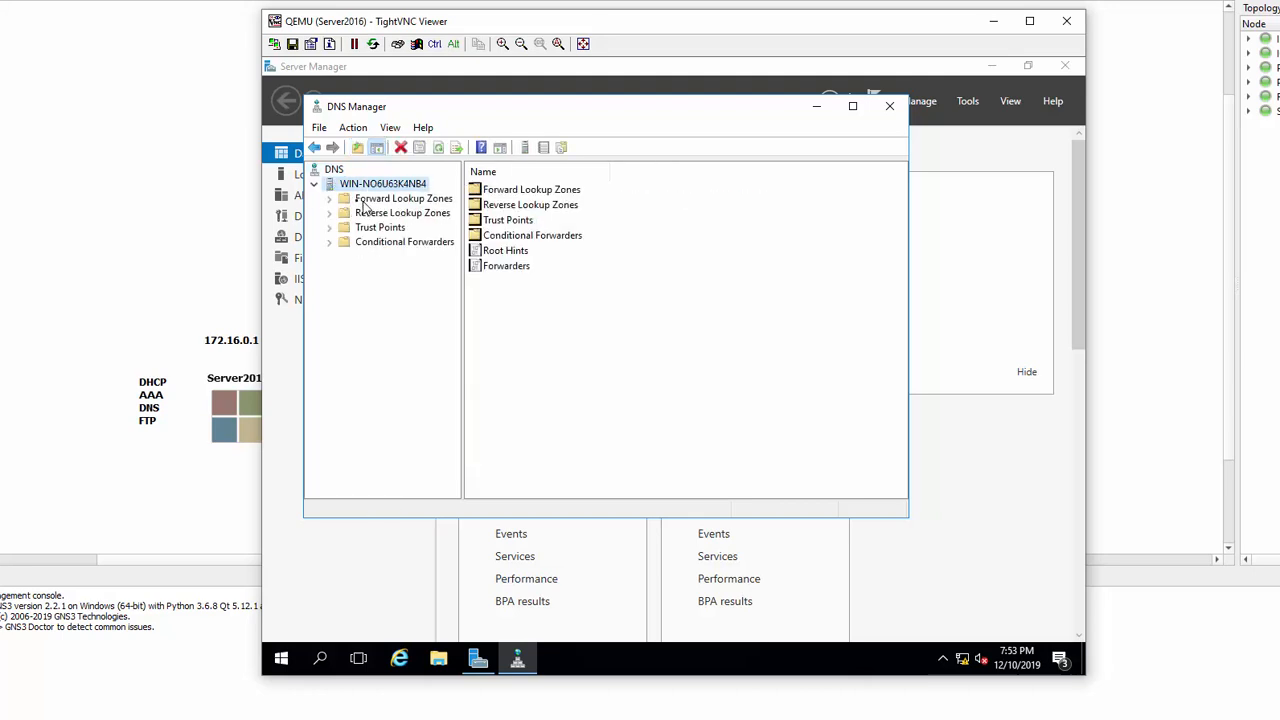
left_click(403, 198)
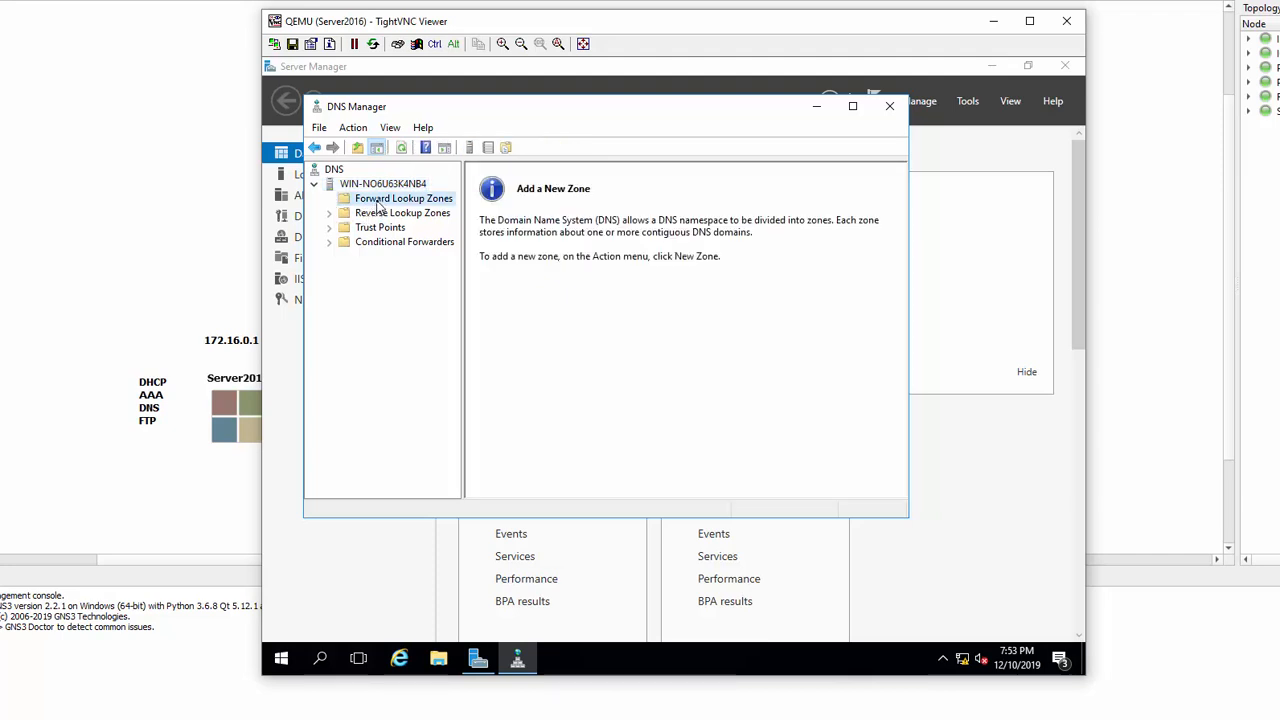
right_click(403, 198)
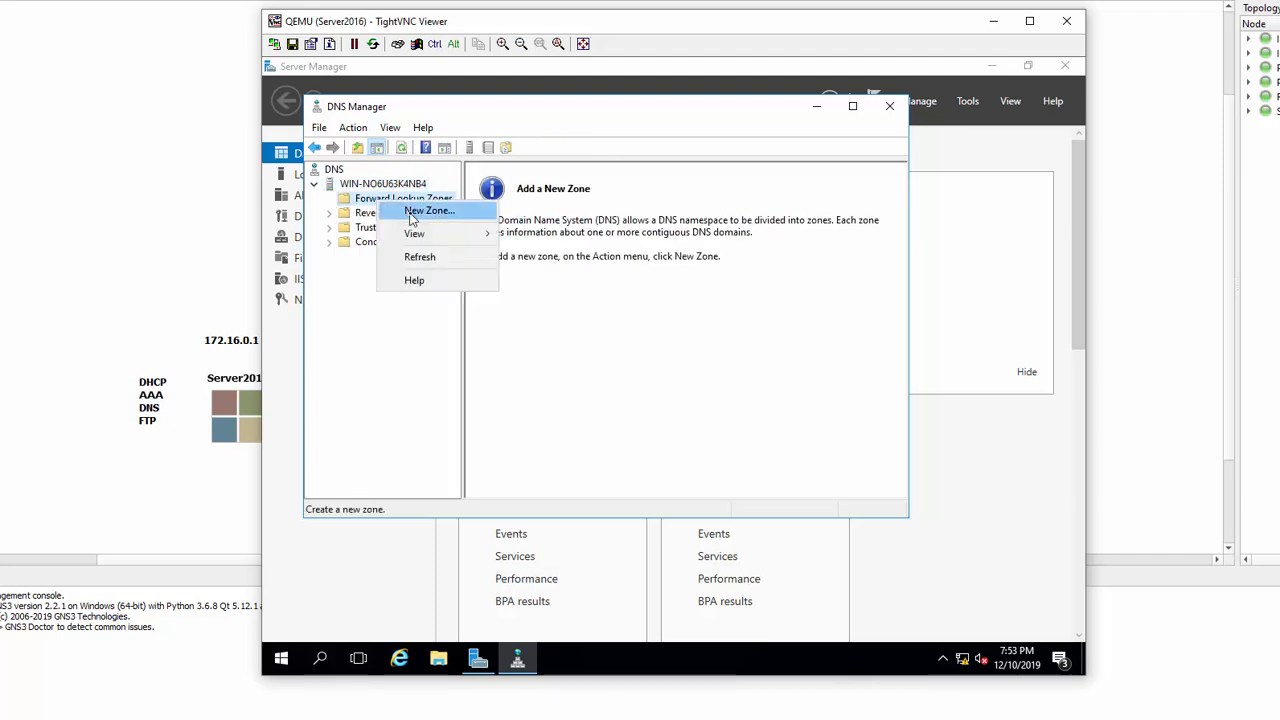
left_click(756, 390)
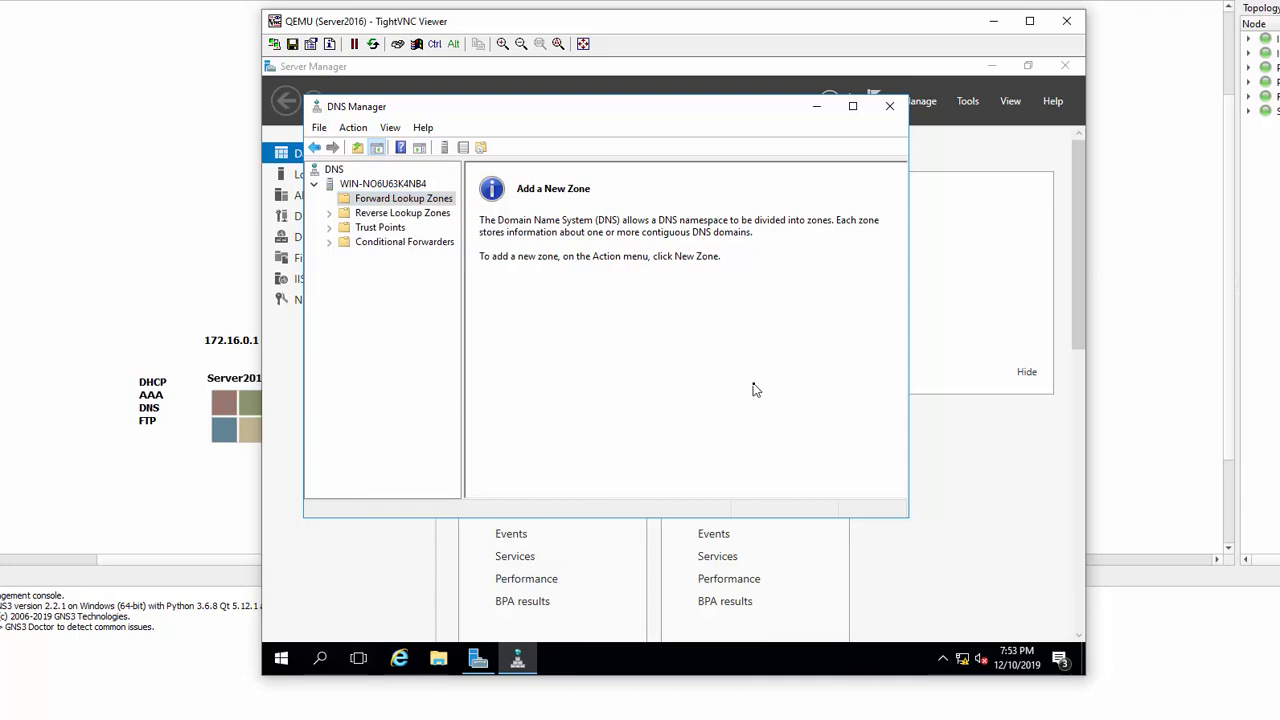
mouse_move(878, 233)
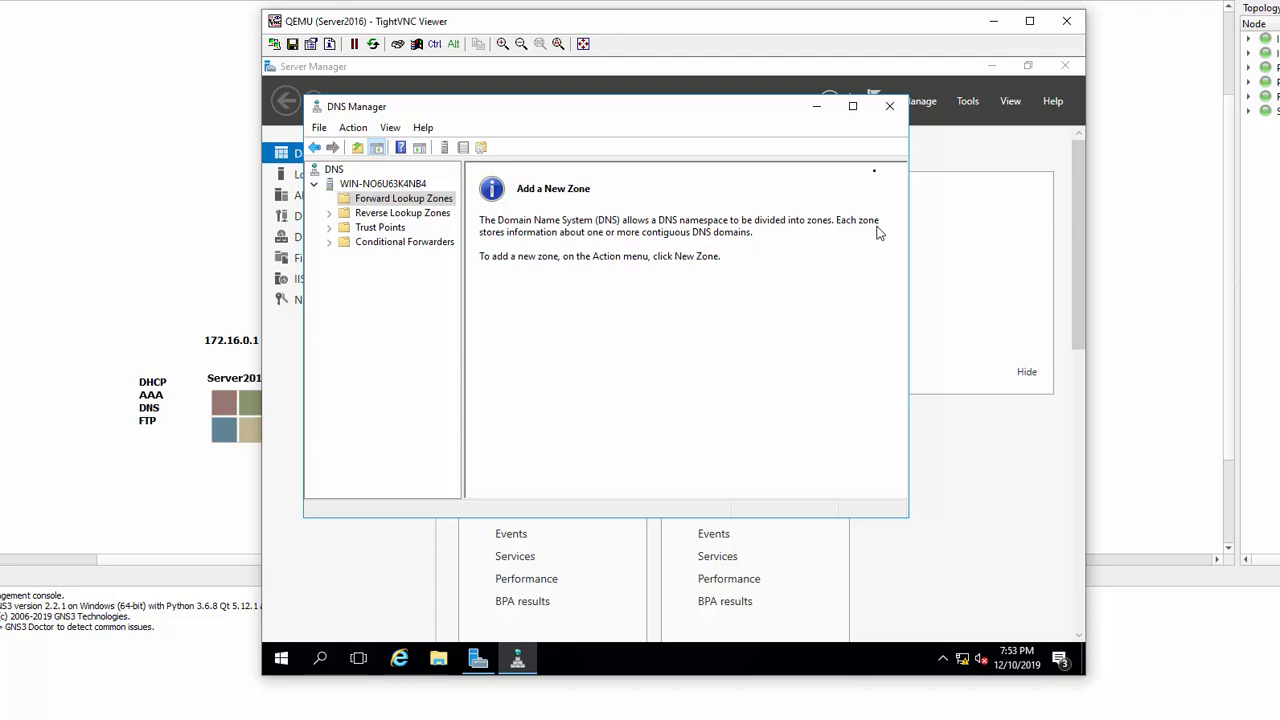
mouse_move(889, 106)
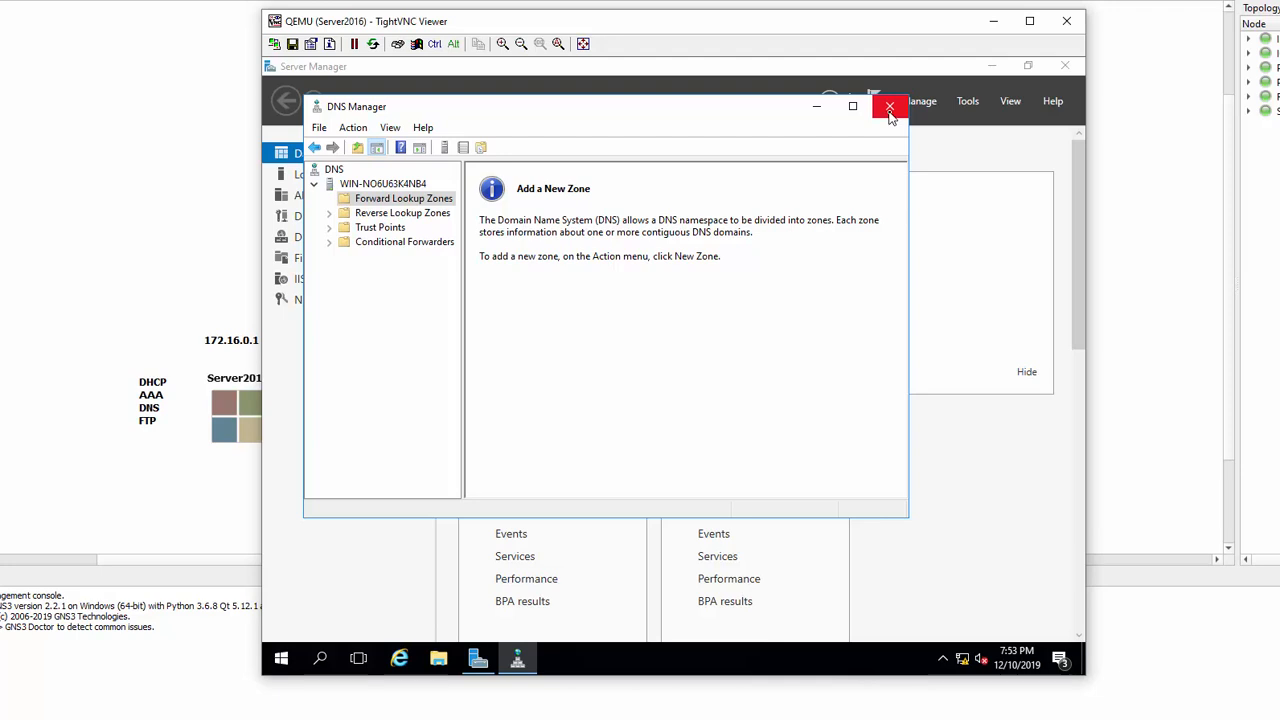
left_click(889, 106)
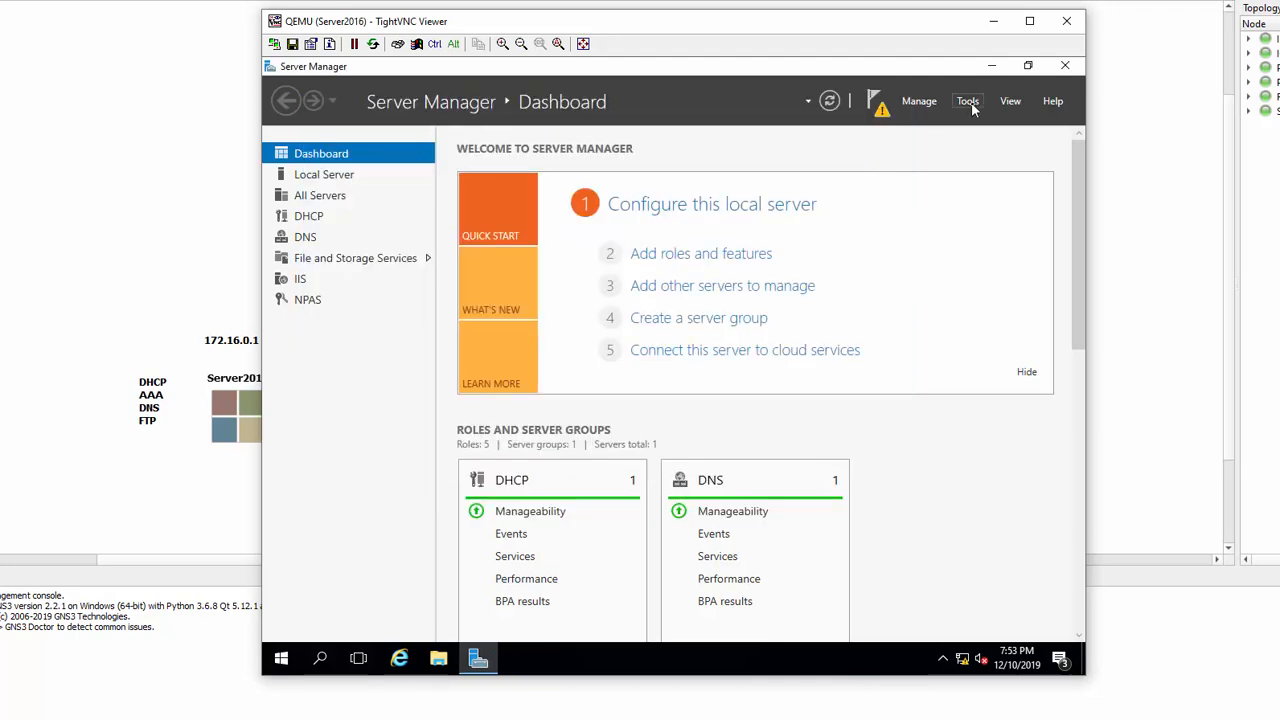
Open the Server Manager Tools list of administrative consoles.
left_click(967, 100)
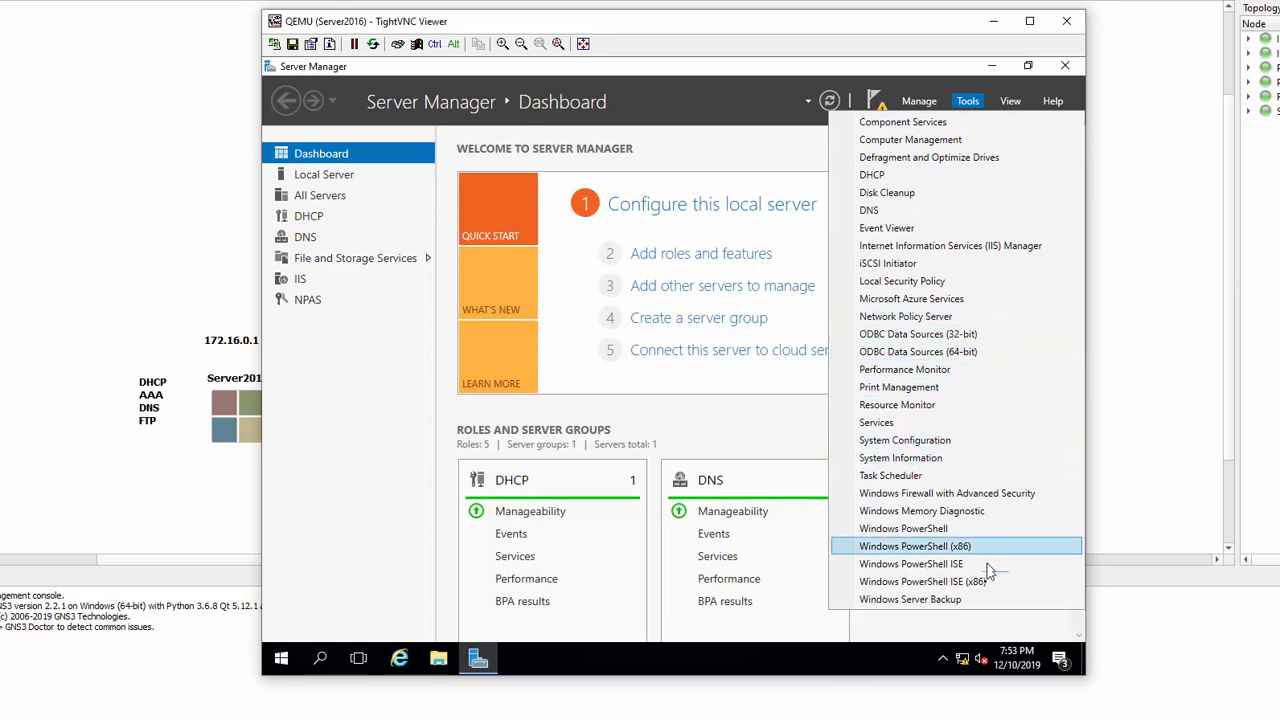
mouse_move(980, 599)
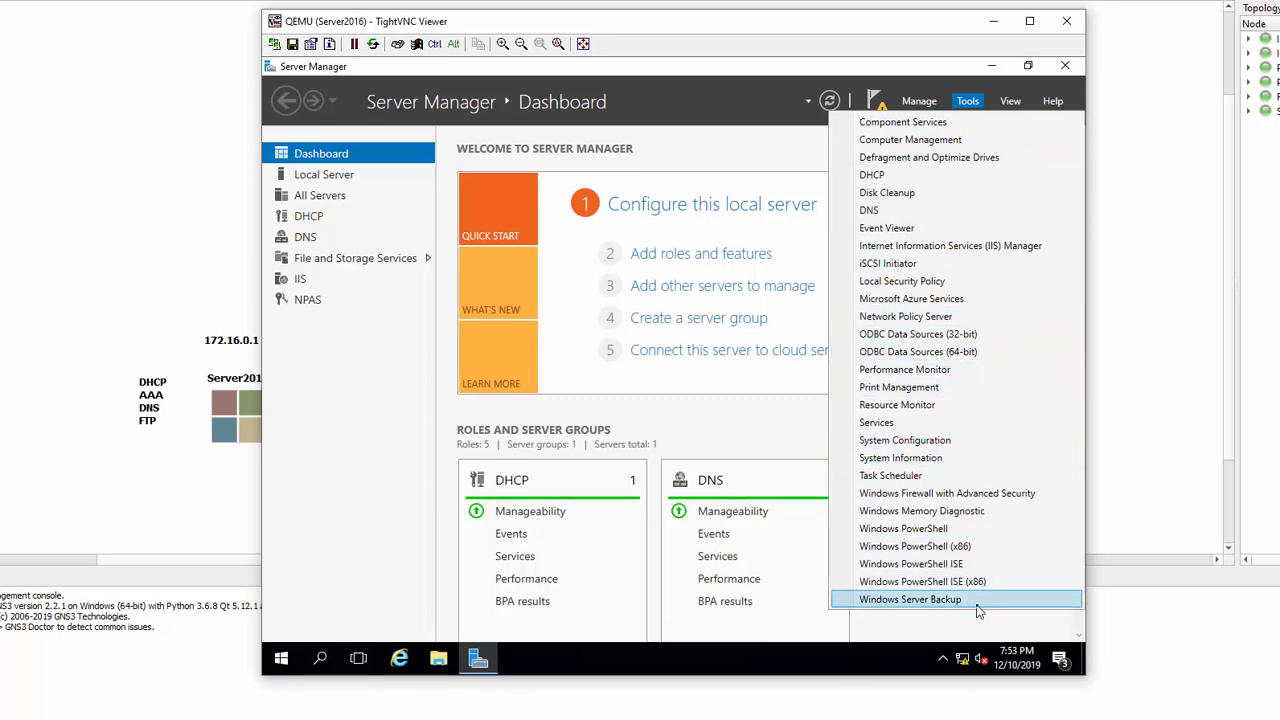
mouse_move(965, 280)
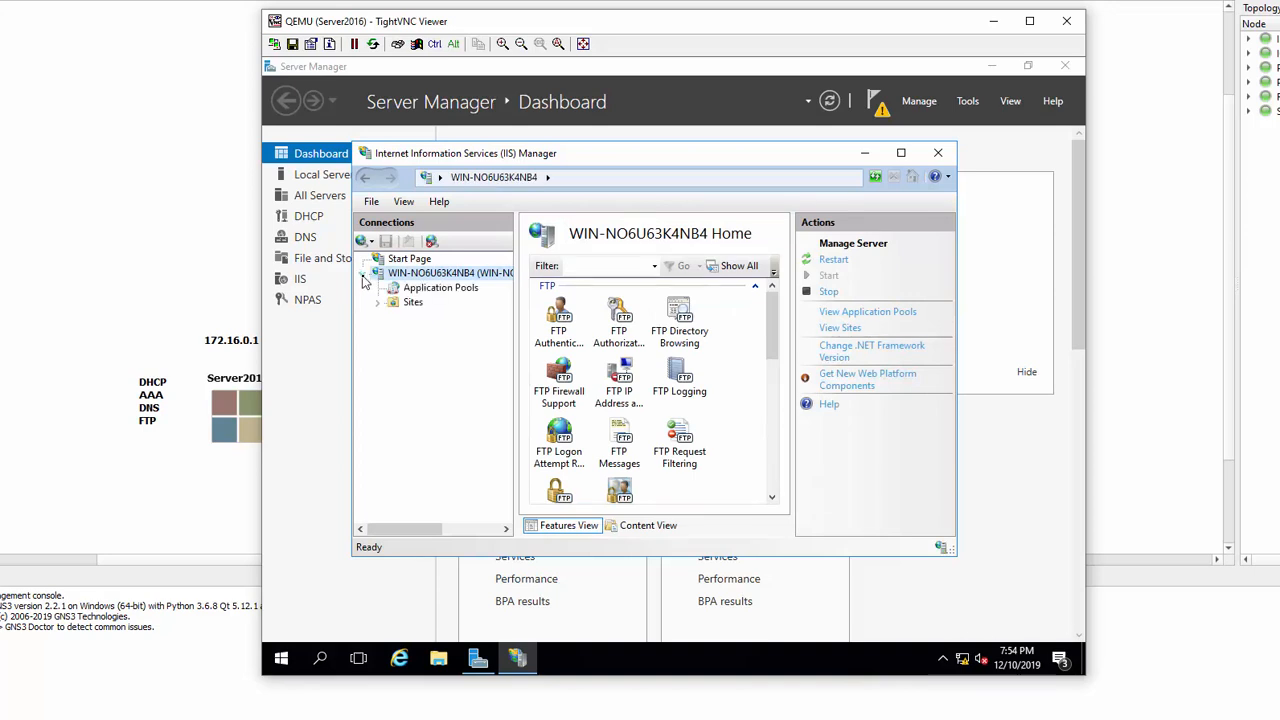
Start an Add FTP Site wizard from the server's Sites, cancel it, and close IIS Manager.
left_click(413, 301)
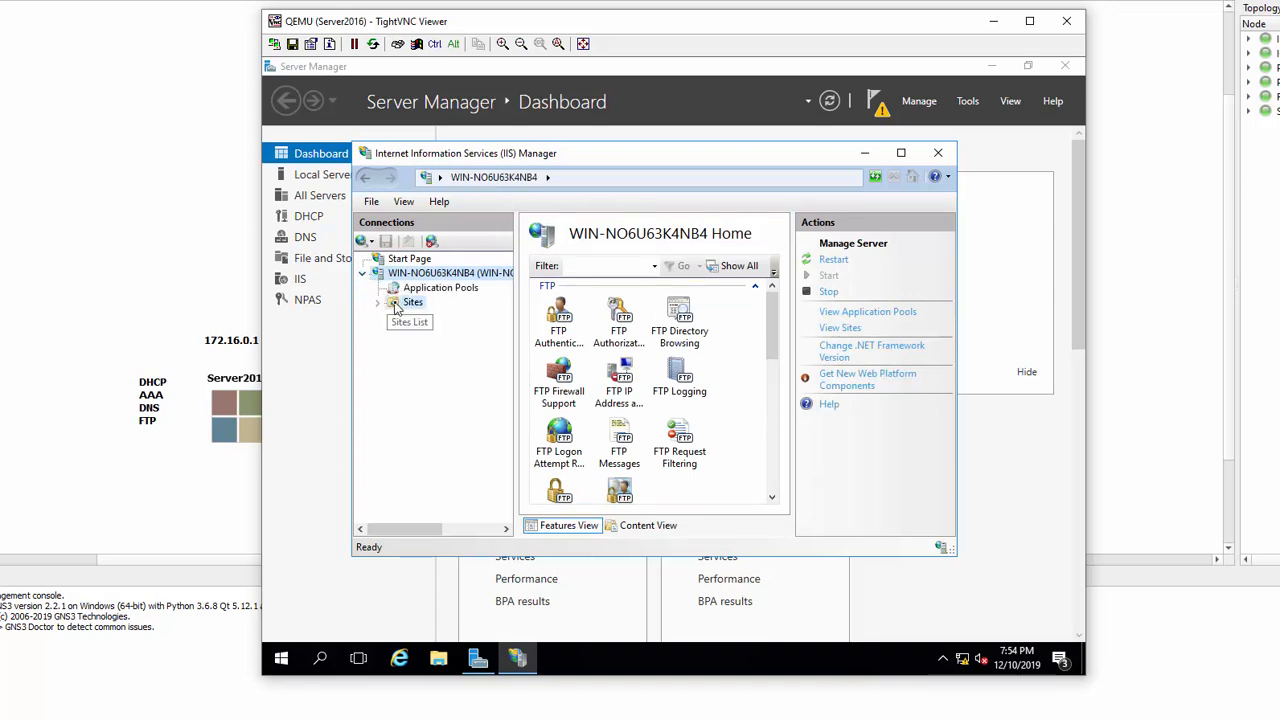
right_click(413, 302)
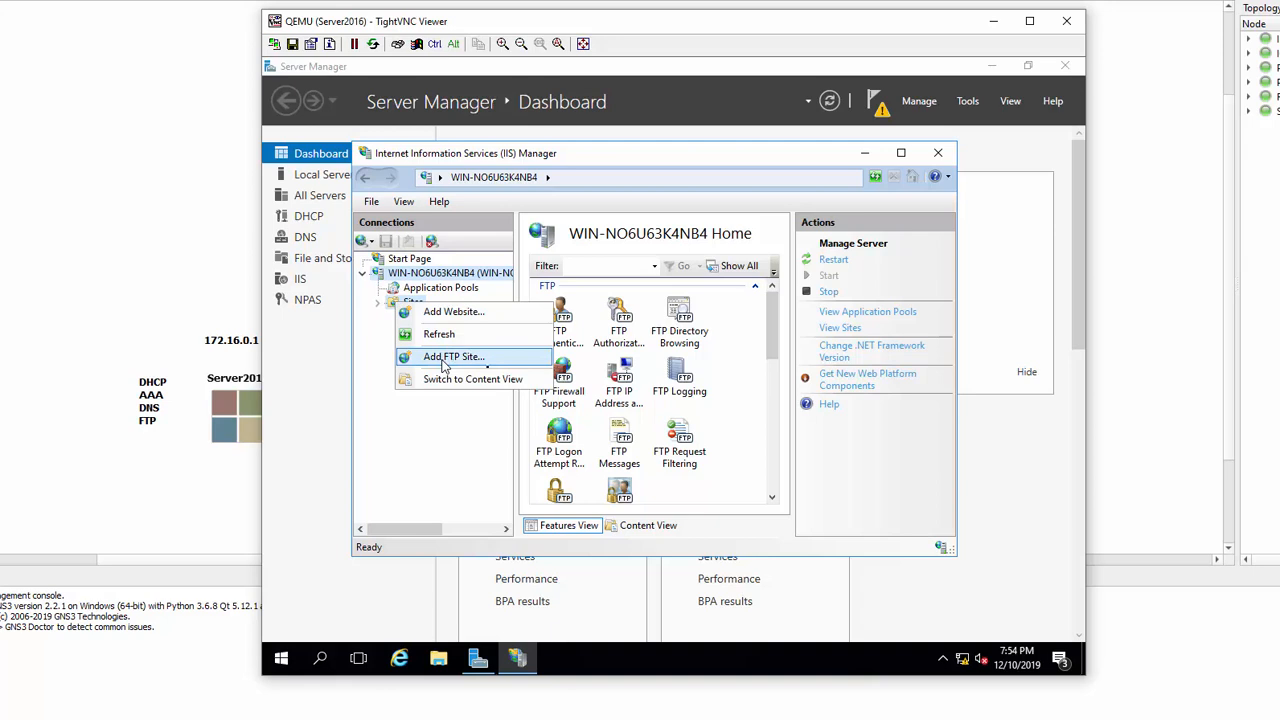
left_click(454, 357)
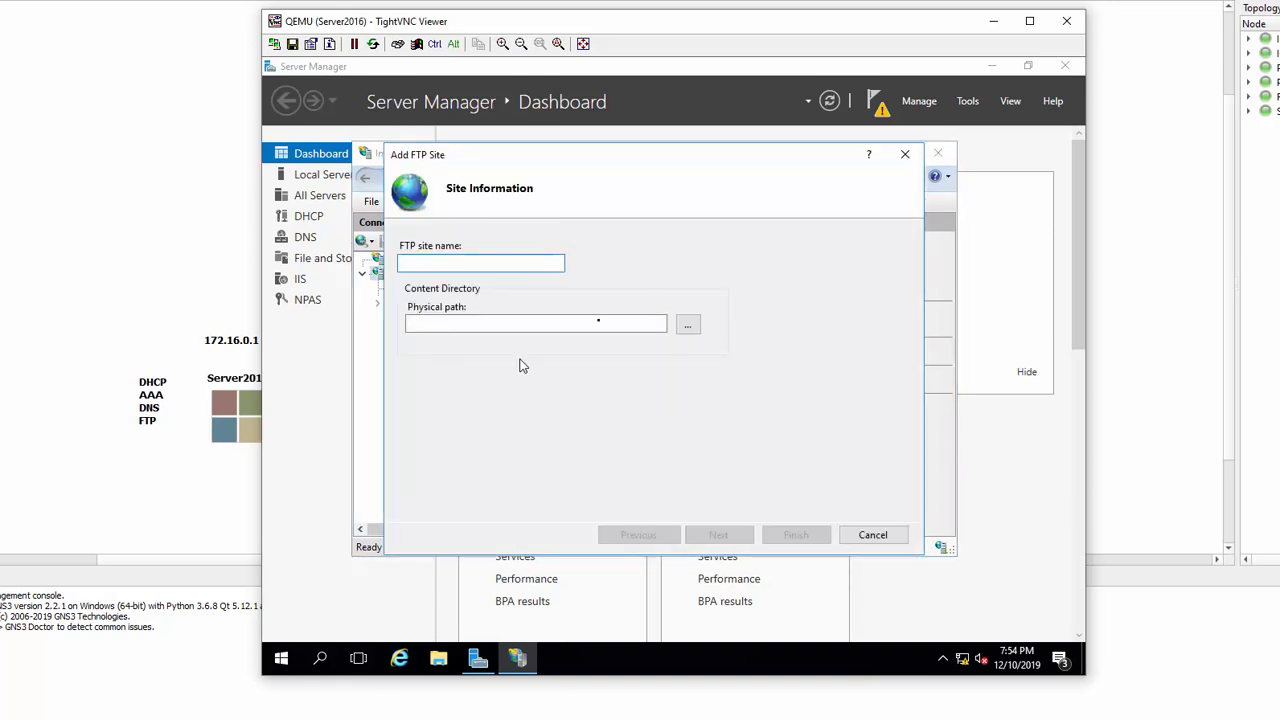
left_click(480, 262)
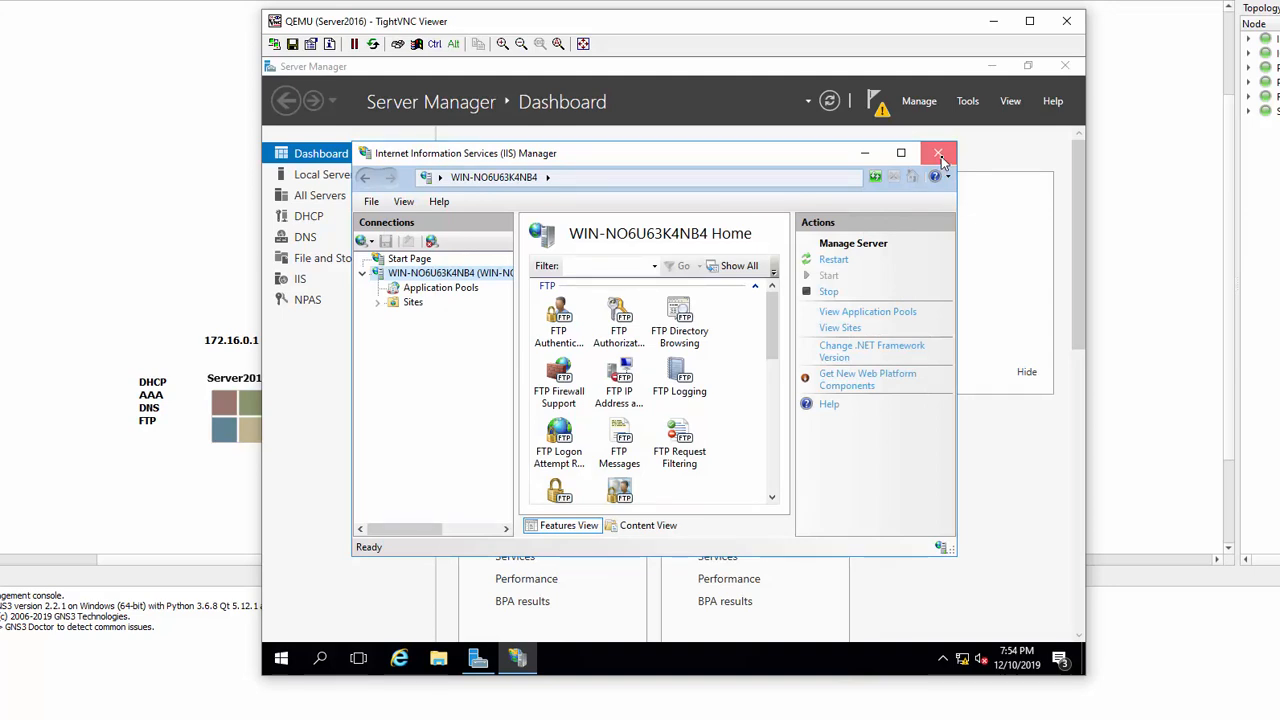
left_click(938, 153)
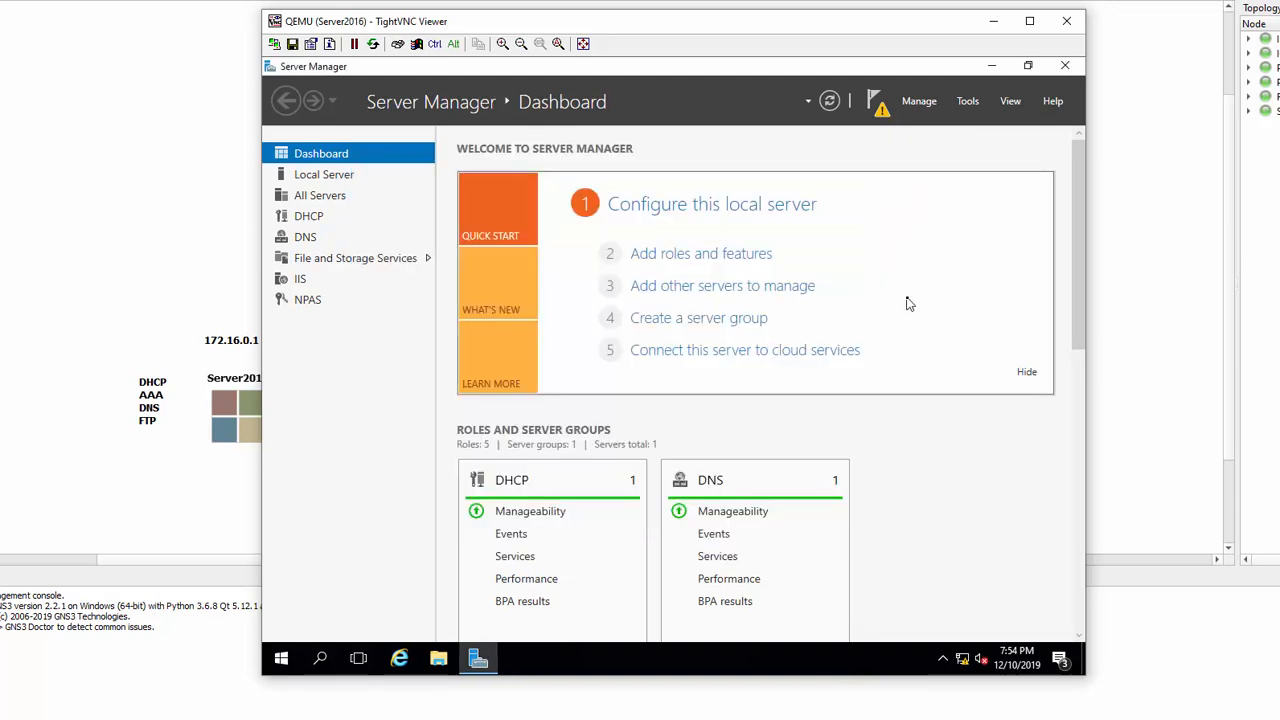